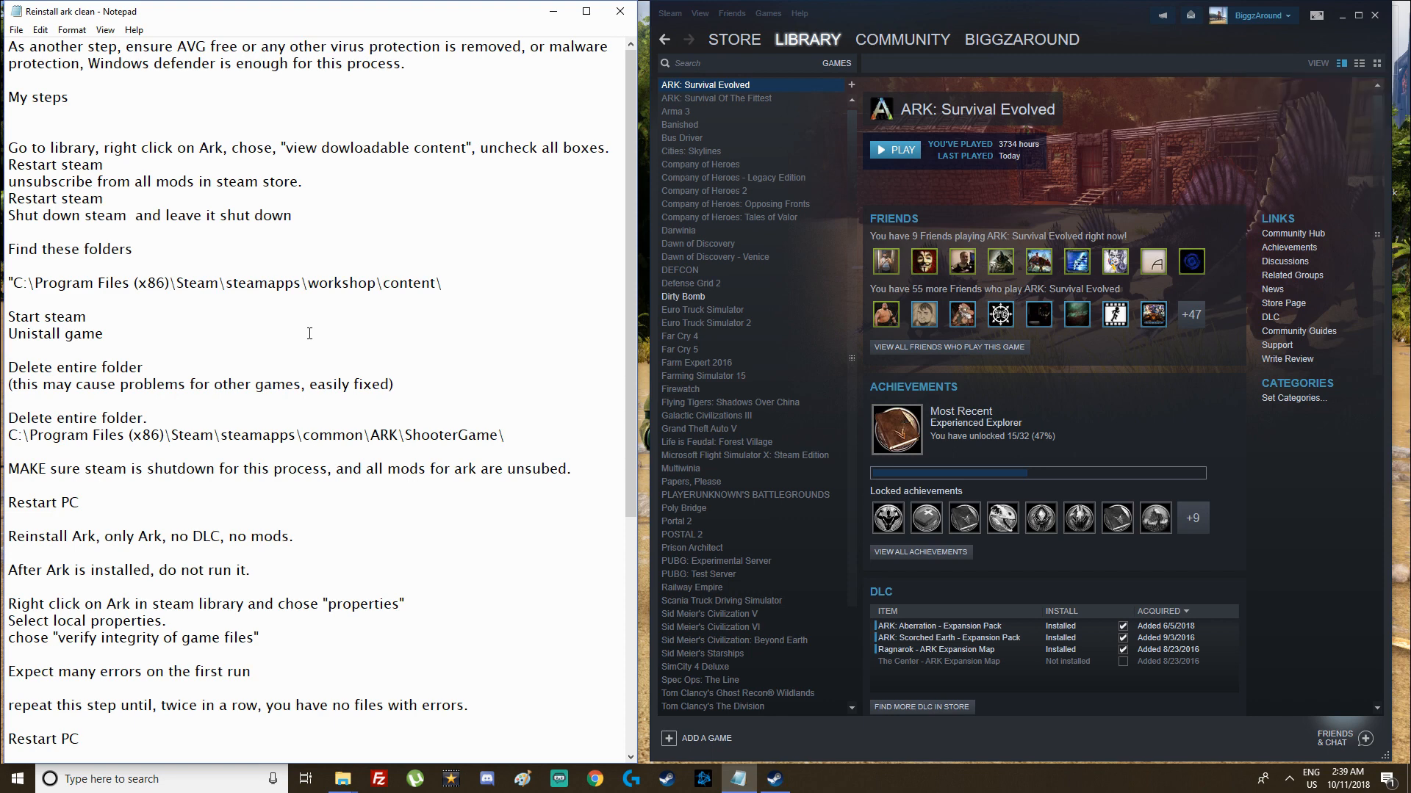
Highlight the first two note steps and bring up ARK: Survival Evolved's library options
{"action": "key", "text": "Enter"}
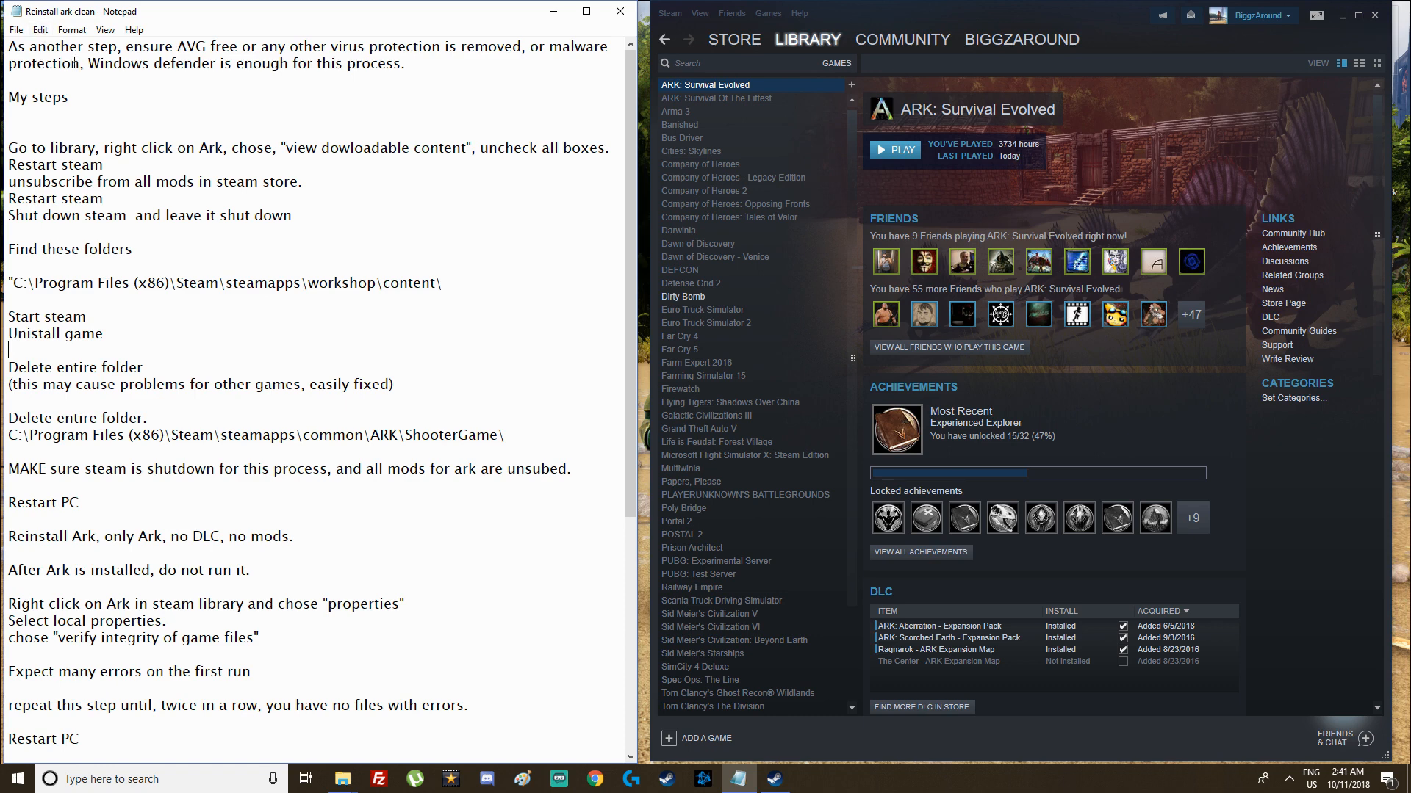
{"action": "left_click_drag", "start_coordinate": [9, 45], "coordinate": [406, 63]}
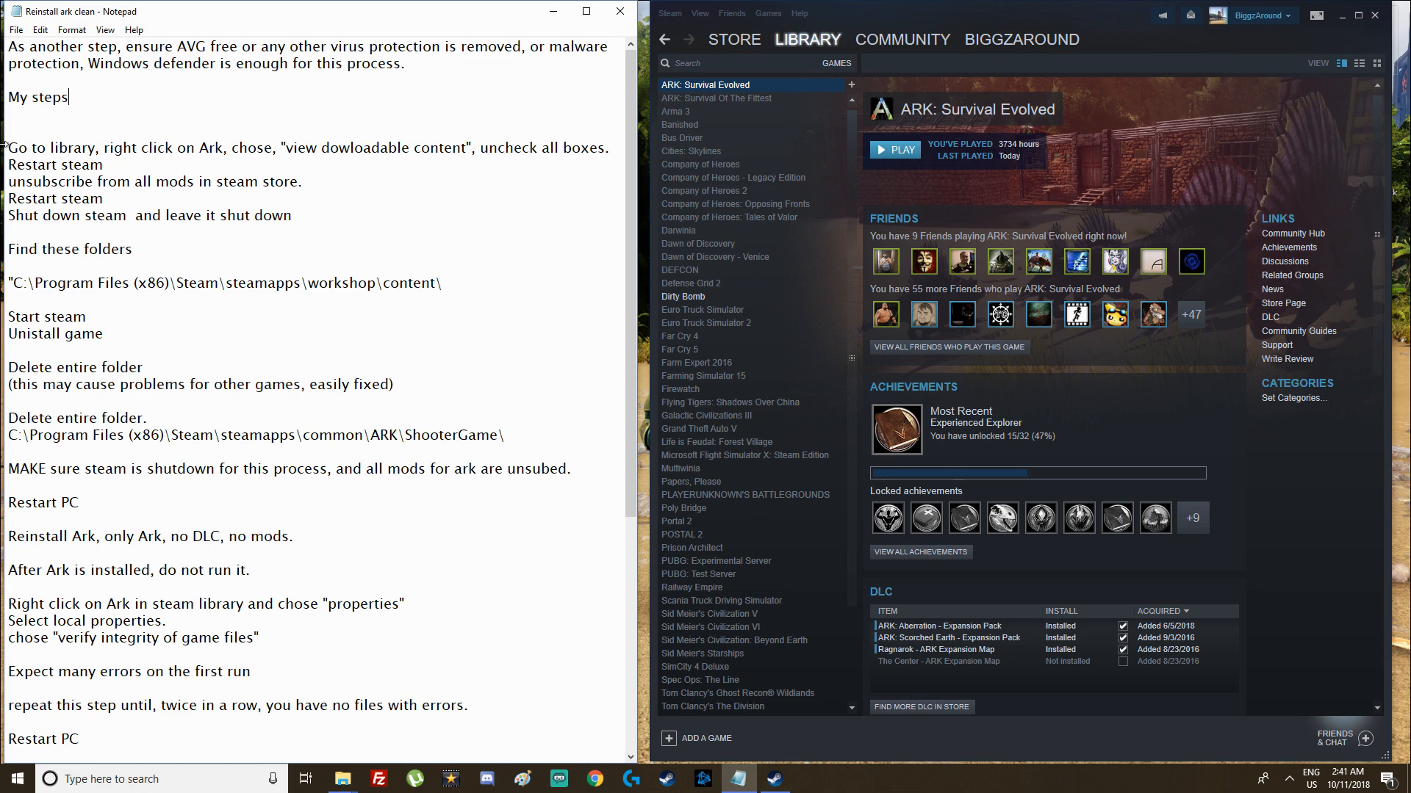
{"action": "left_click_drag", "start_coordinate": [10, 147], "coordinate": [104, 164]}
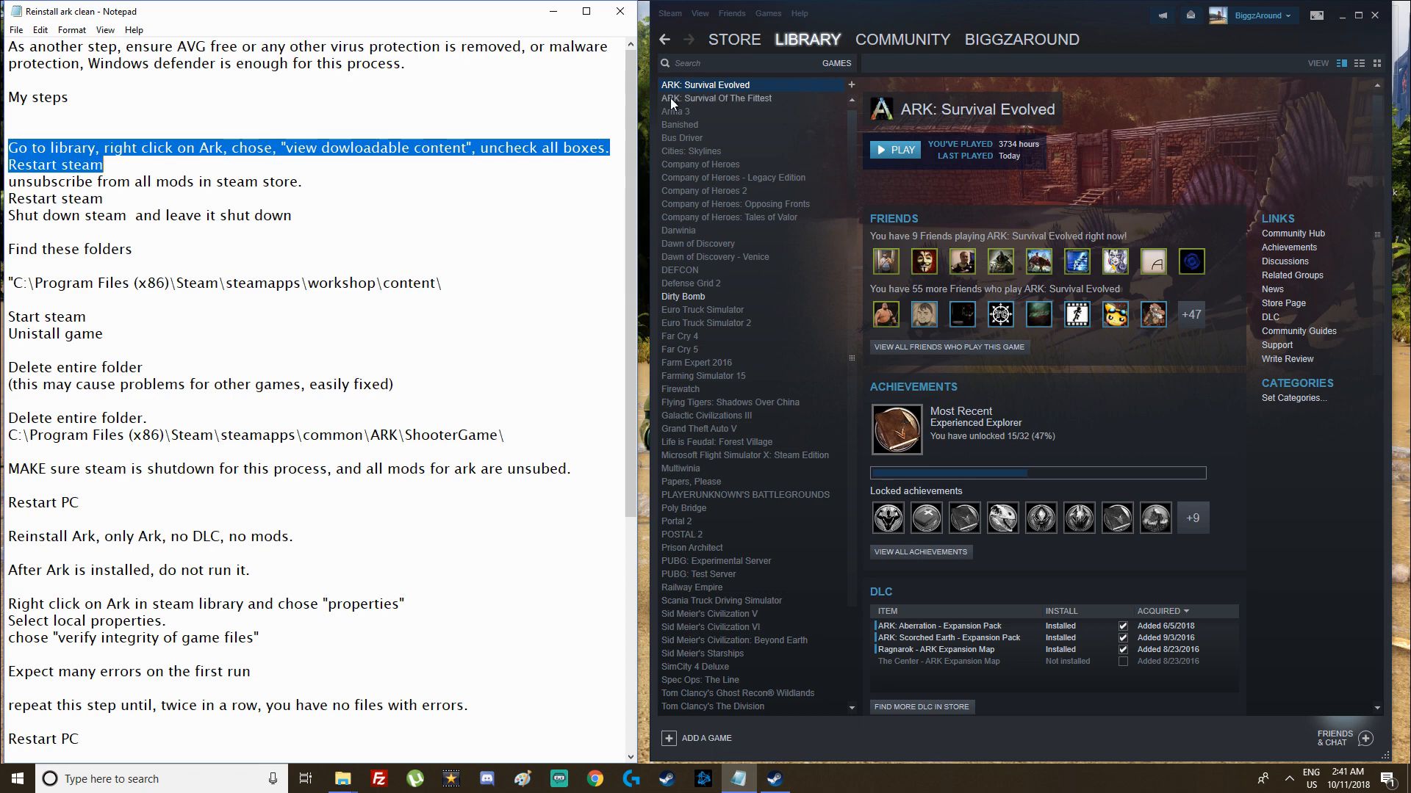
{"action": "right_click", "coordinate": [705, 84]}
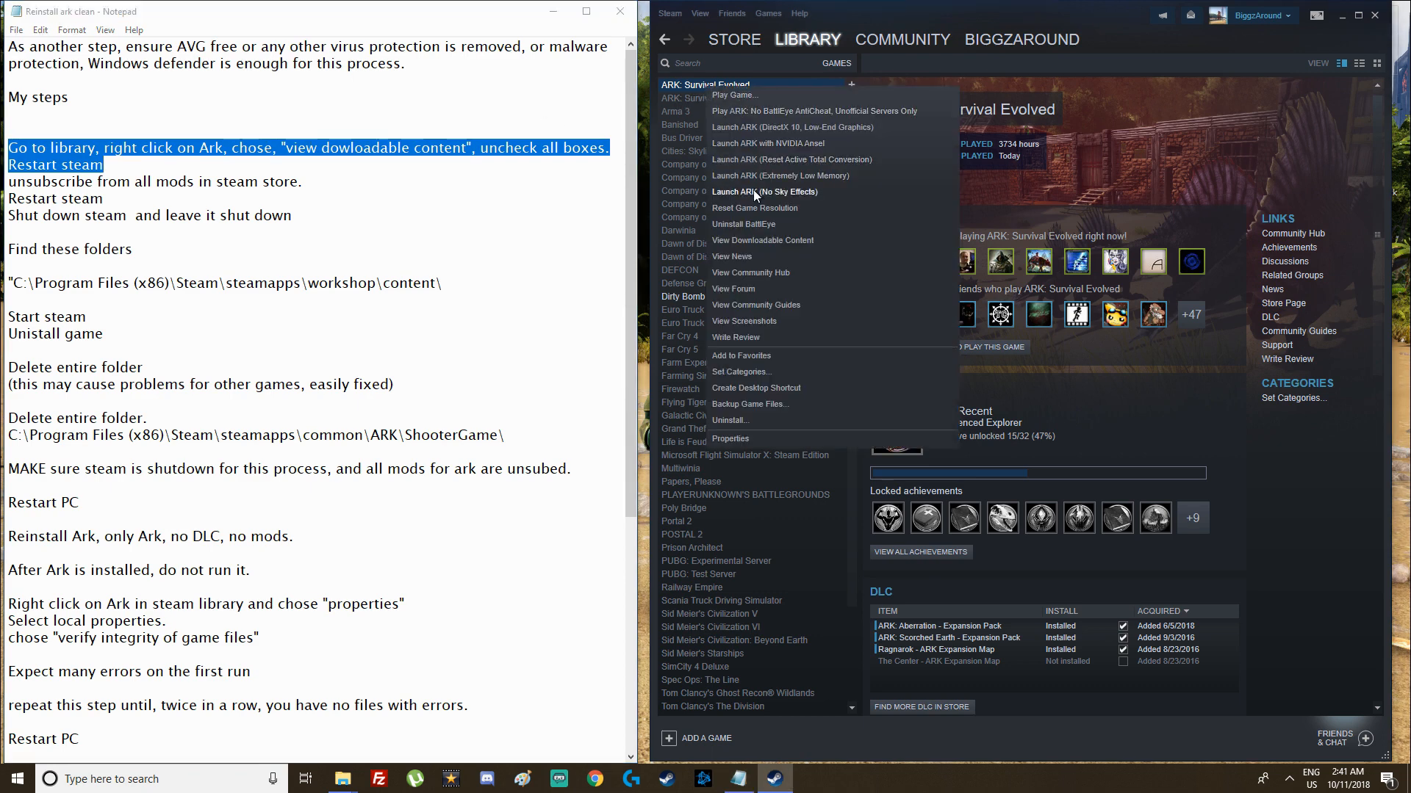
{"action": "left_click", "coordinate": [730, 439]}
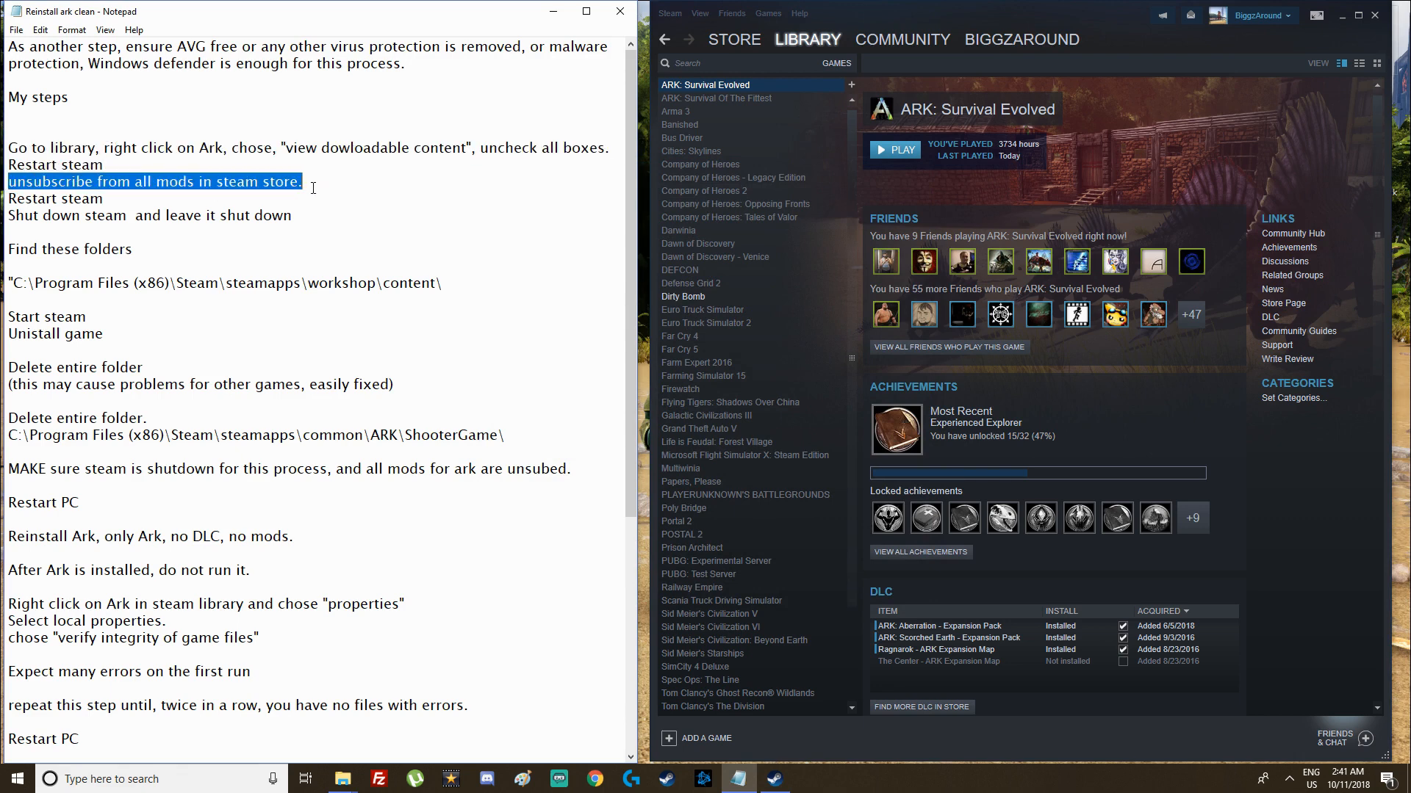
Search the Community Workshop for 'ark' and open ARK: Survival Evolved's Workshop
{"action": "left_click", "coordinate": [902, 39]}
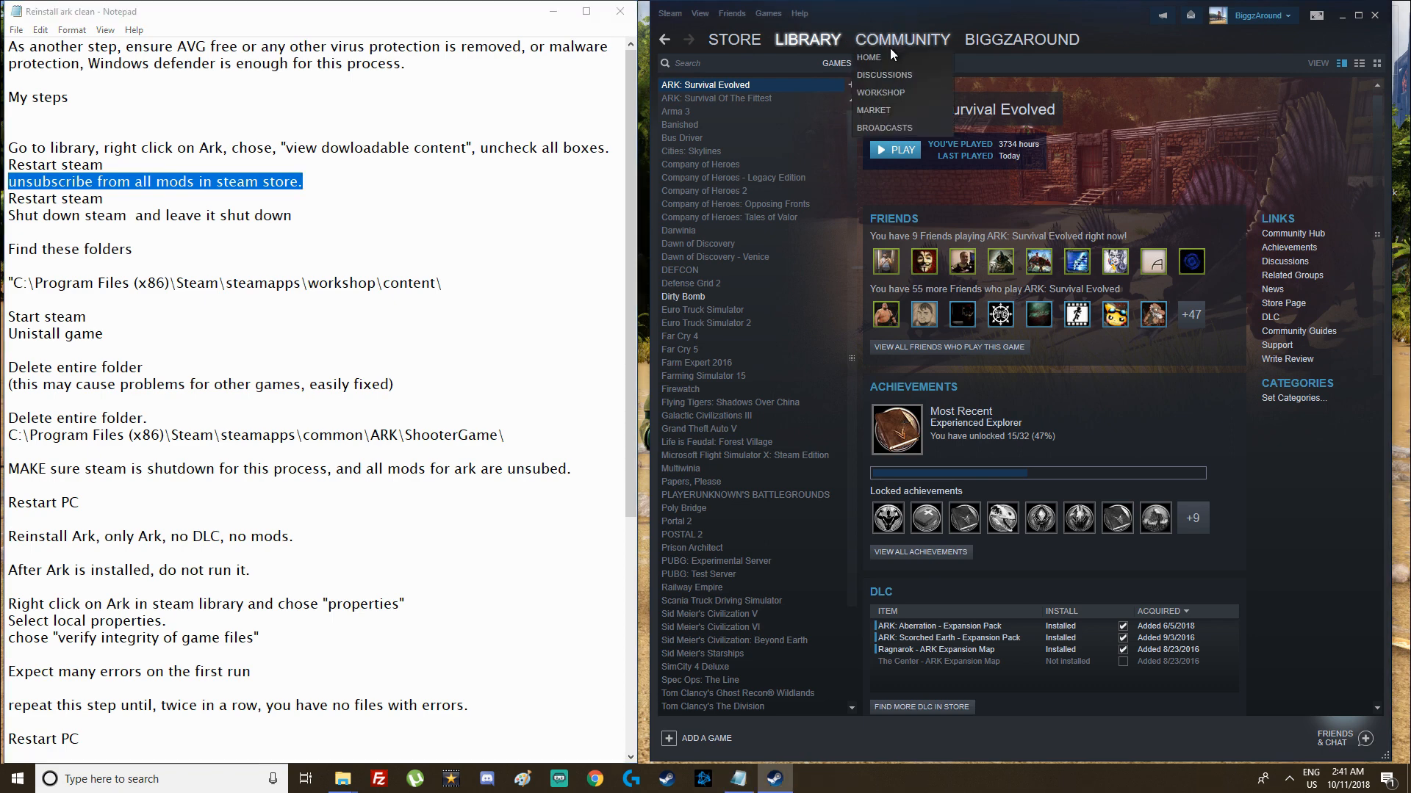
{"action": "left_click", "coordinate": [881, 92]}
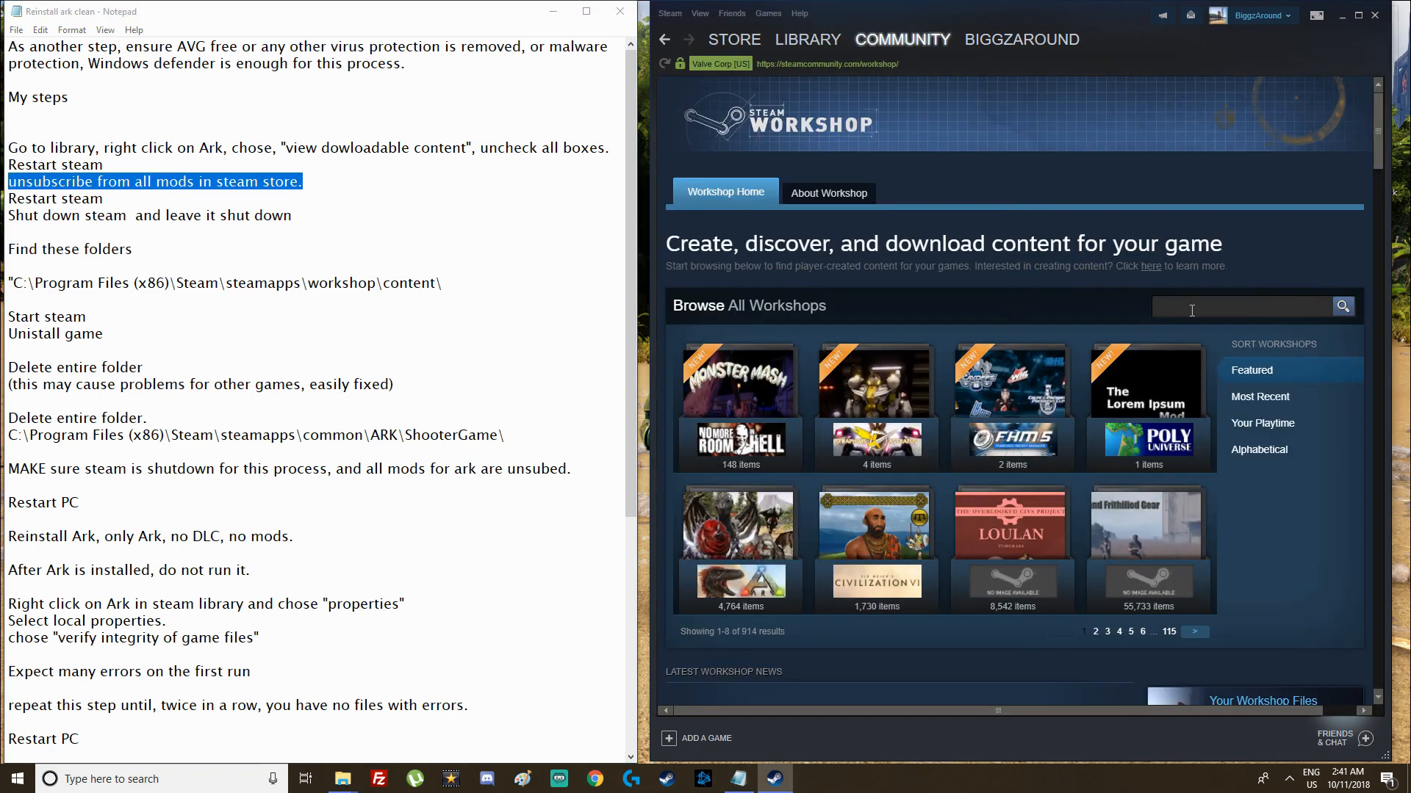
{"action": "type", "text": "ark"}
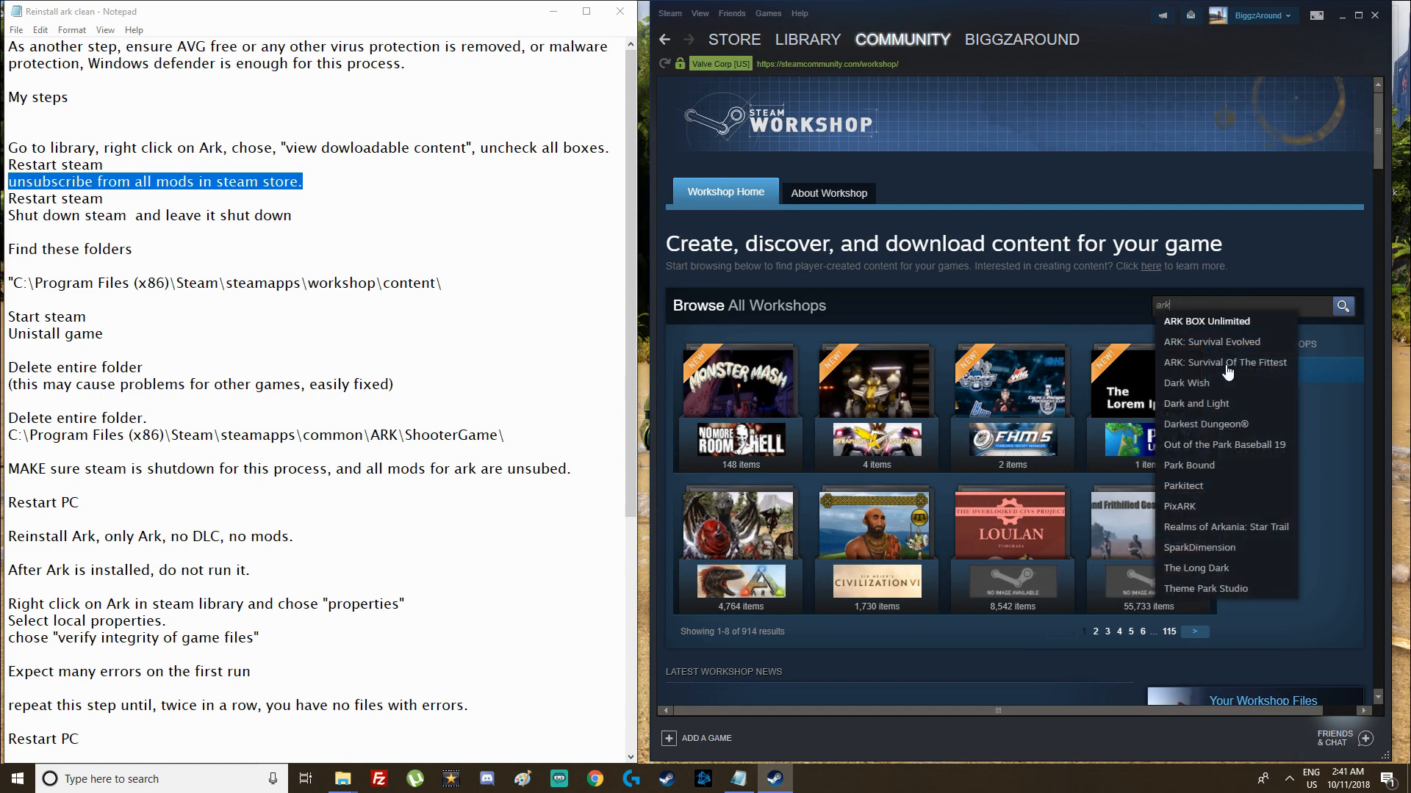
{"action": "left_click", "coordinate": [1211, 341]}
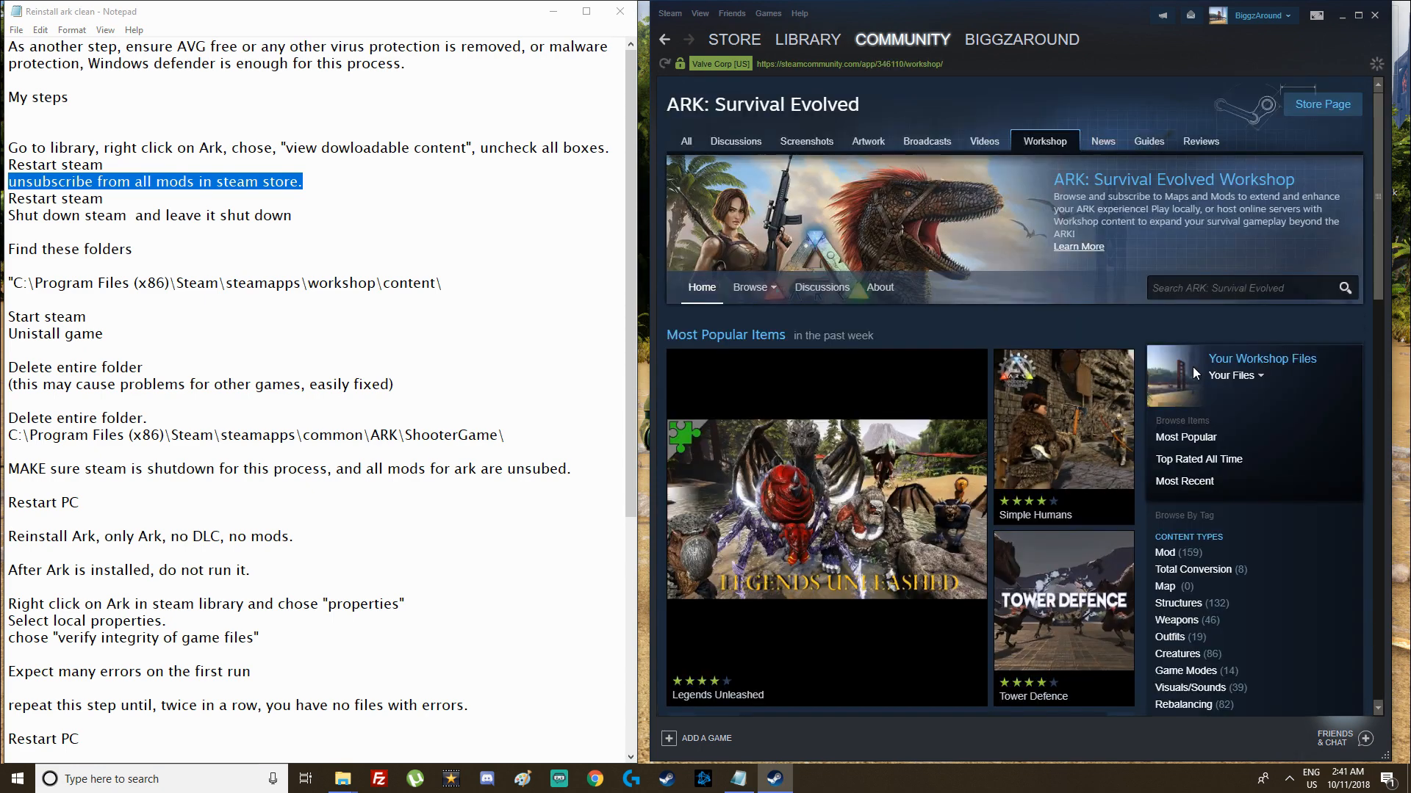
Show the Your Files dropdown on ARK's Workshop, then exit Steam
{"action": "left_click", "coordinate": [1234, 375]}
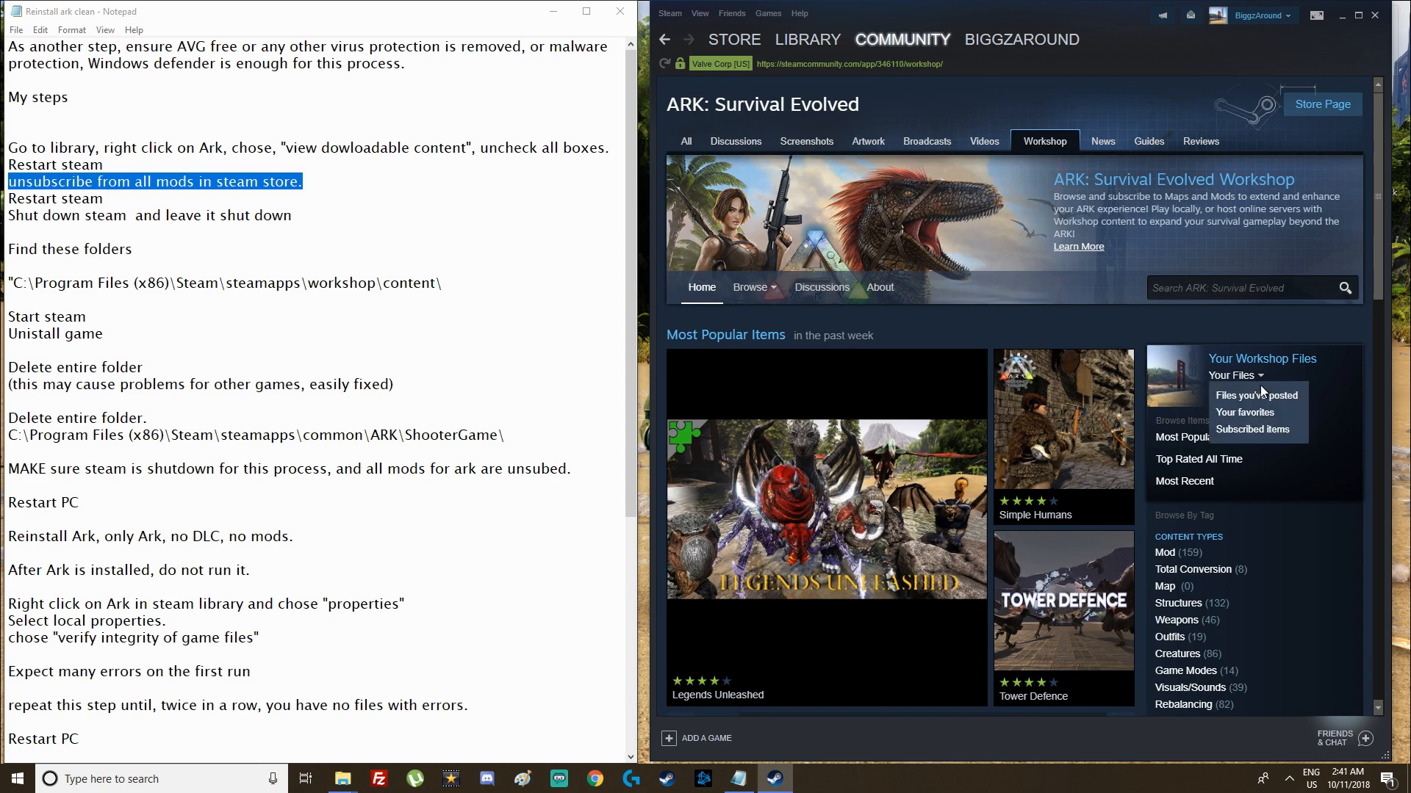
{"action": "left_click", "coordinate": [1185, 437]}
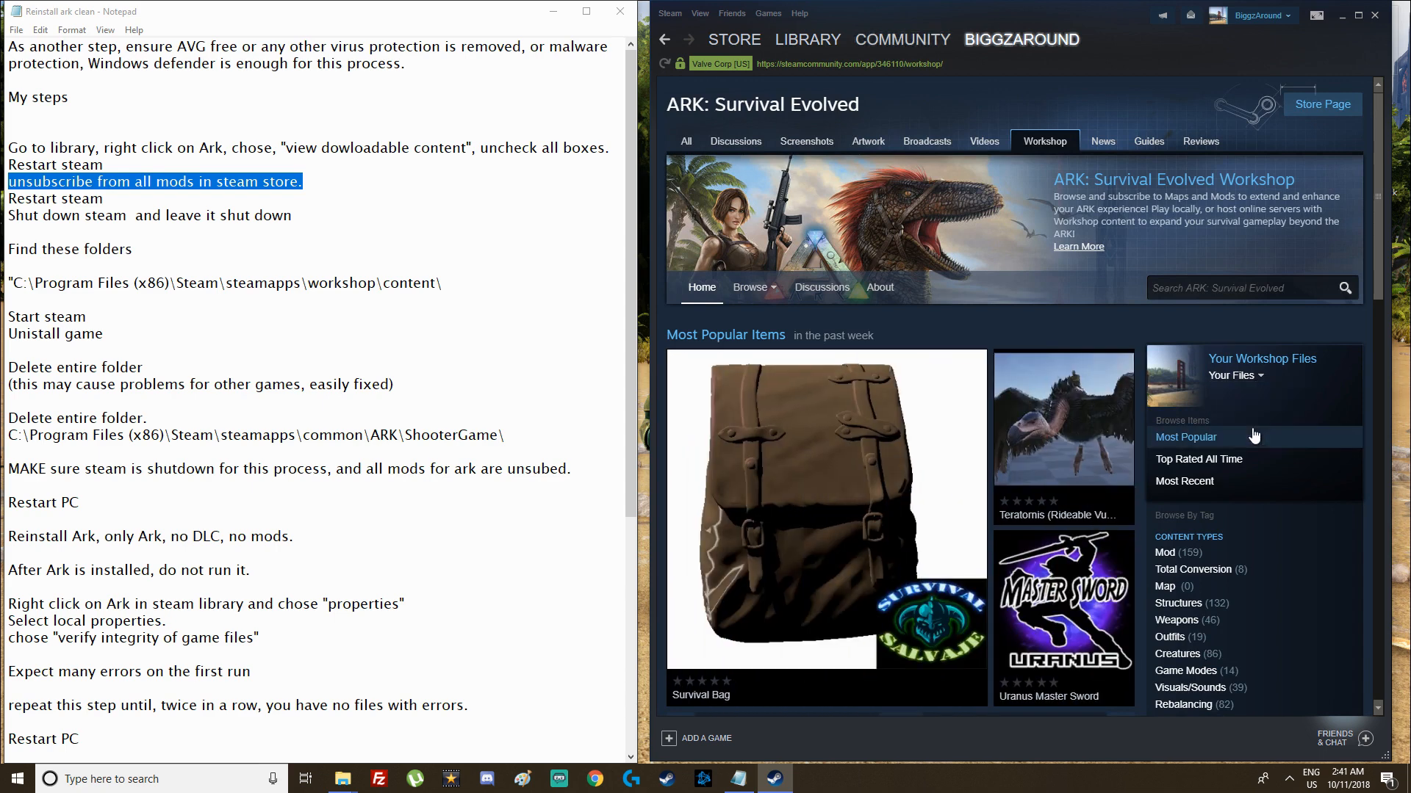
{"action": "left_click", "coordinate": [1233, 375]}
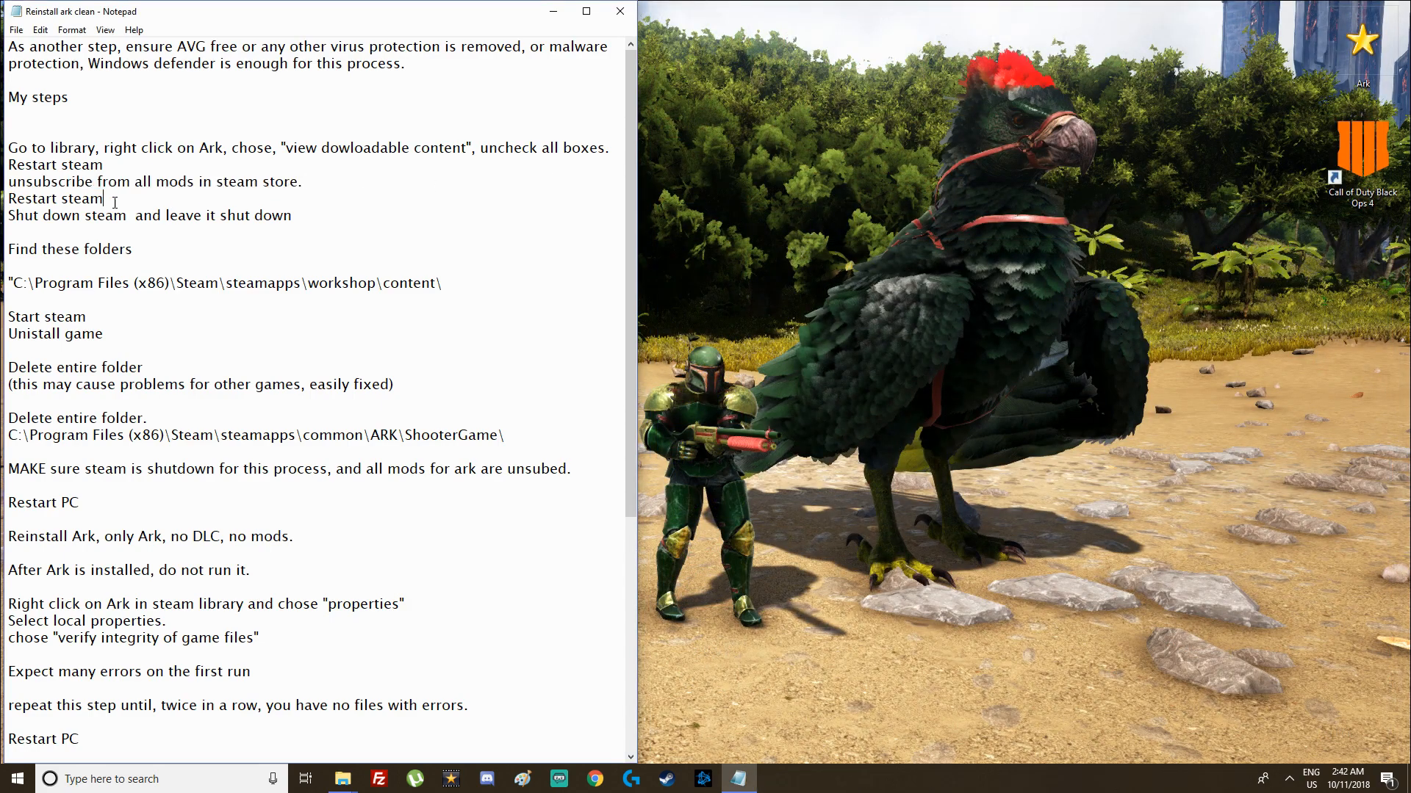
Delete the second 'Restart steam' line that followed the unsubscribe step
{"action": "double_click", "coordinate": [54, 197]}
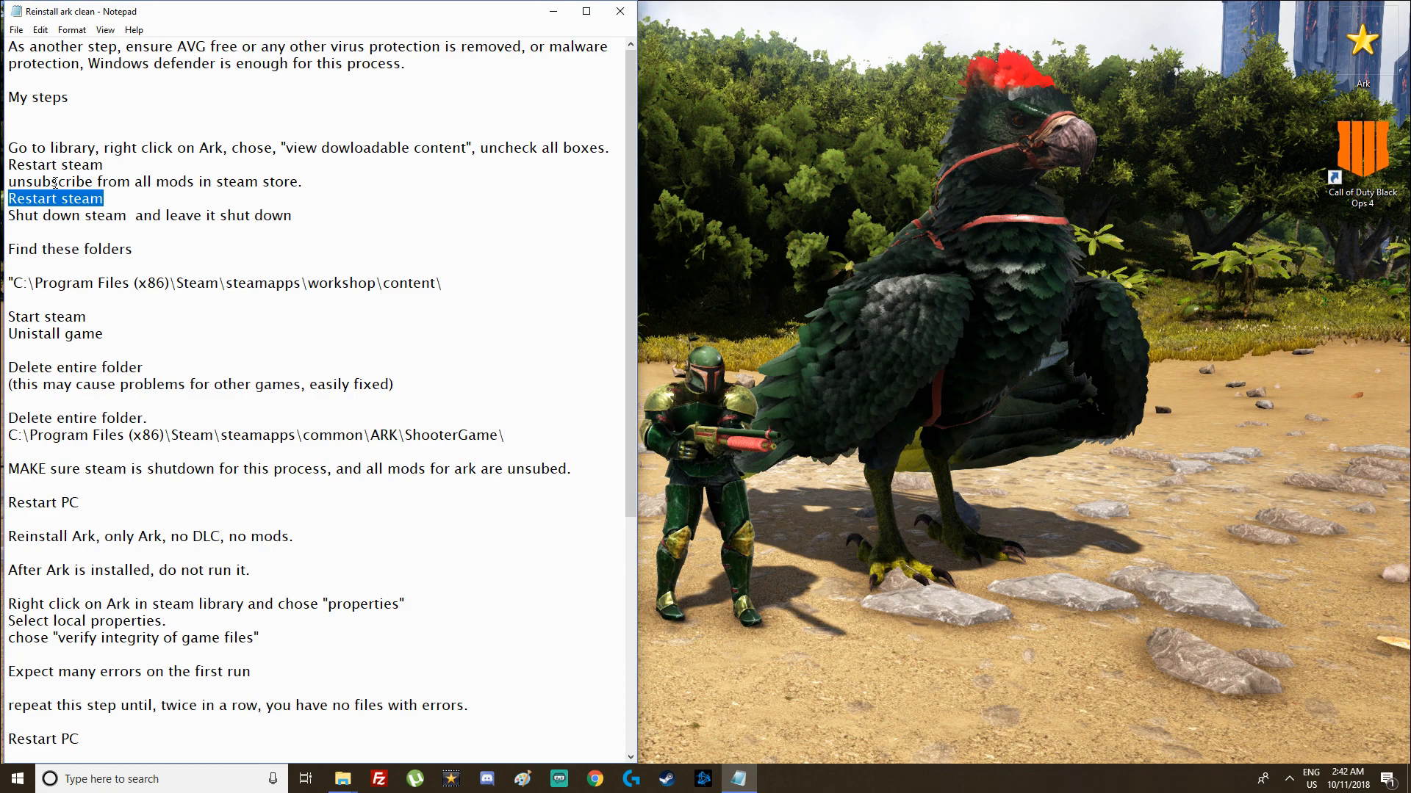
{"action": "key", "text": "Delete"}
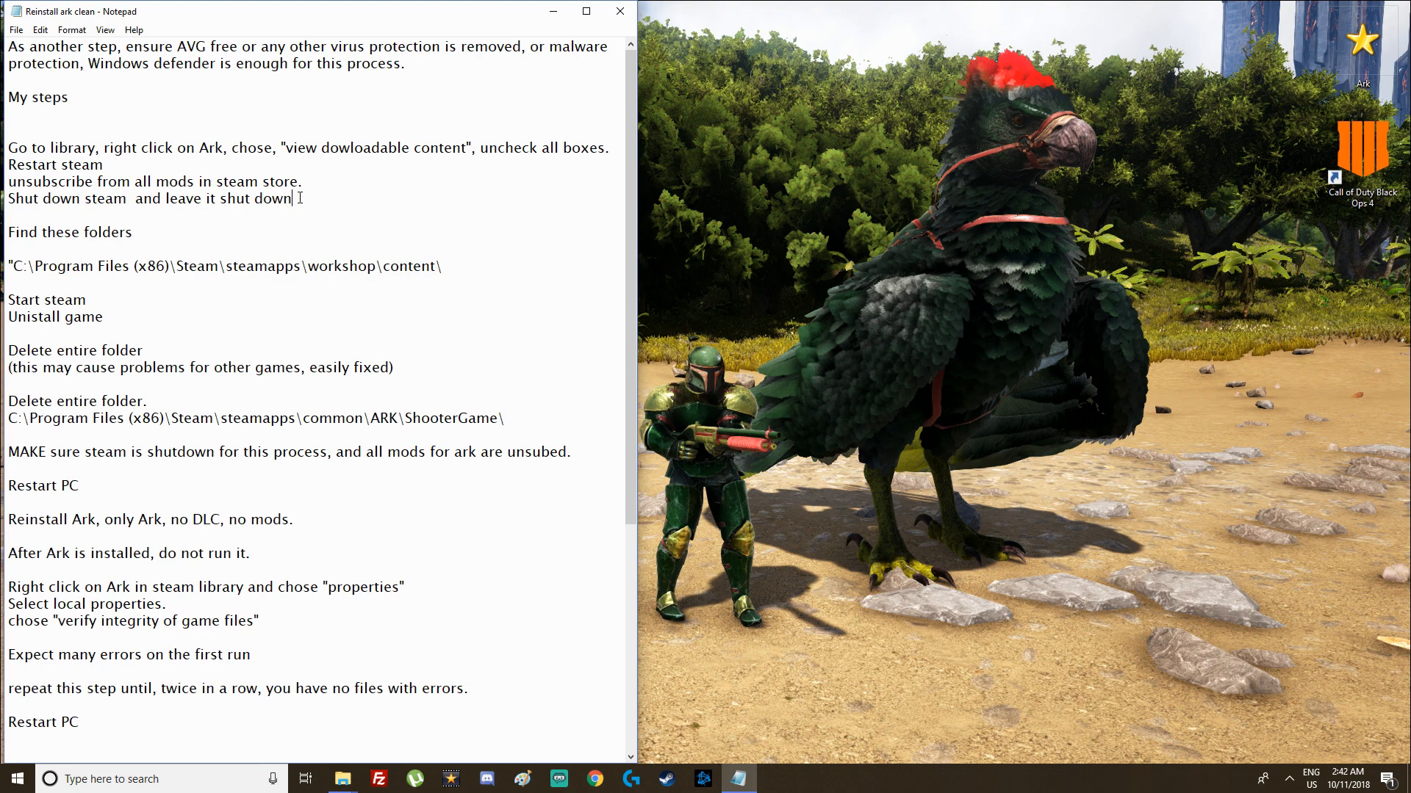
{"action": "double_click", "coordinate": [69, 232]}
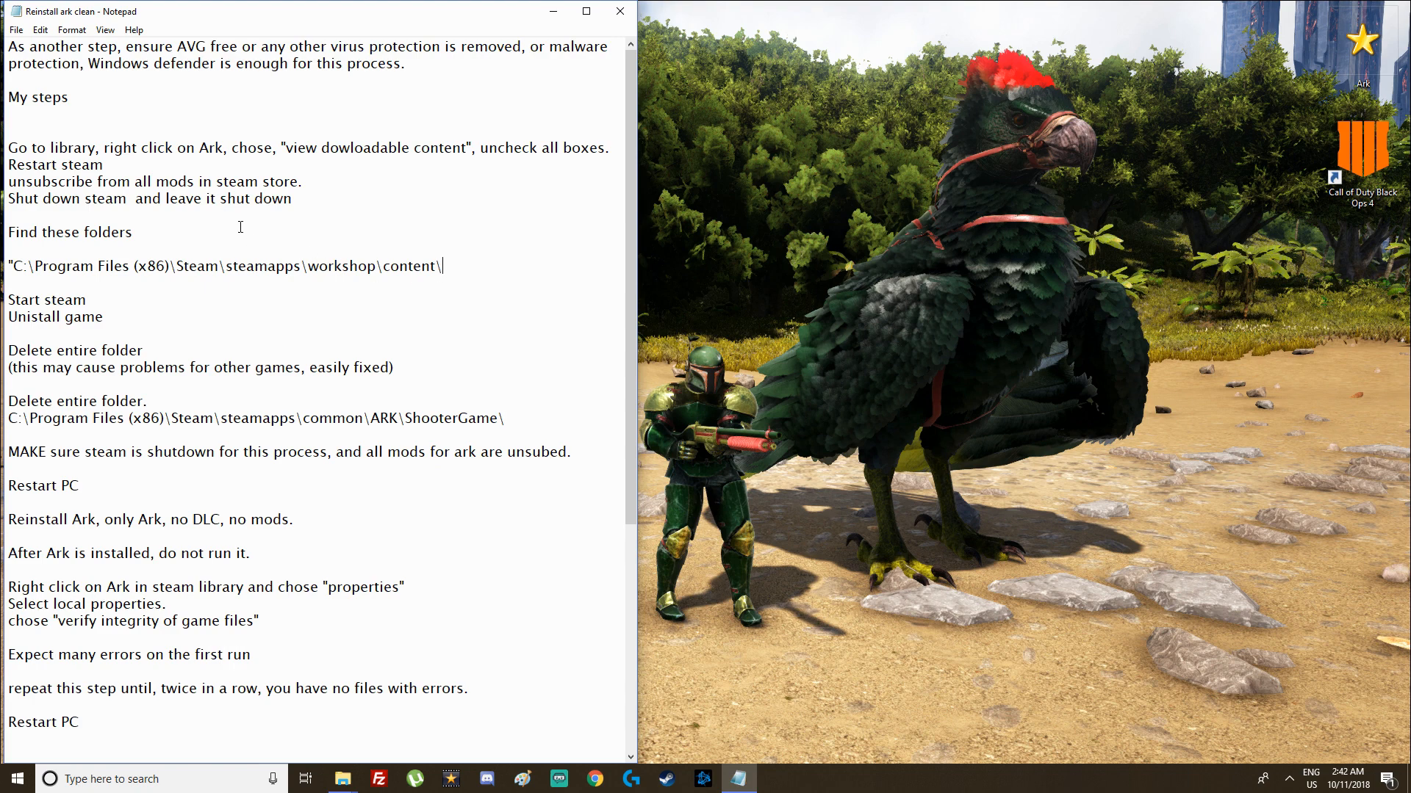
{"action": "mouse_move", "coordinate": [341, 779]}
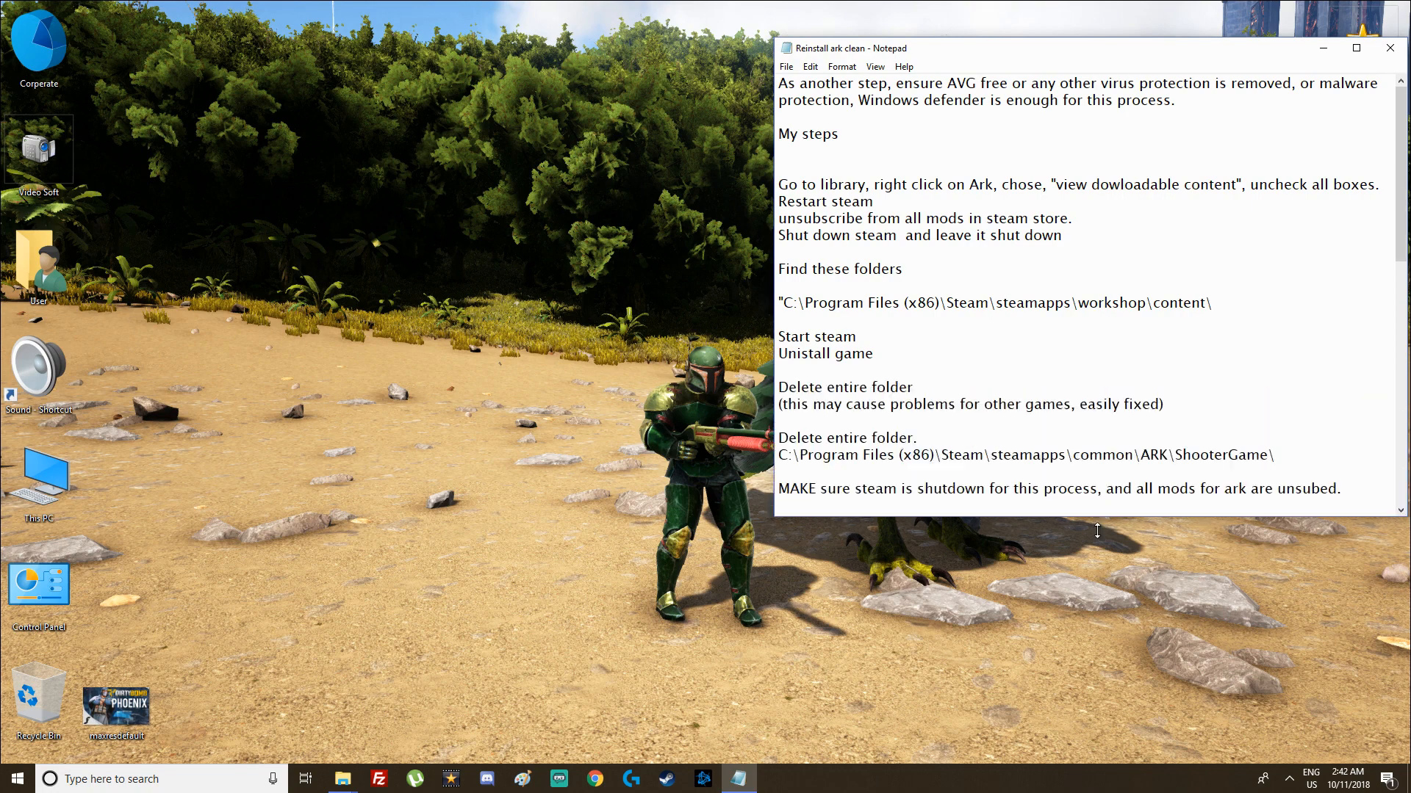
Browse from the WINDOWS (C:) drive into Steam's steamapps and workshop folders
{"action": "scroll", "scroll_direction": "down", "scroll_amount": 3}
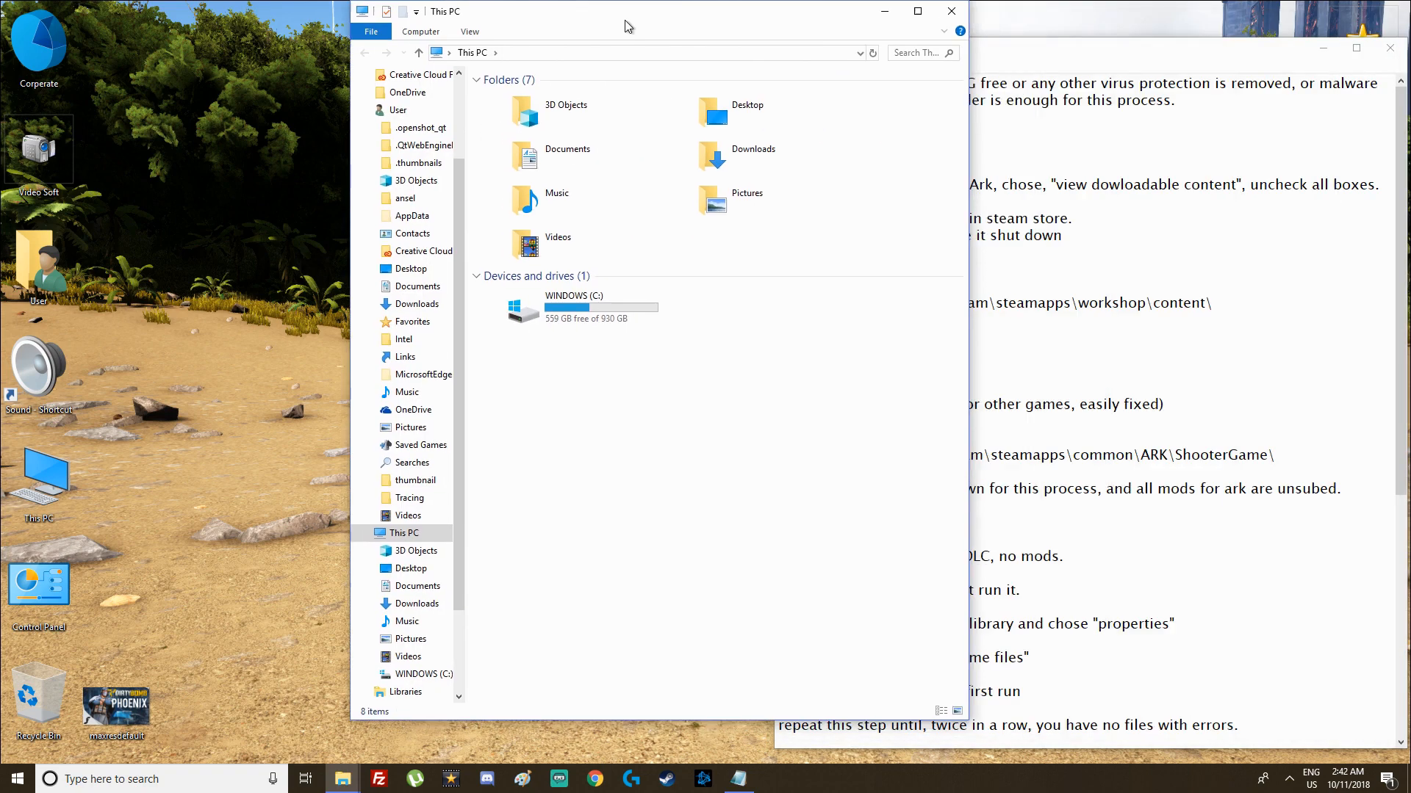
{"action": "double_click", "coordinate": [573, 305]}
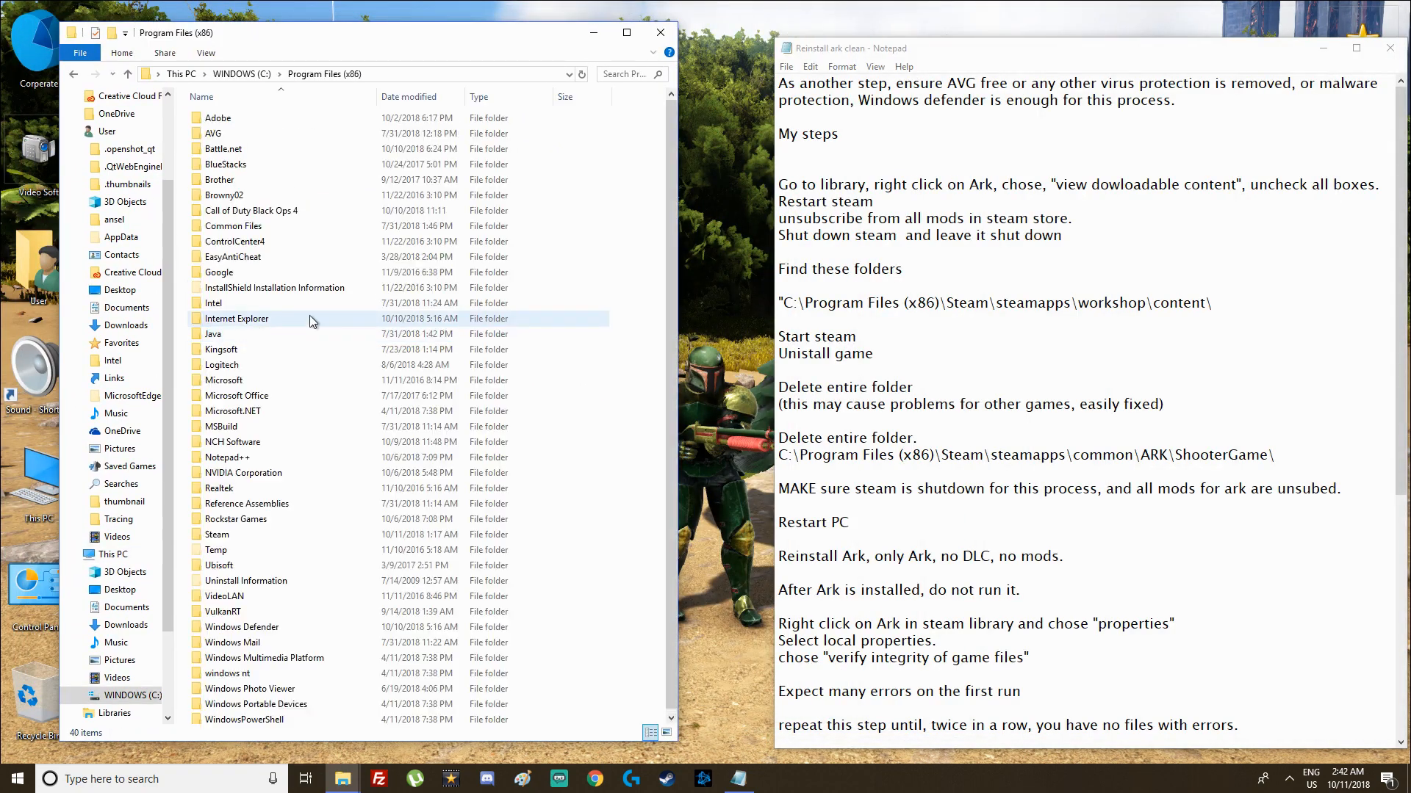
{"action": "double_click", "coordinate": [216, 534]}
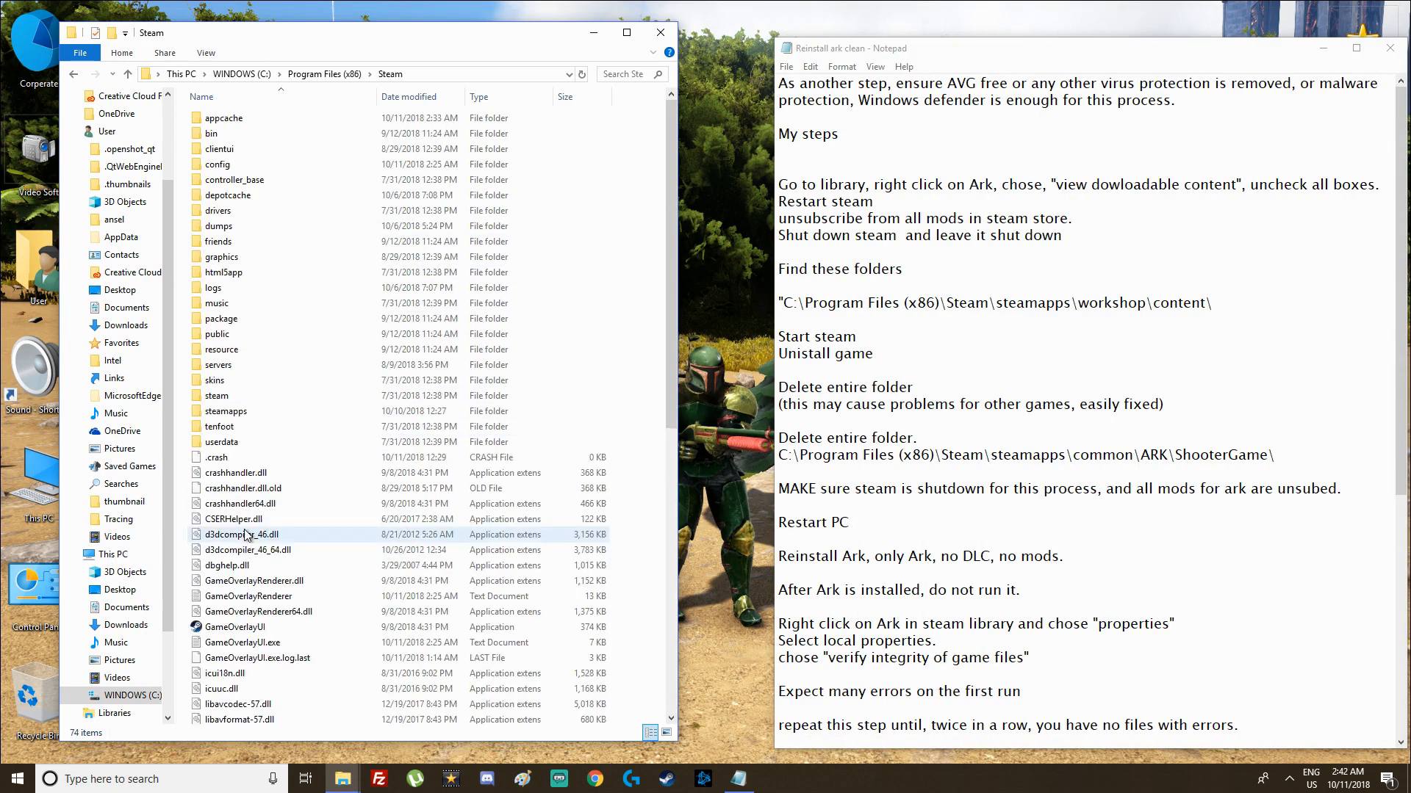
{"action": "left_click", "coordinate": [226, 411]}
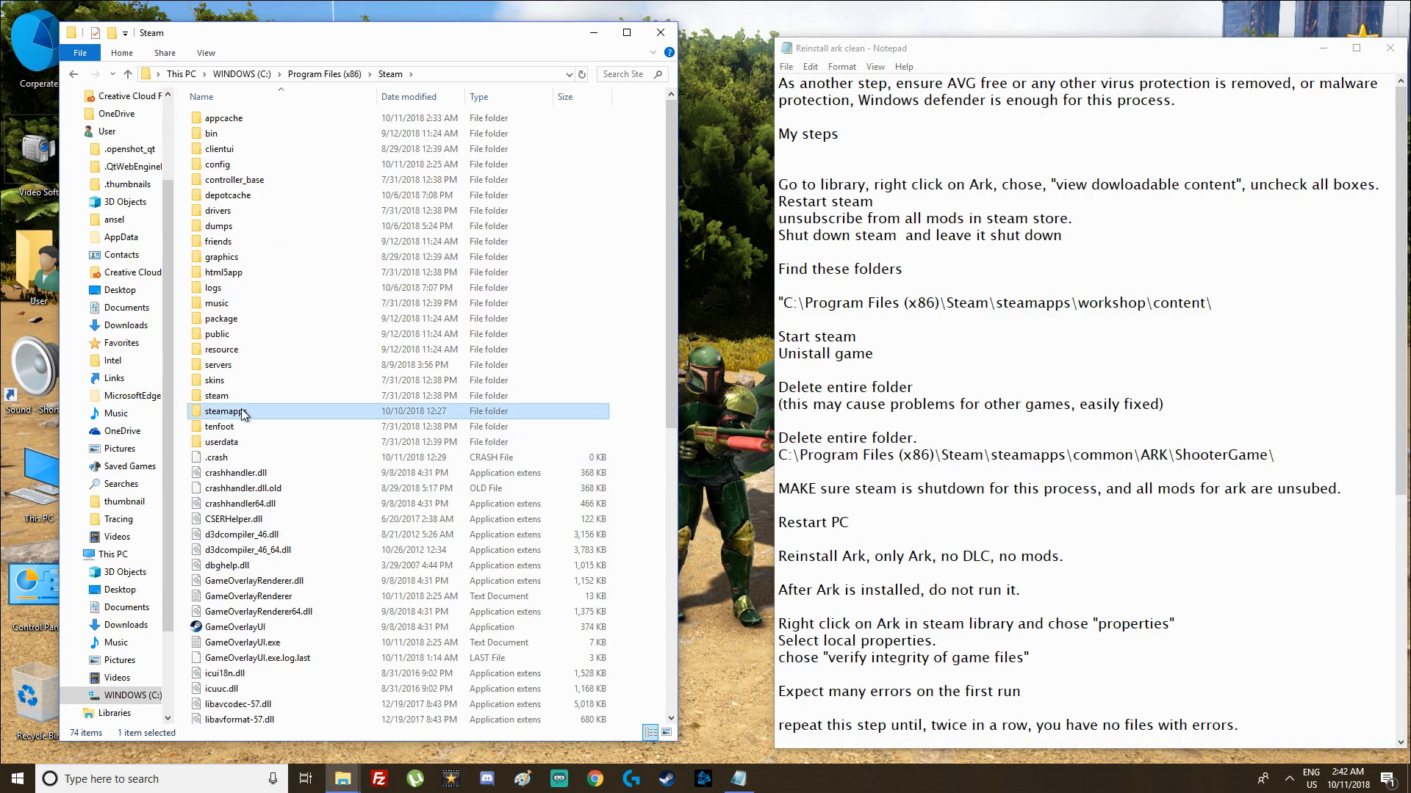
{"action": "double_click", "coordinate": [225, 411]}
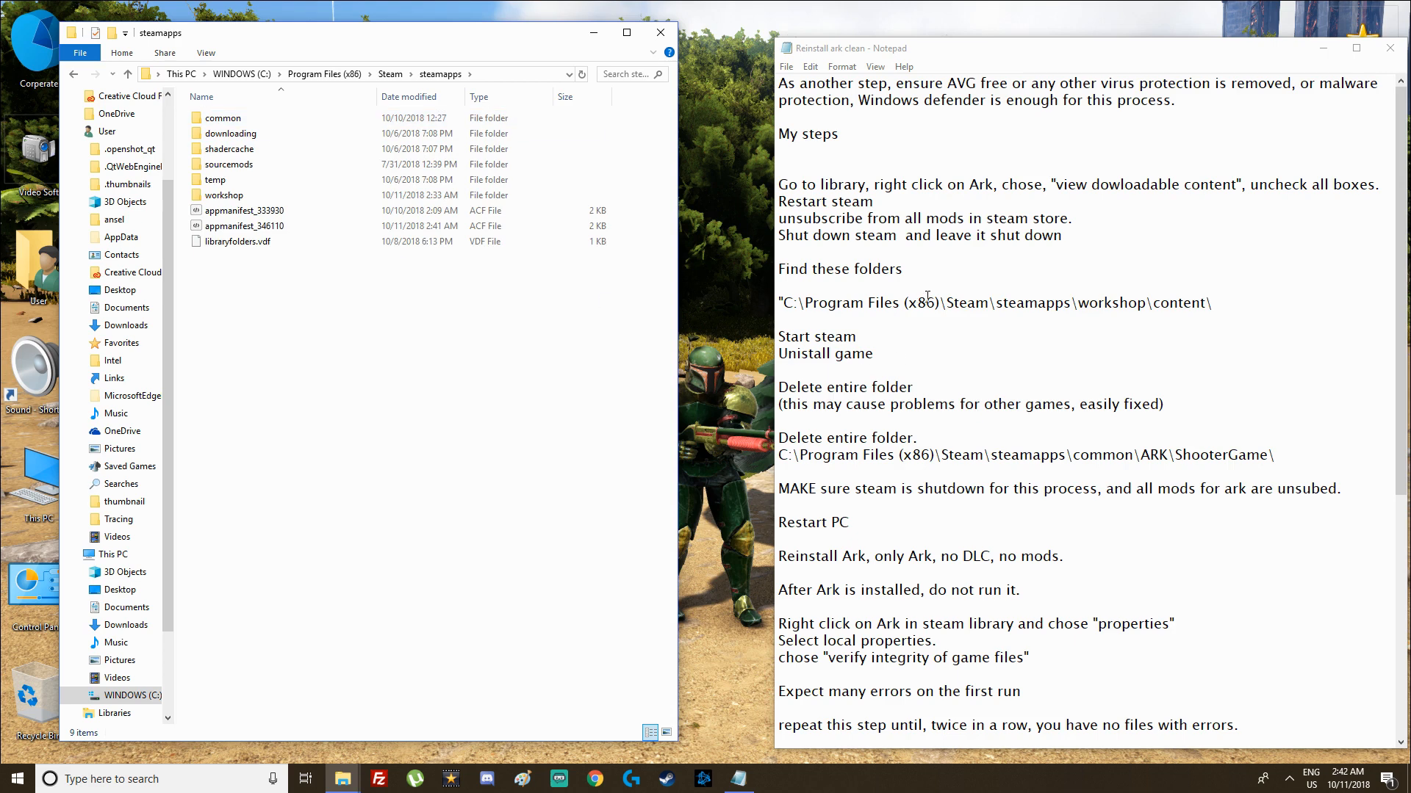
{"action": "left_click", "coordinate": [230, 133]}
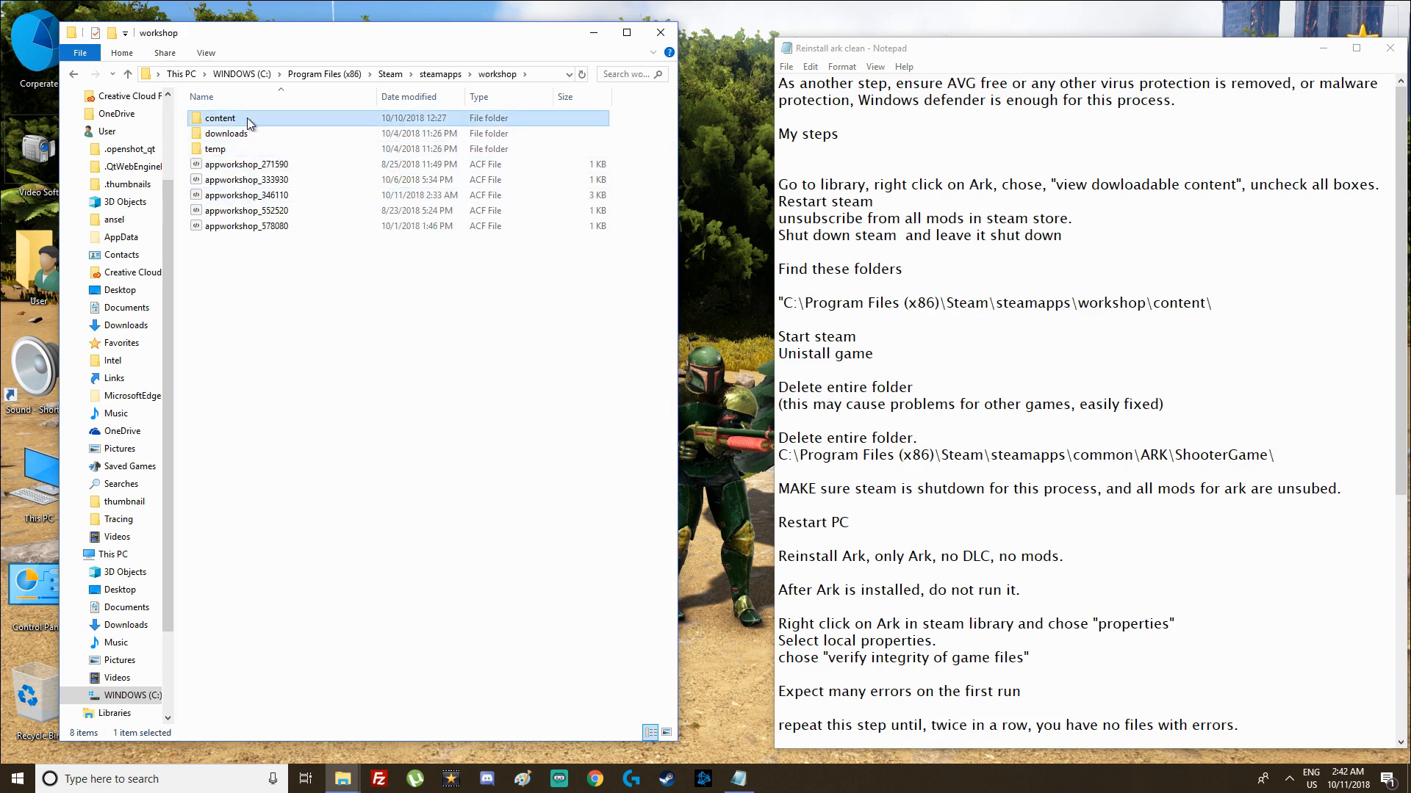
{"action": "double_click", "coordinate": [220, 117]}
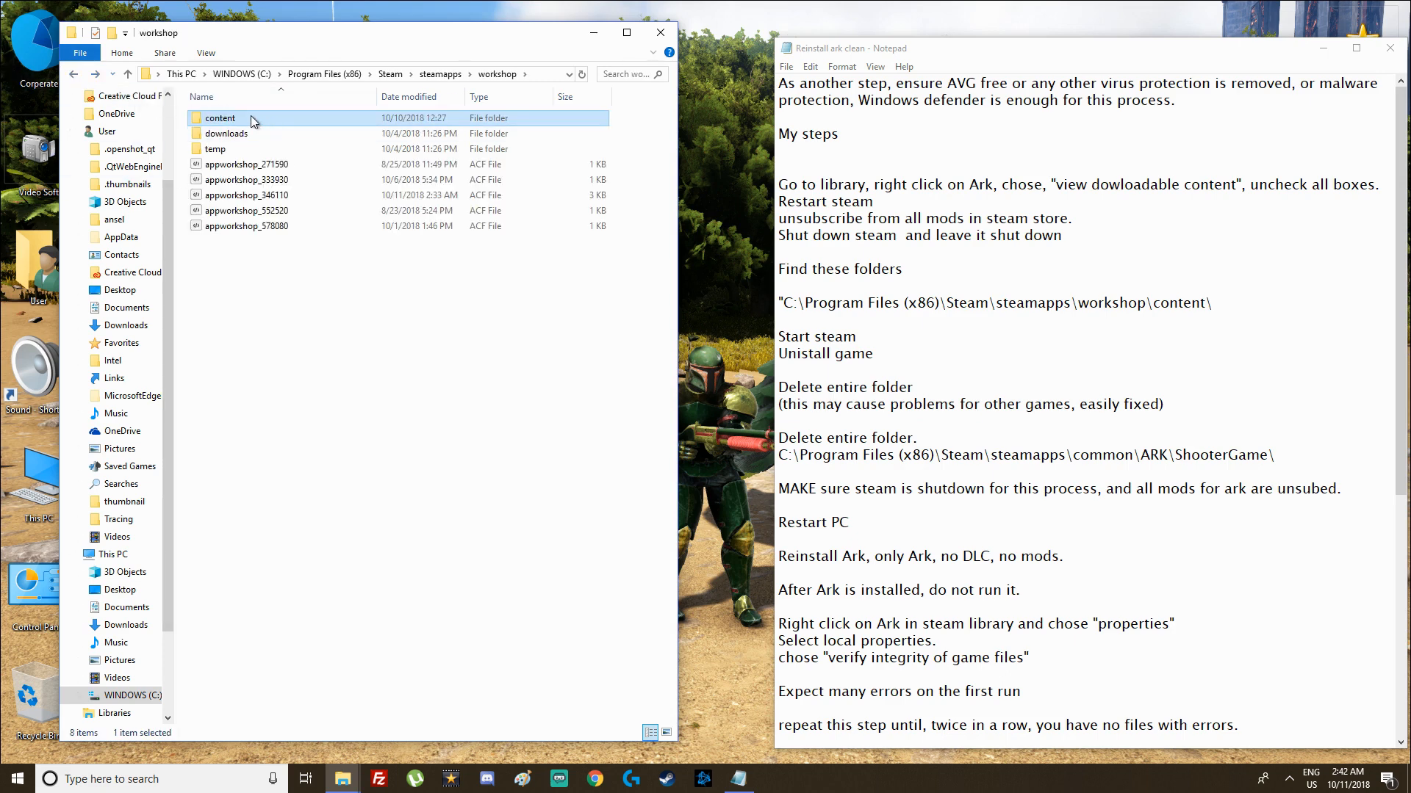
{"action": "mouse_move", "coordinate": [87, 86]}
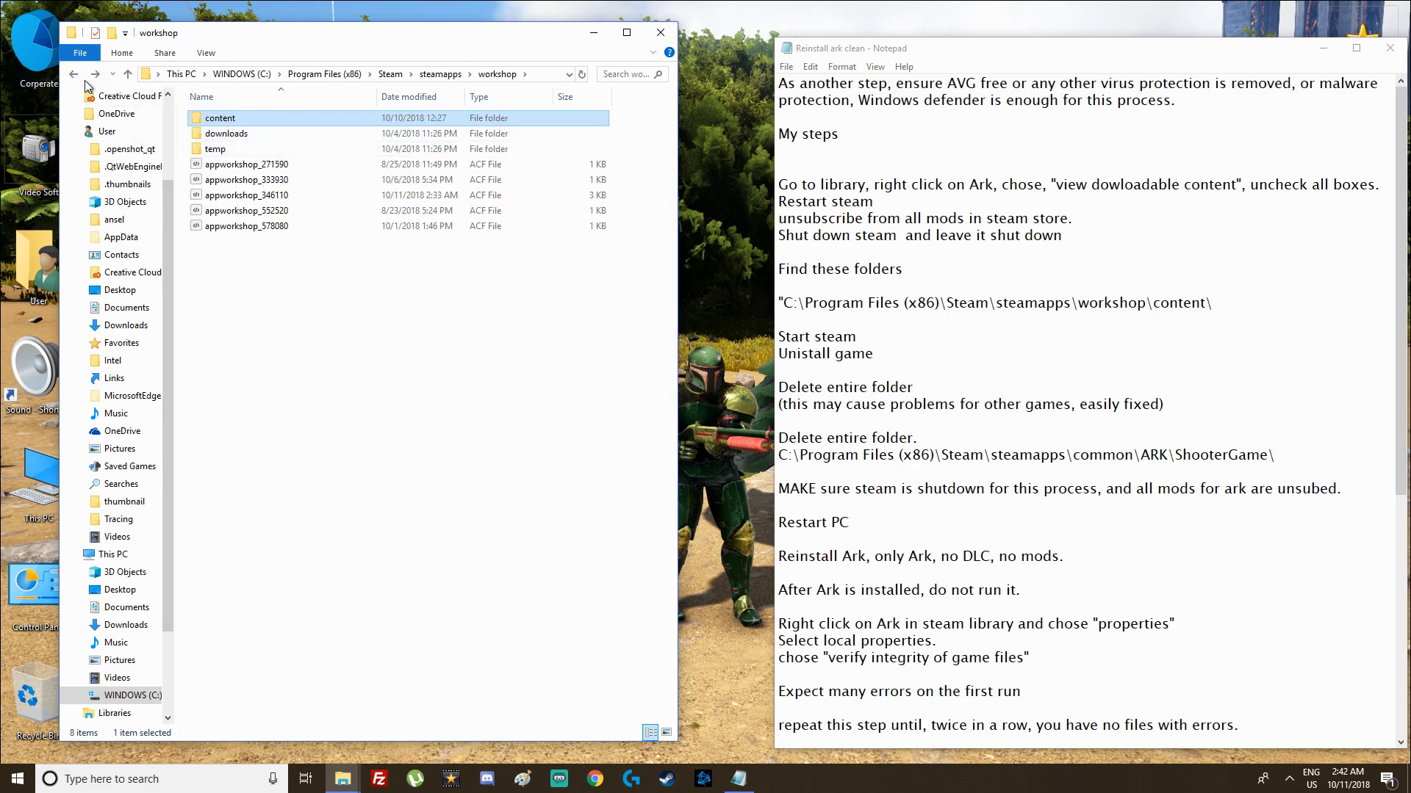
{"action": "mouse_move", "coordinate": [74, 75]}
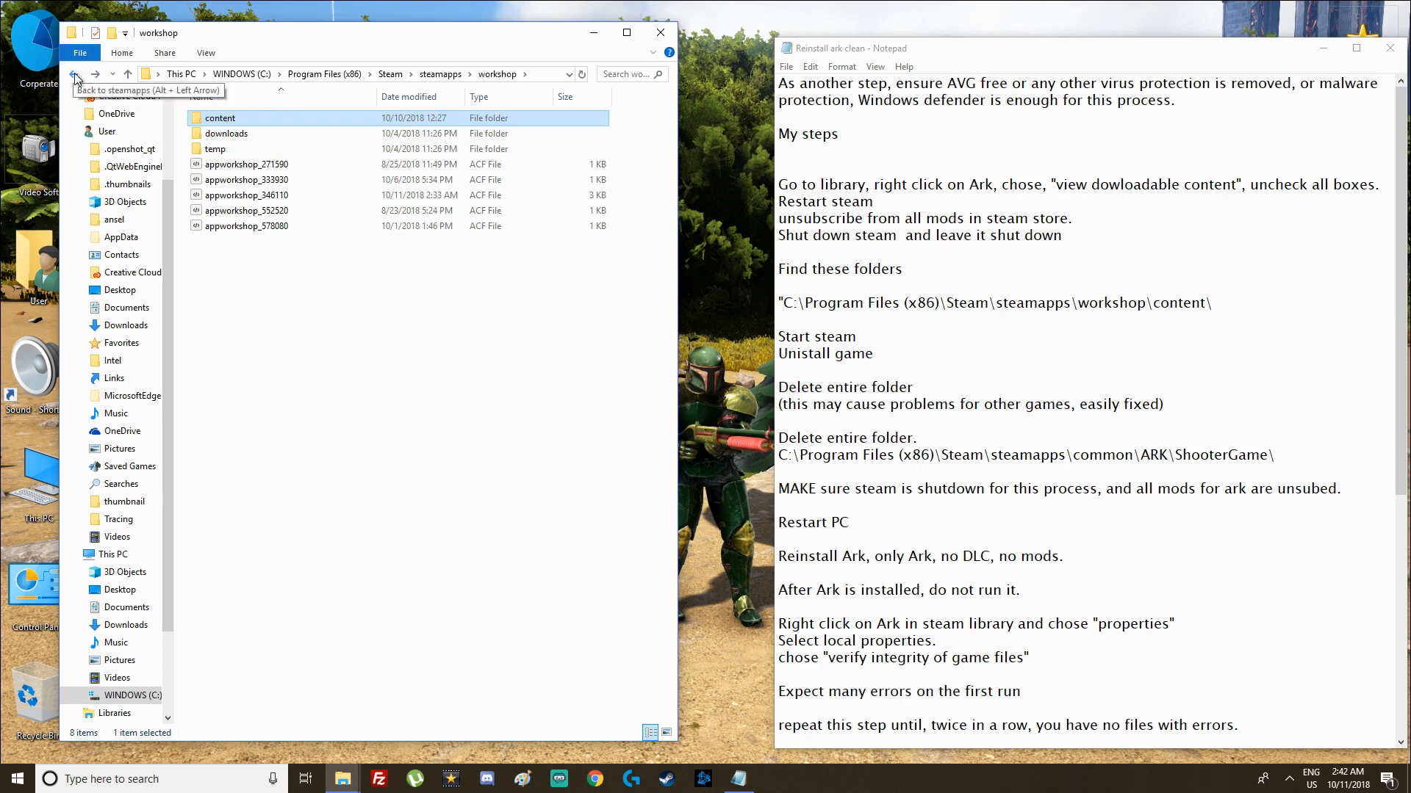
Highlight the Uninstall game note, reopen steamapps\common holding ARK, then close File Explorer
{"action": "left_click", "coordinate": [77, 74]}
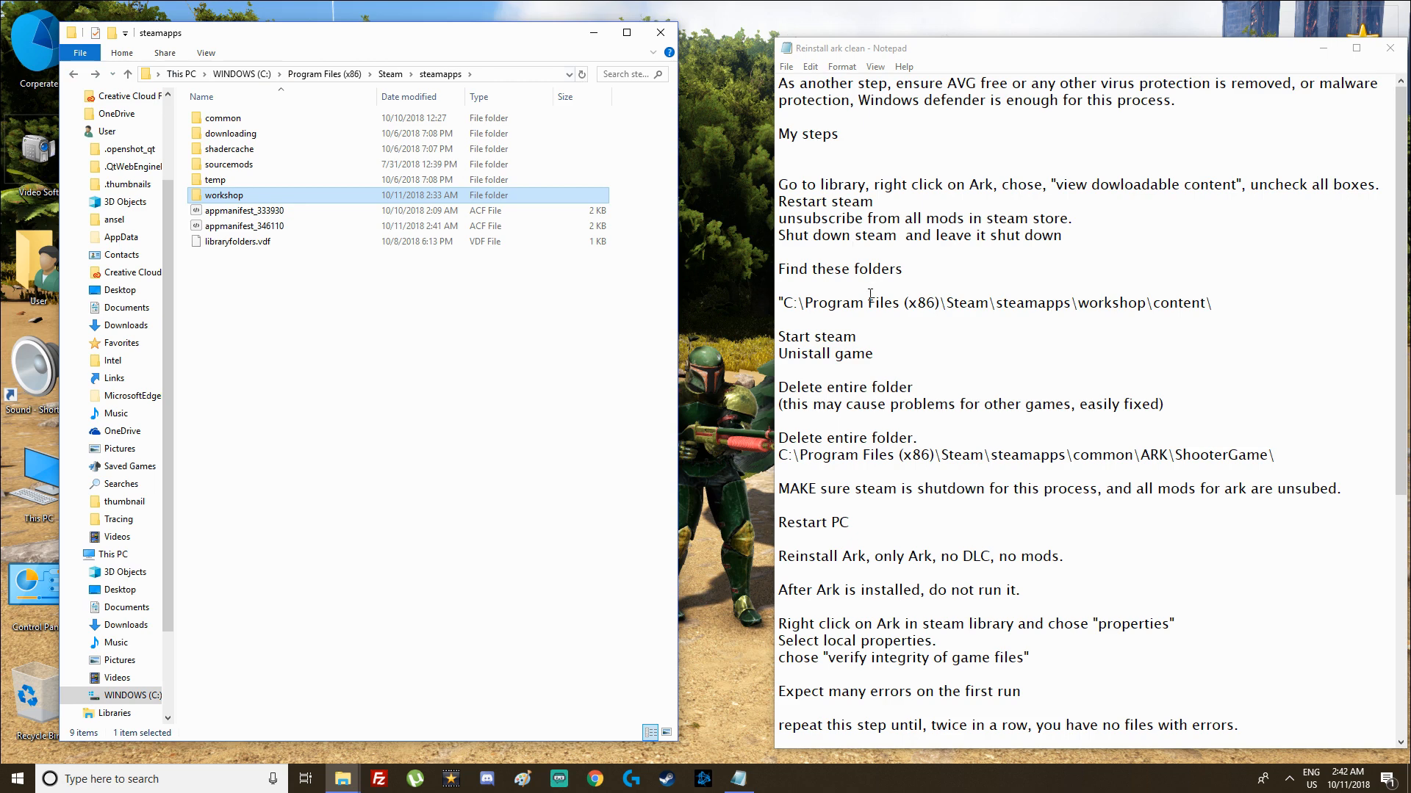
{"action": "left_click_drag", "start_coordinate": [869, 302], "coordinate": [1212, 302]}
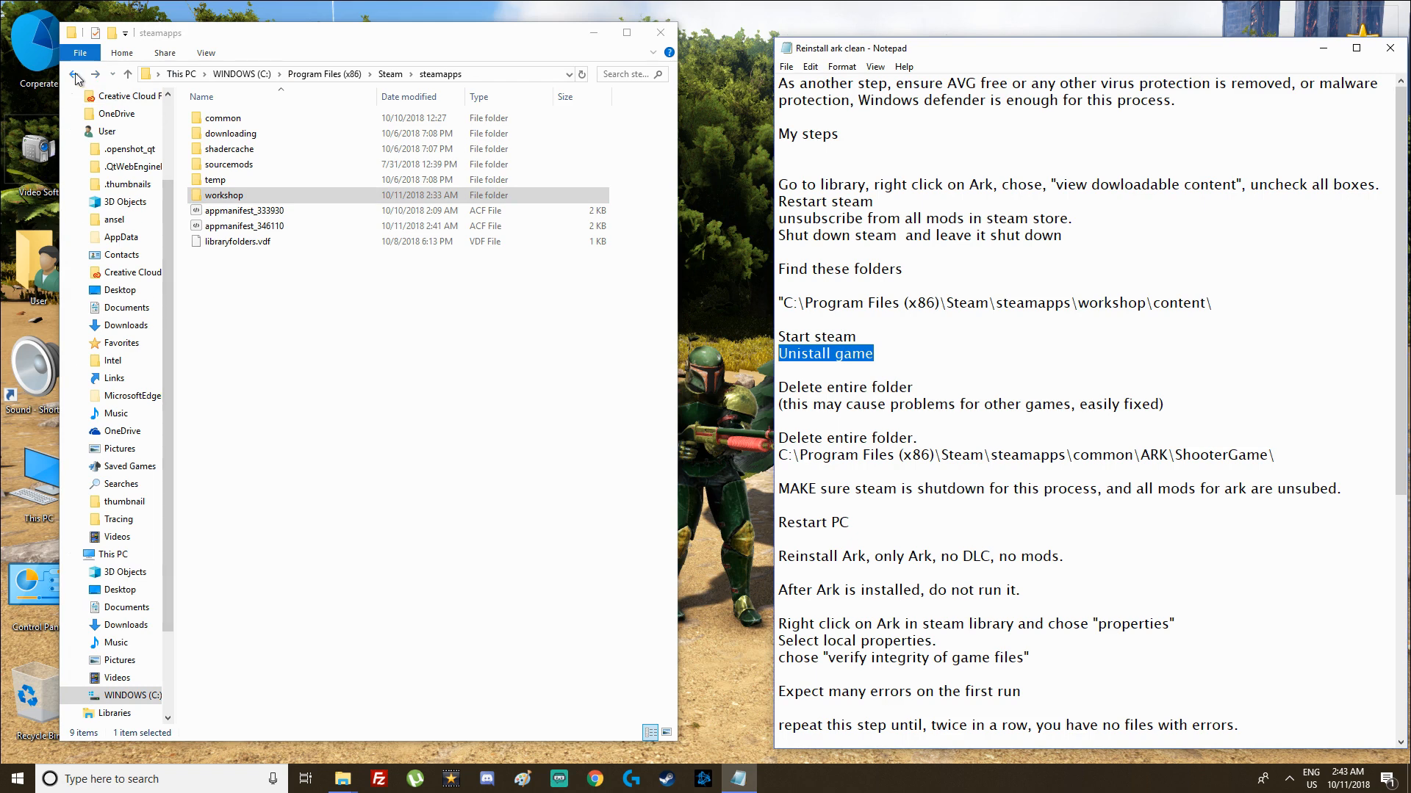
{"action": "left_click", "coordinate": [77, 75]}
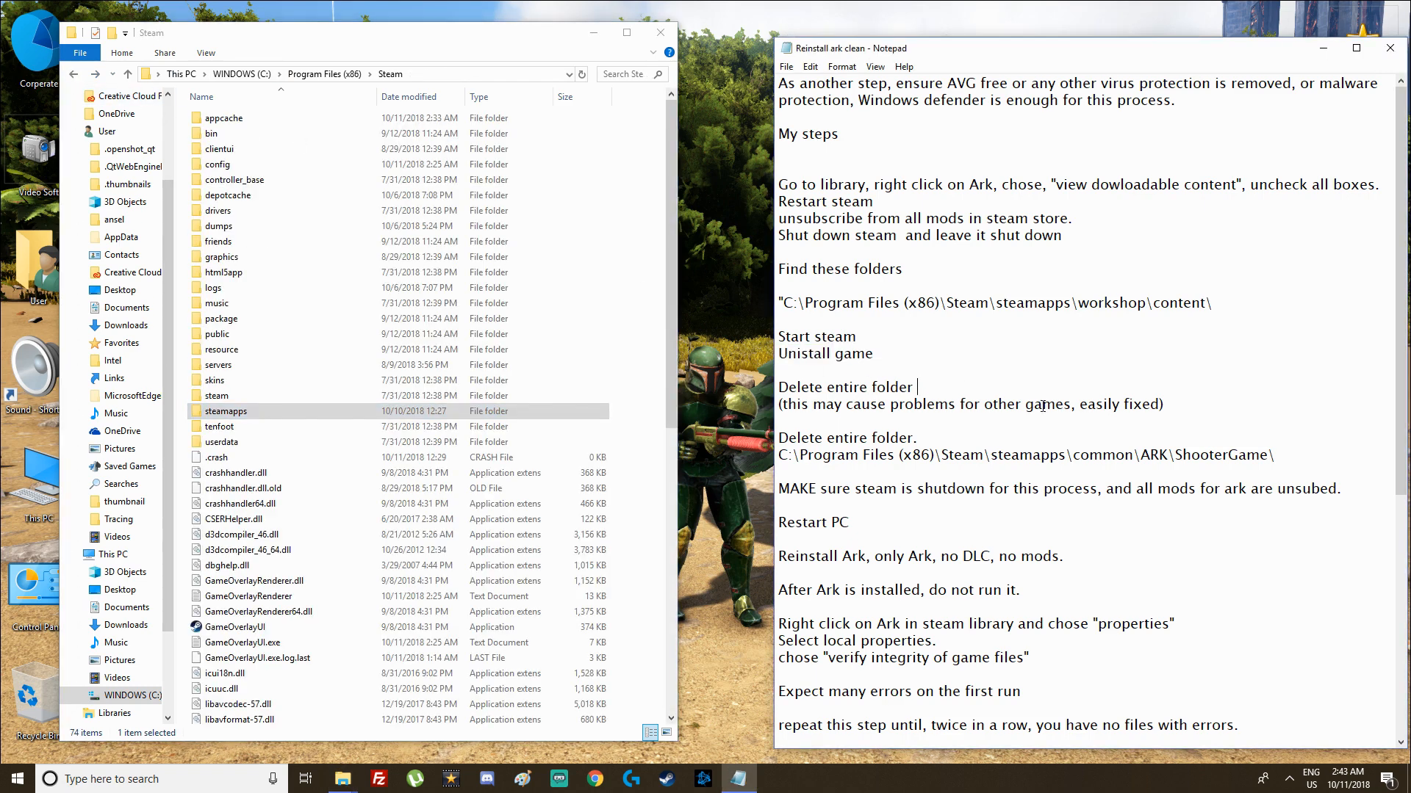
{"action": "scroll", "scroll_direction": "down", "scroll_amount": 3}
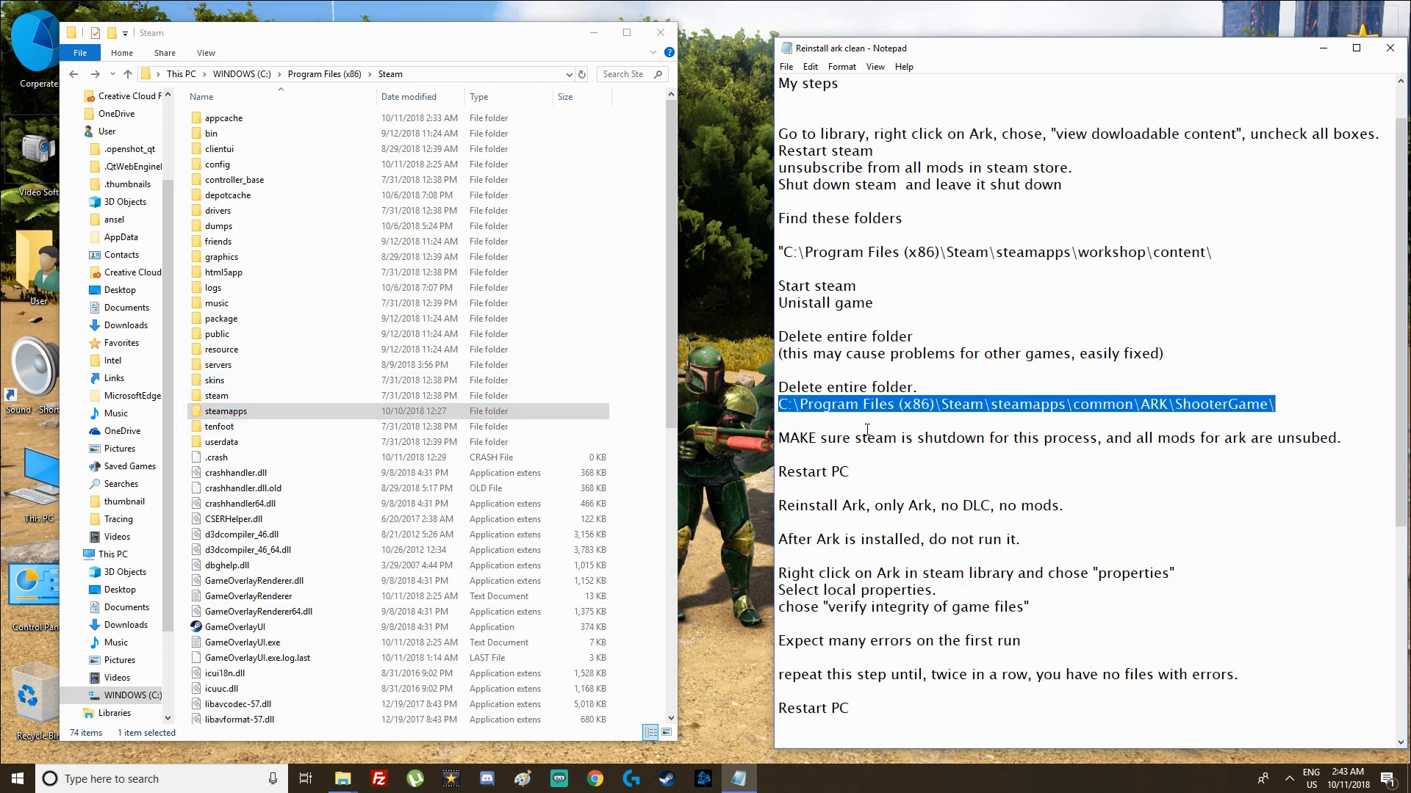
{"action": "left_click", "coordinate": [224, 412]}
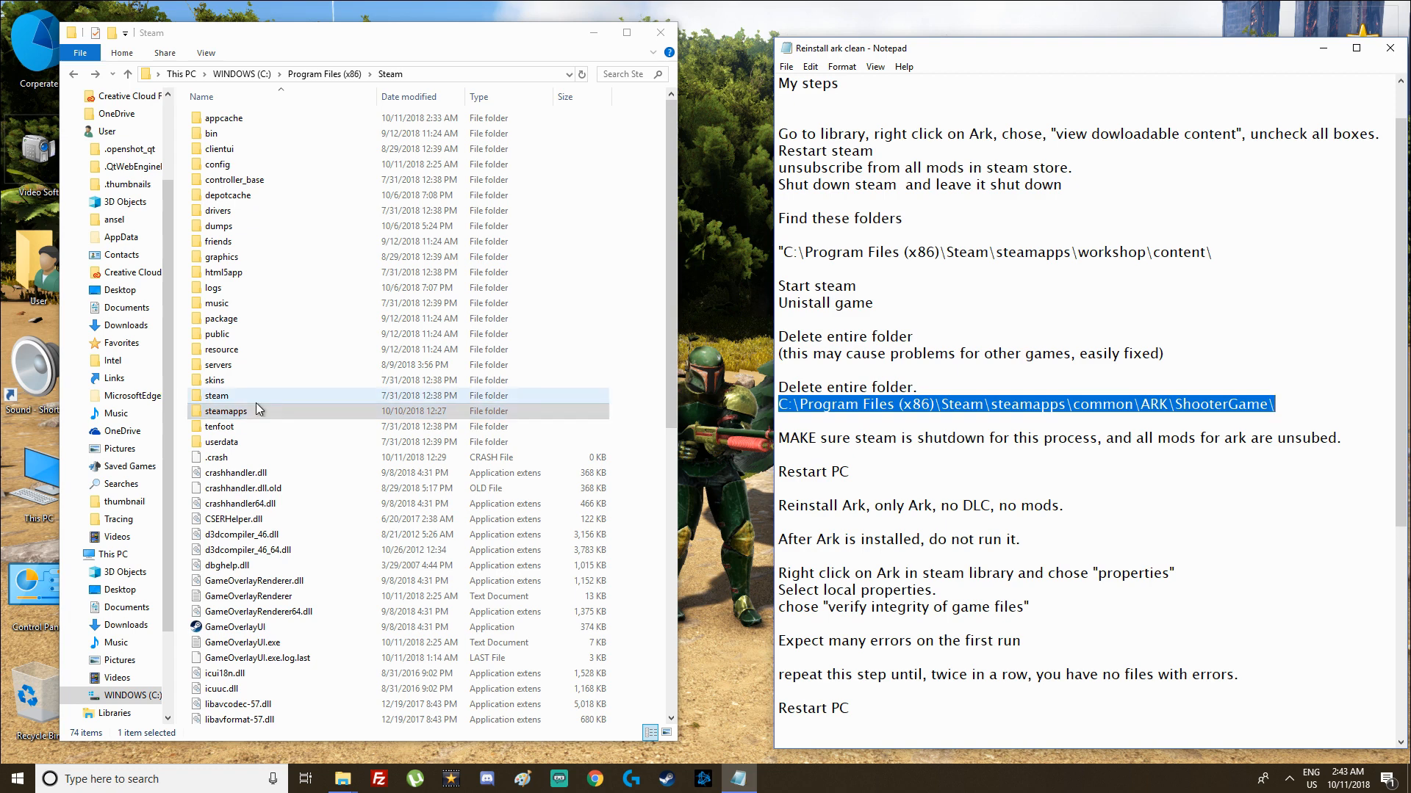
{"action": "left_click", "coordinate": [226, 411]}
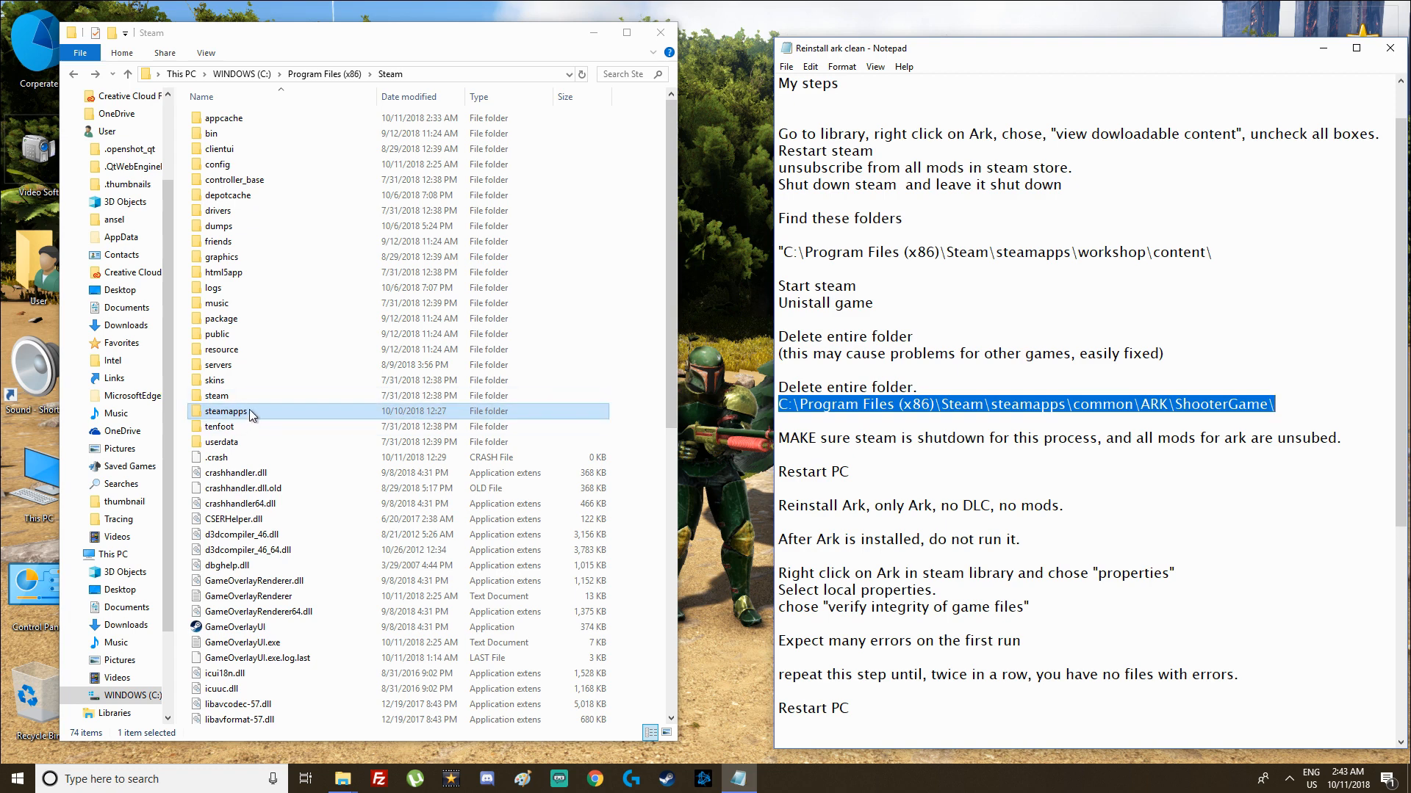
{"action": "mouse_move", "coordinate": [271, 418]}
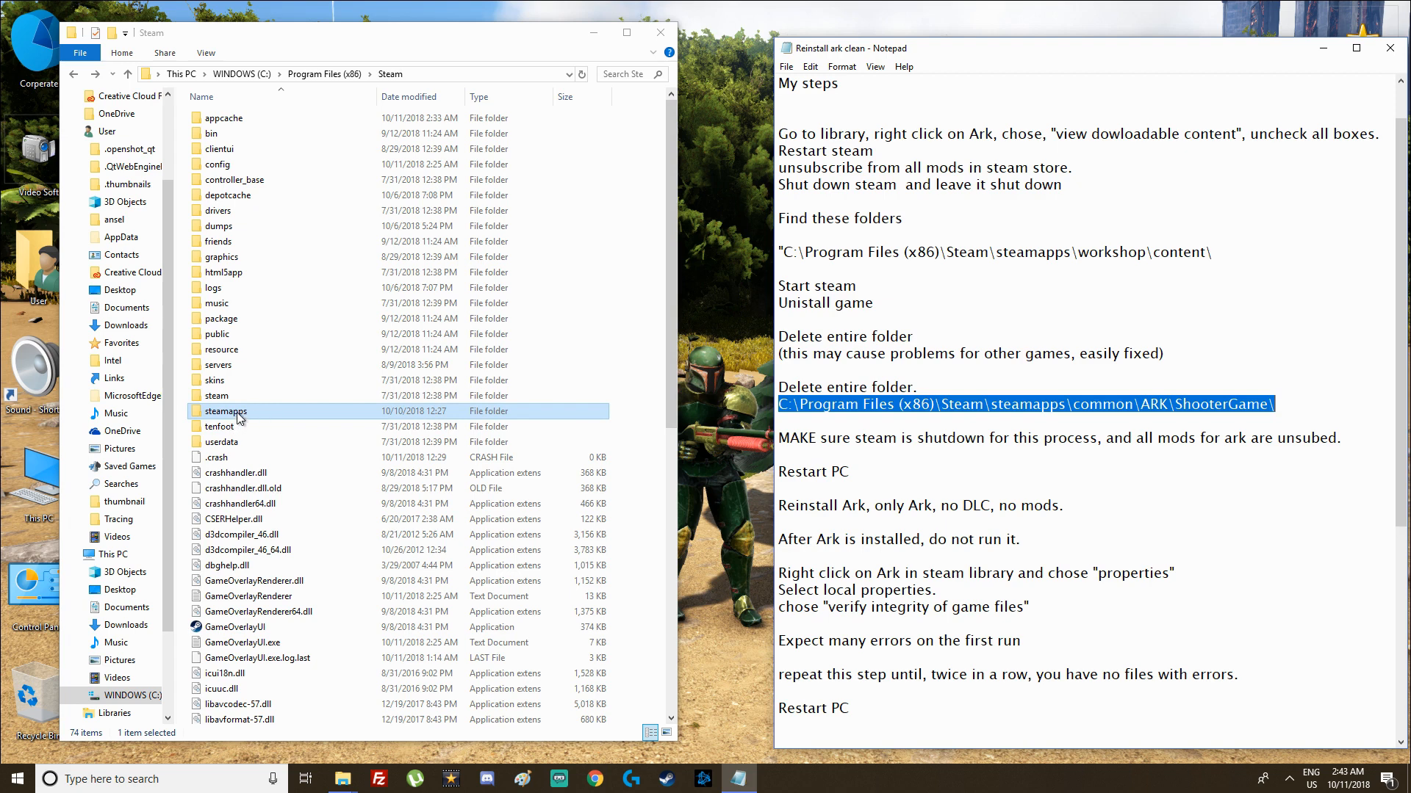
{"action": "double_click", "coordinate": [227, 412]}
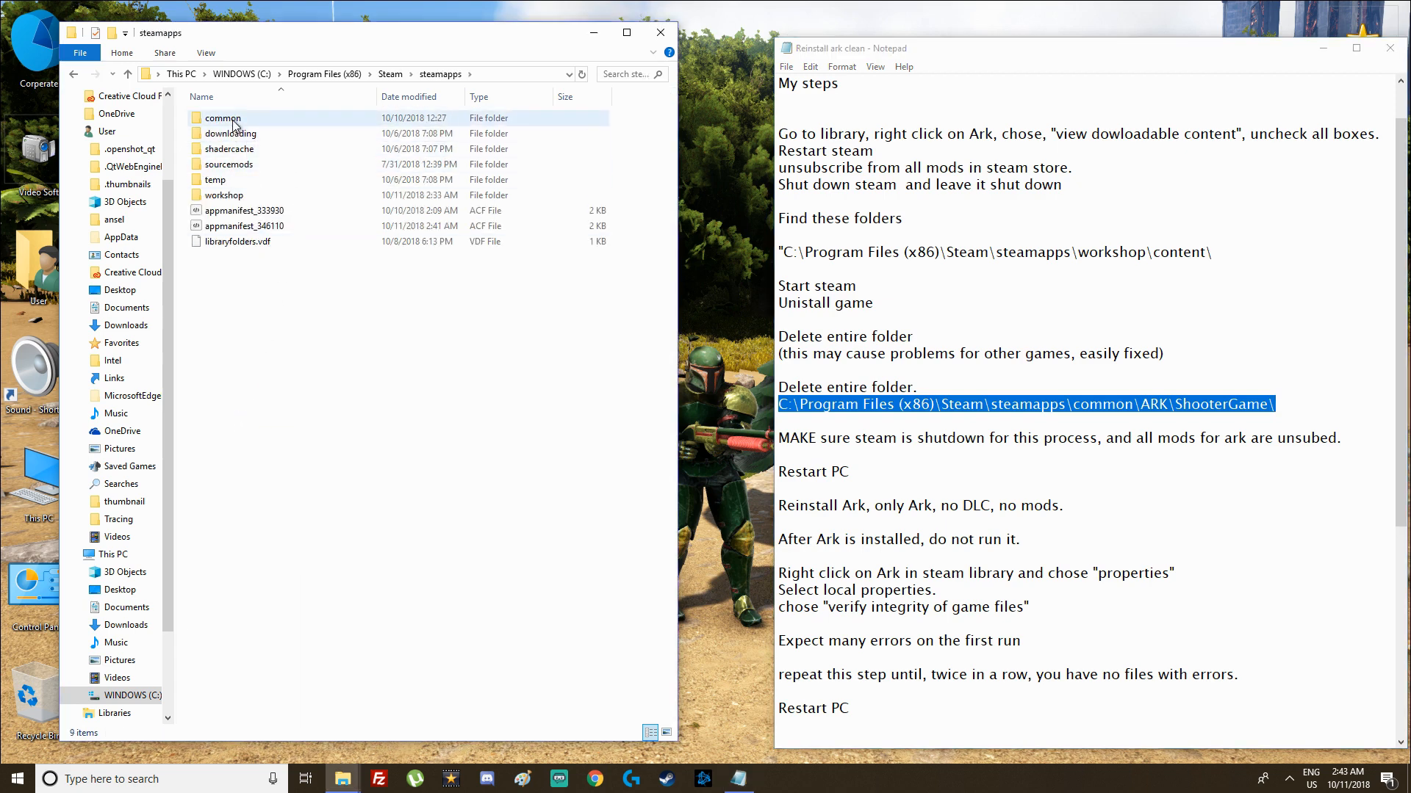
{"action": "double_click", "coordinate": [222, 118]}
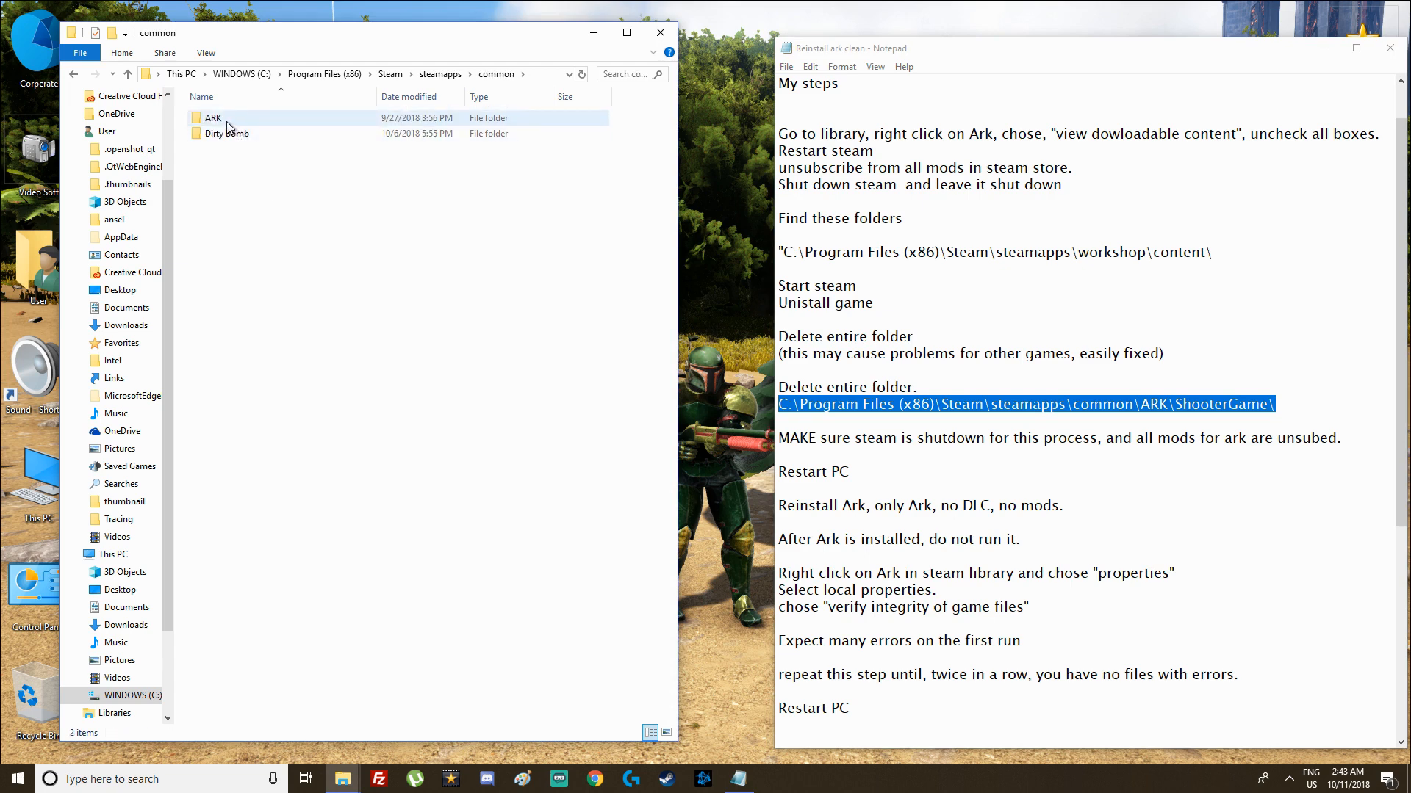
{"action": "mouse_move", "coordinate": [225, 118]}
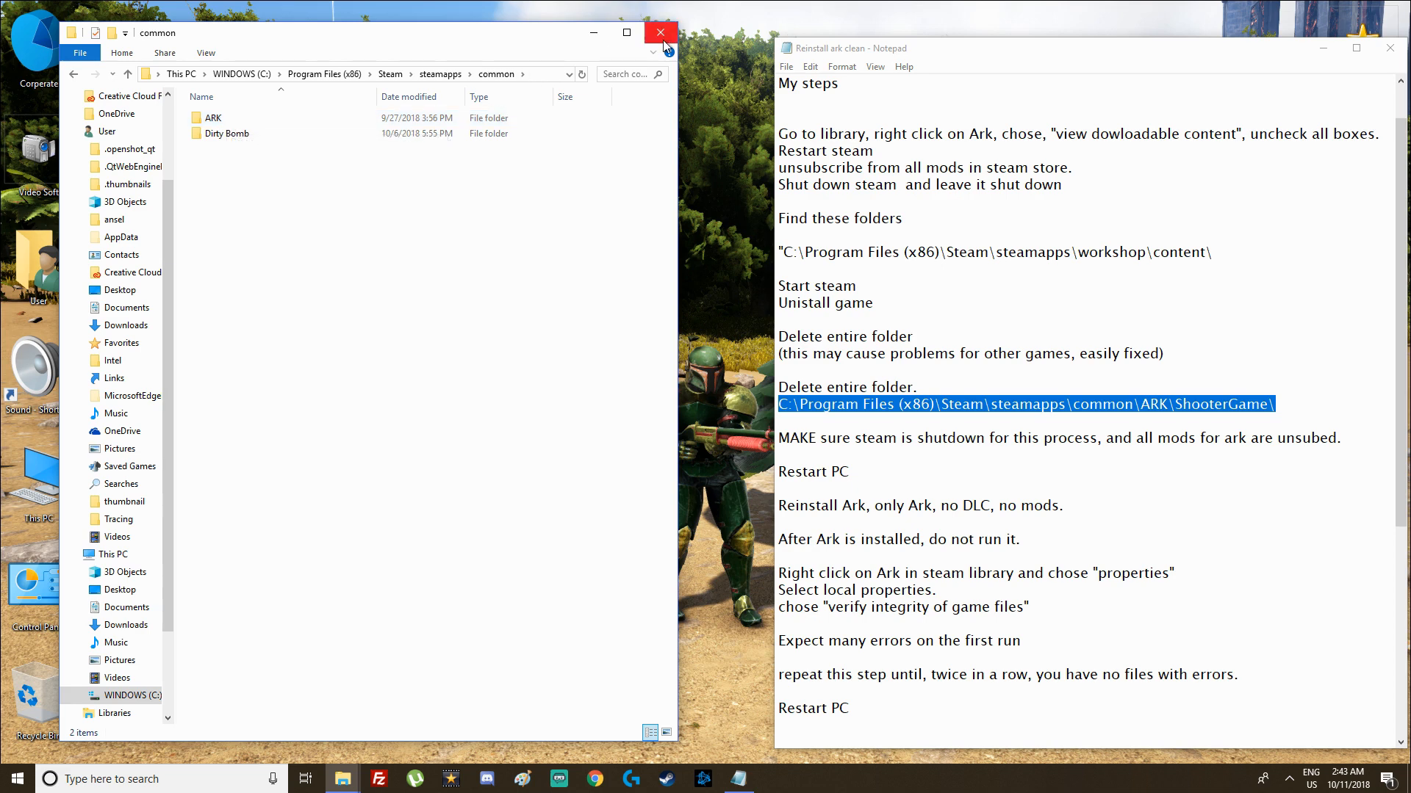
{"action": "left_click", "coordinate": [660, 32]}
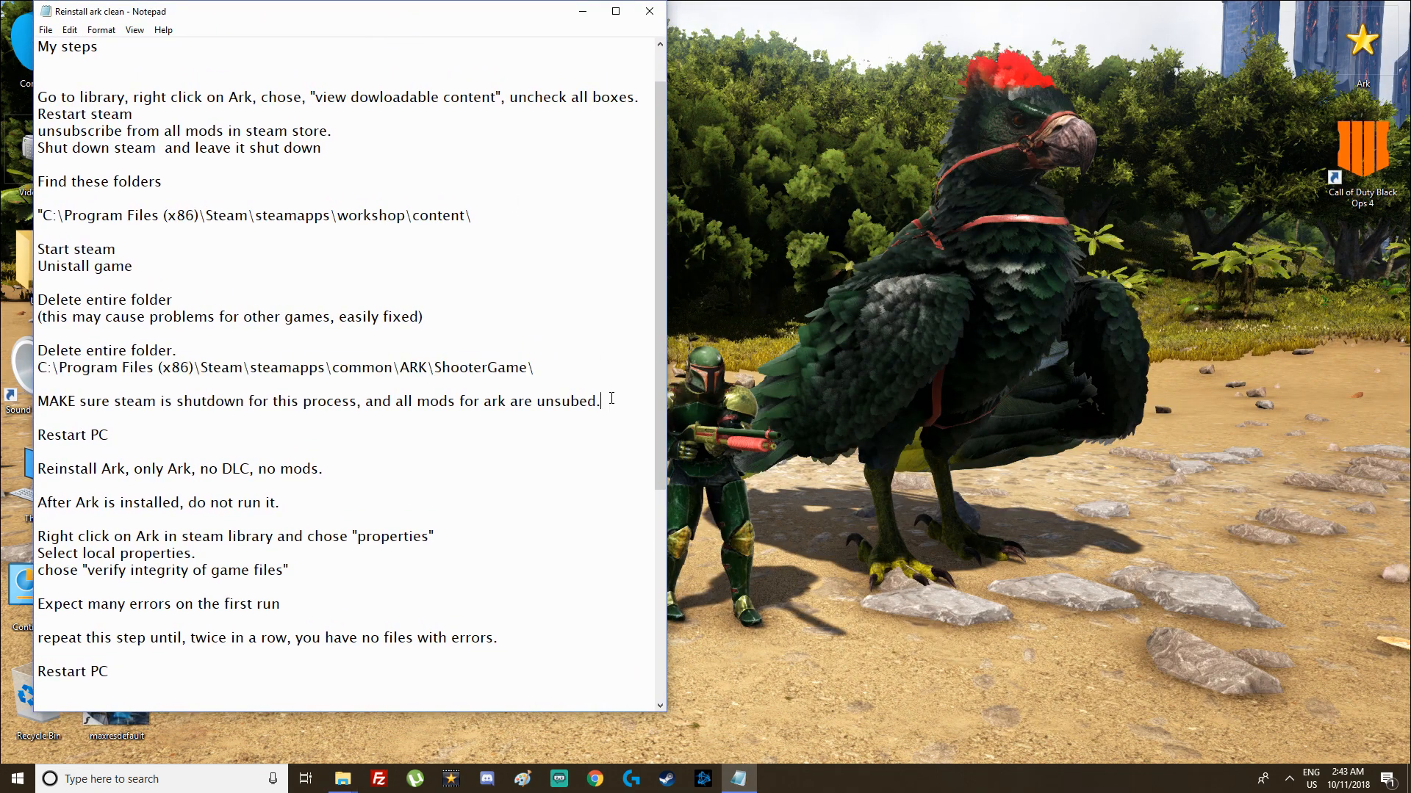
Highlight the 'all mods for ark are unsubed' note, scroll to reinstall, open Steam's tray menu
{"action": "left_click_drag", "start_coordinate": [365, 401], "coordinate": [598, 401]}
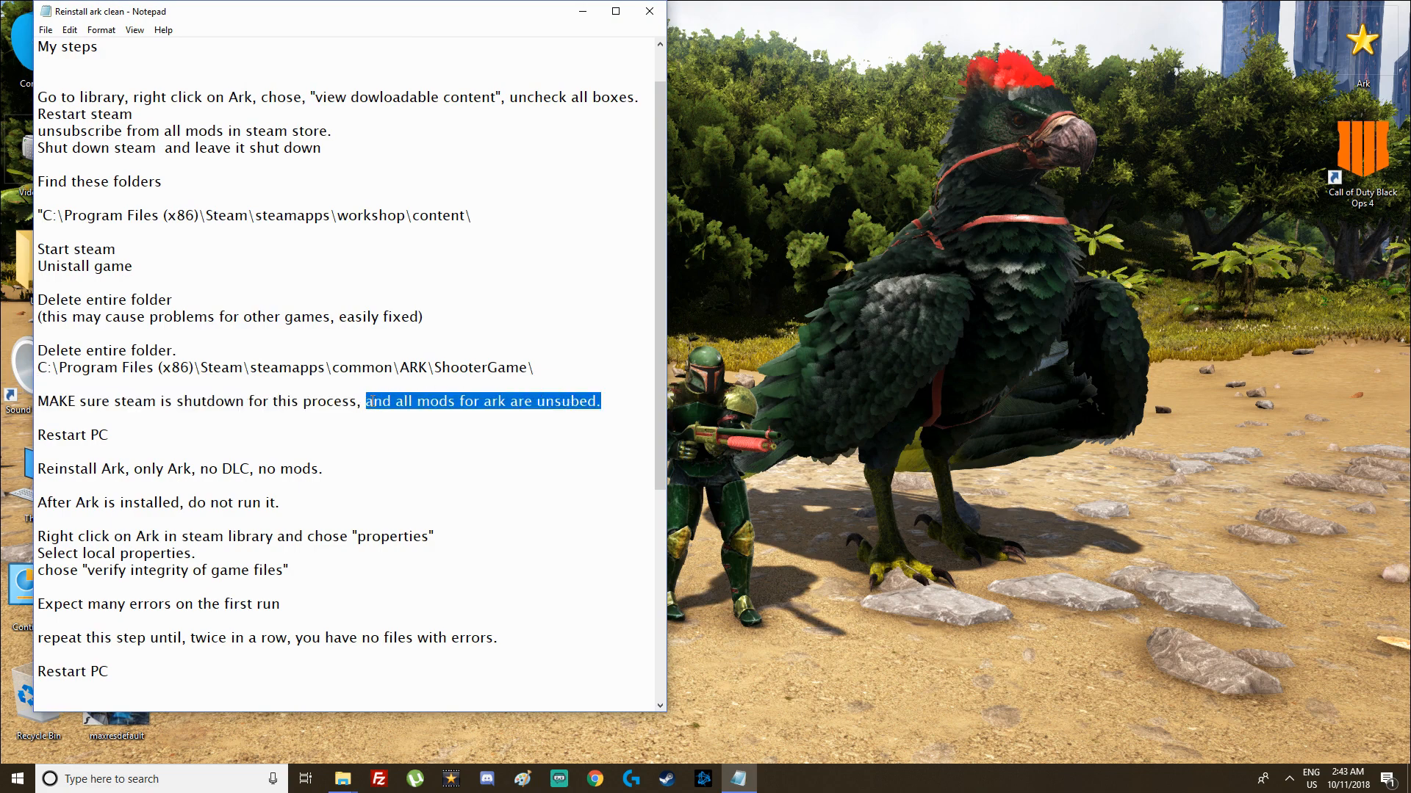
{"action": "scroll", "scroll_direction": "down", "scroll_amount": 3}
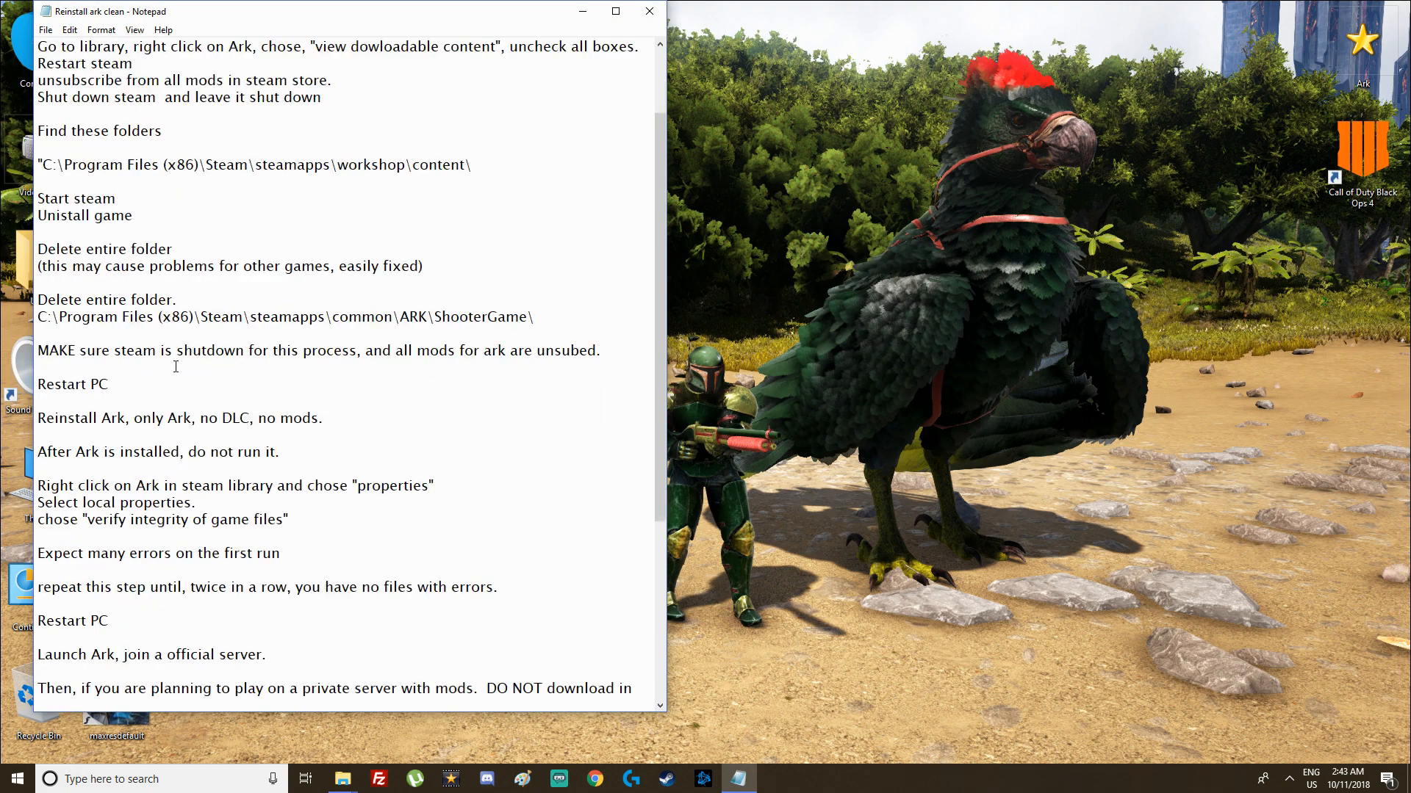
{"action": "scroll", "scroll_direction": "down", "scroll_amount": 3}
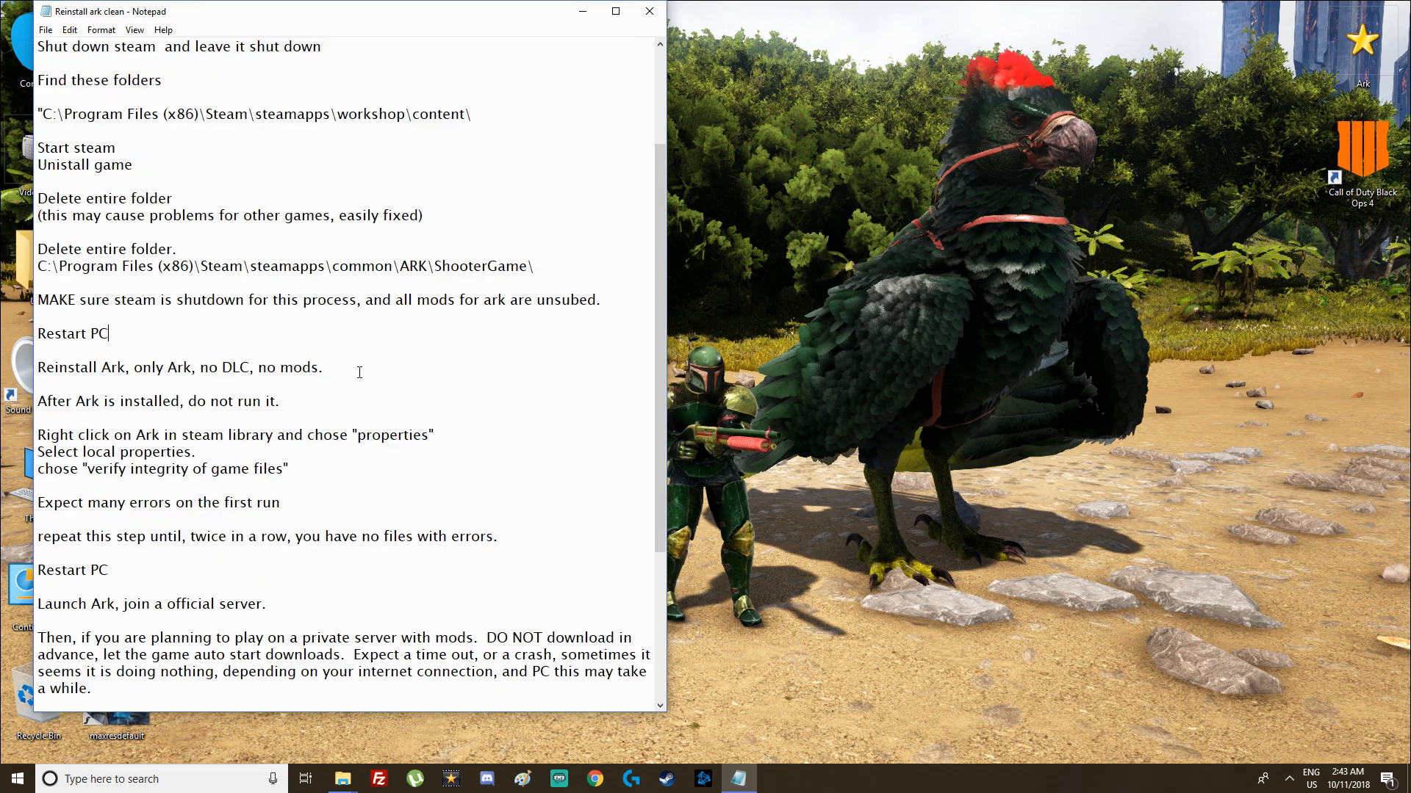
{"action": "mouse_move", "coordinate": [363, 365]}
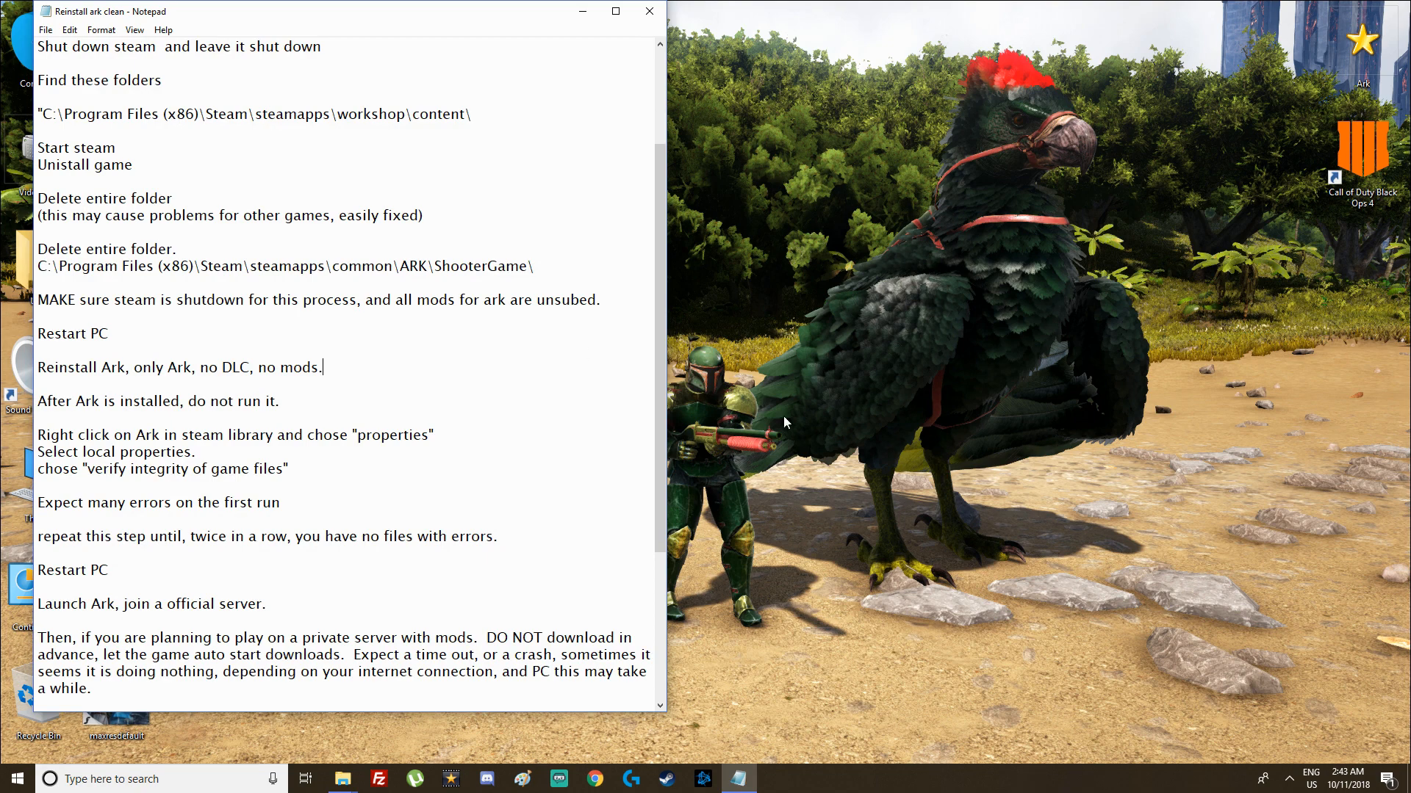
{"action": "left_click", "coordinate": [1288, 779]}
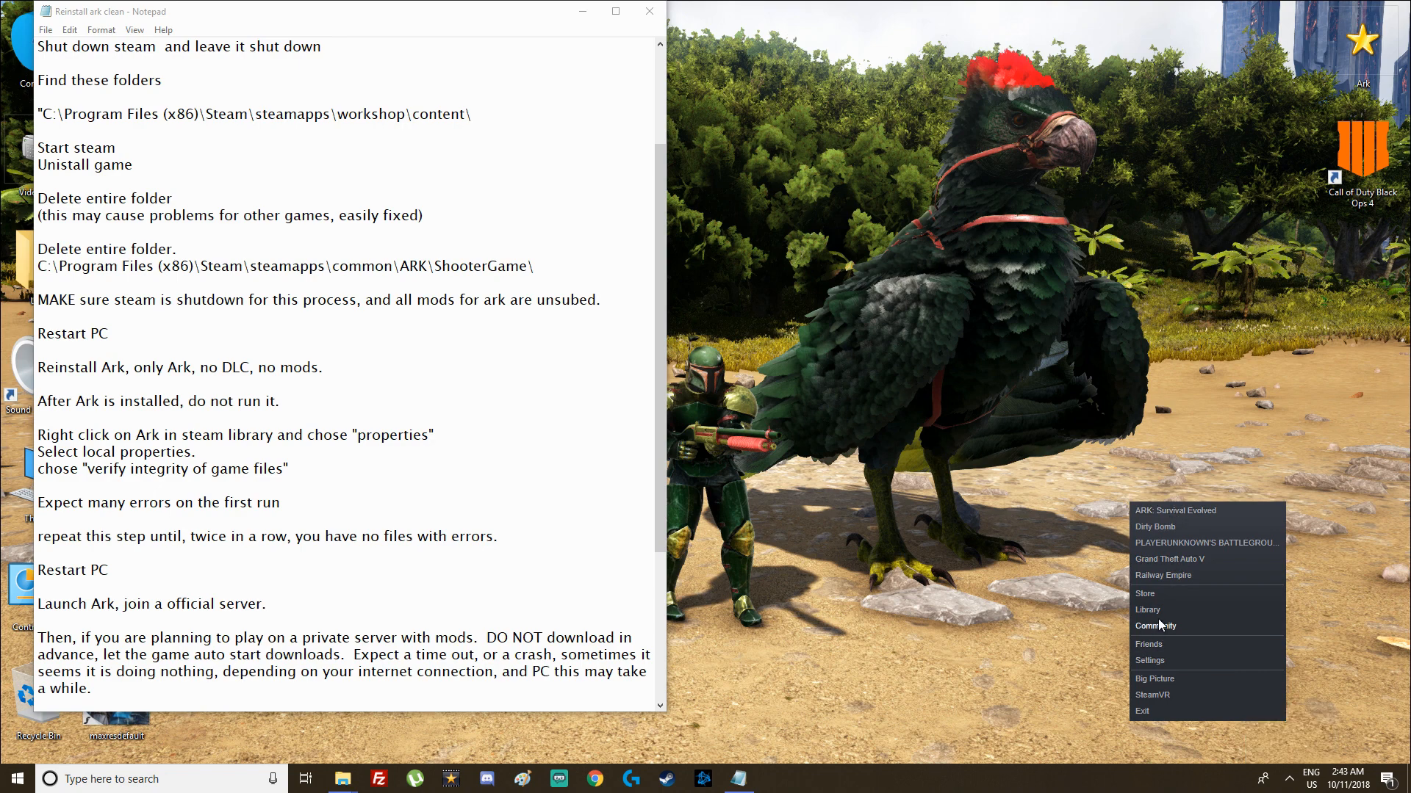
Open the Steam Library from the tray and show ARK: Survival Evolved's options
{"action": "left_click", "coordinate": [1147, 609]}
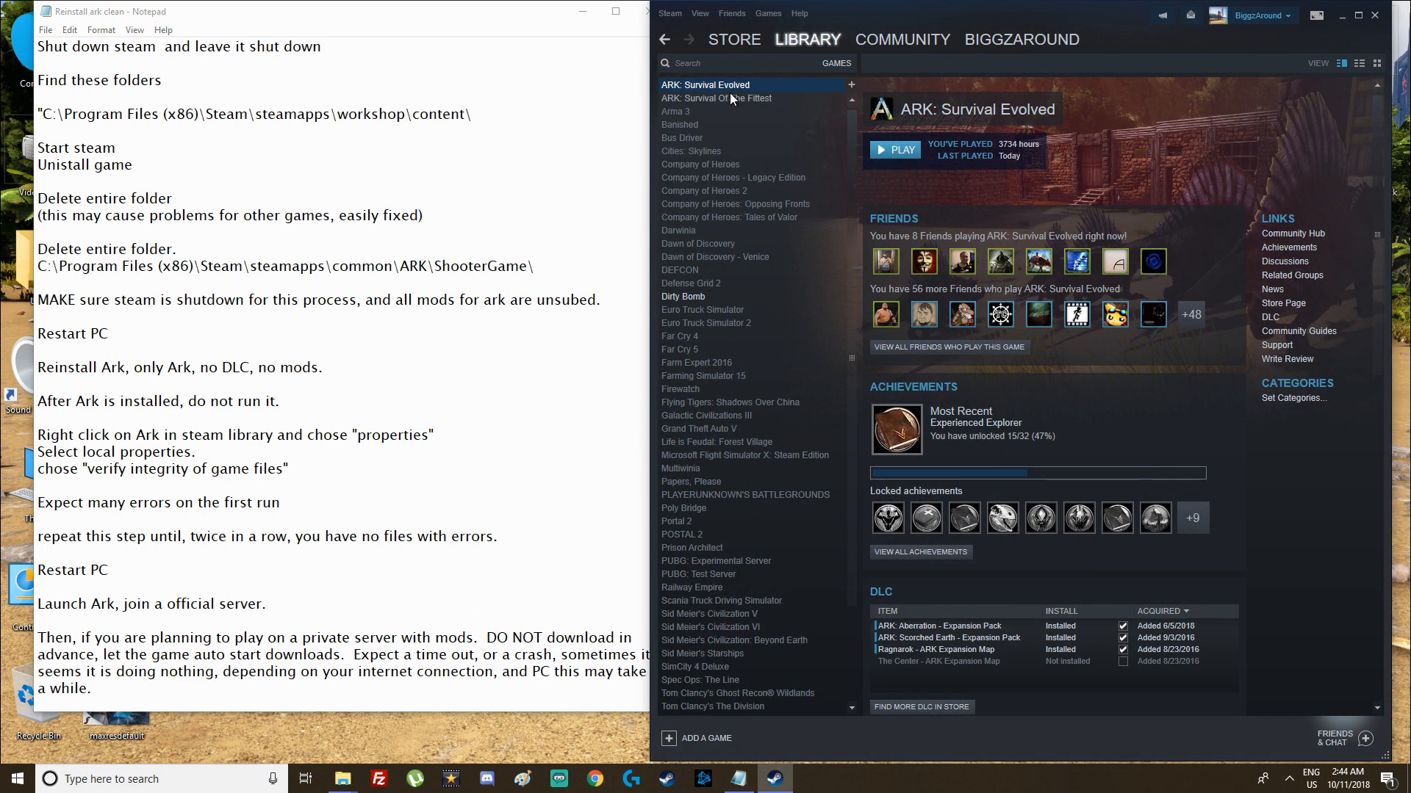
{"action": "right_click", "coordinate": [705, 84]}
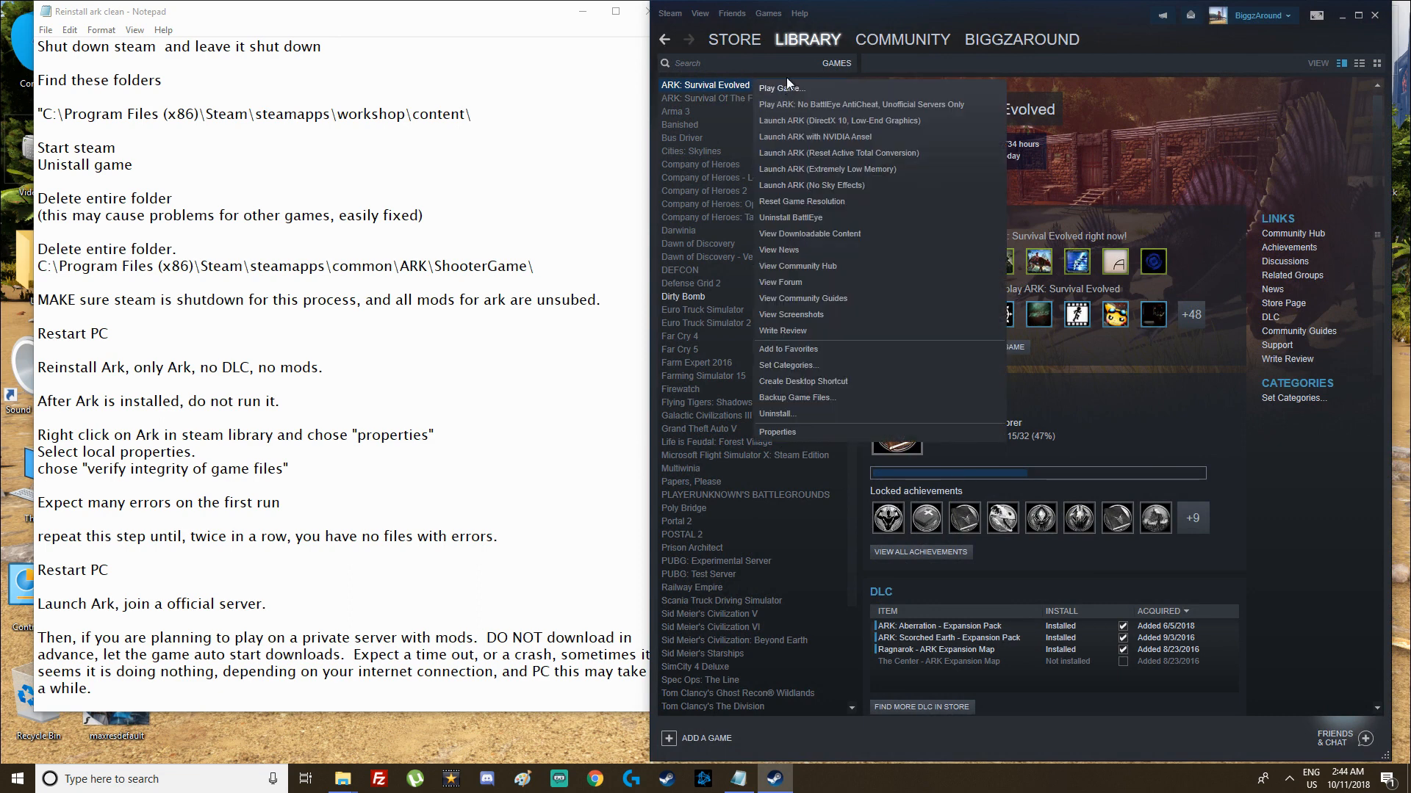
{"action": "mouse_move", "coordinate": [814, 136]}
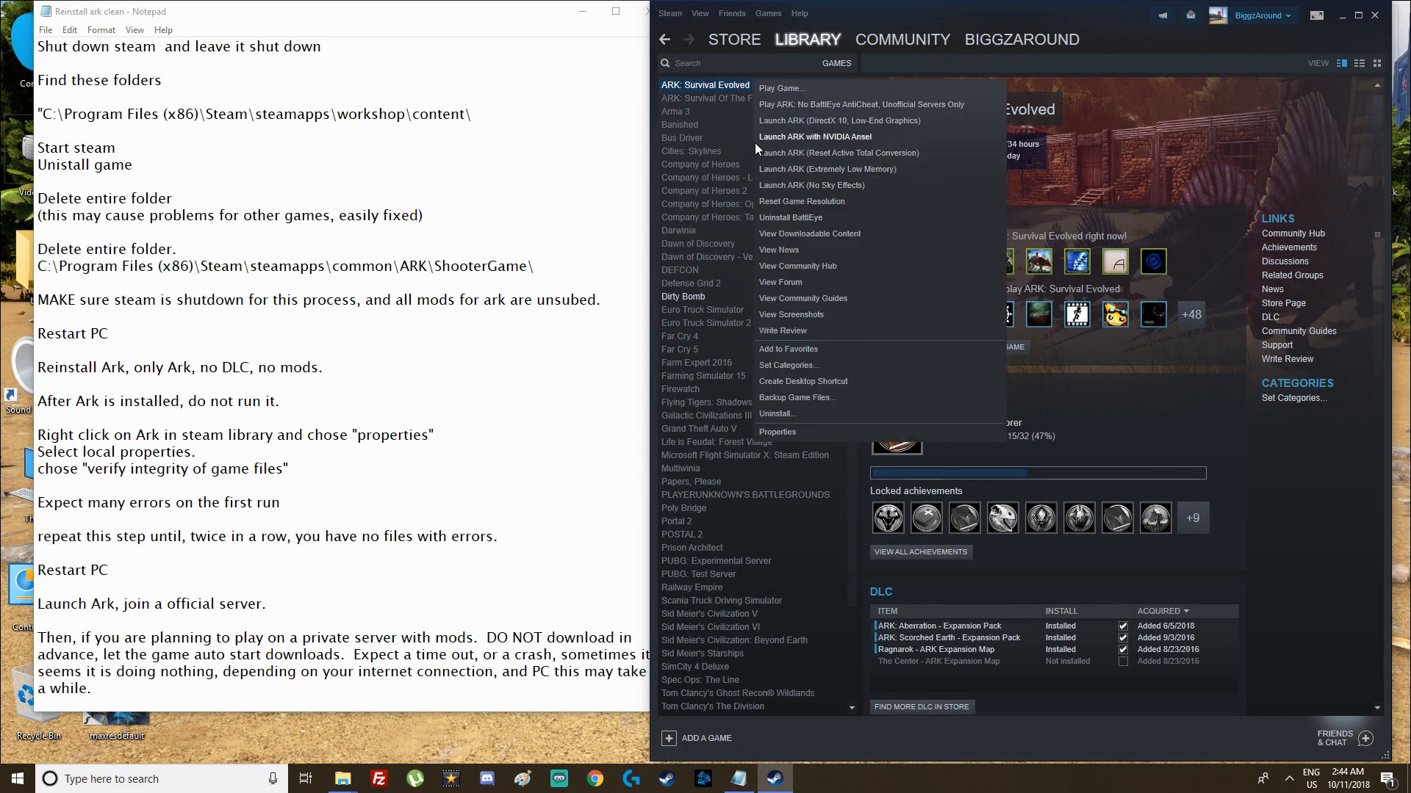
{"action": "mouse_move", "coordinate": [778, 418]}
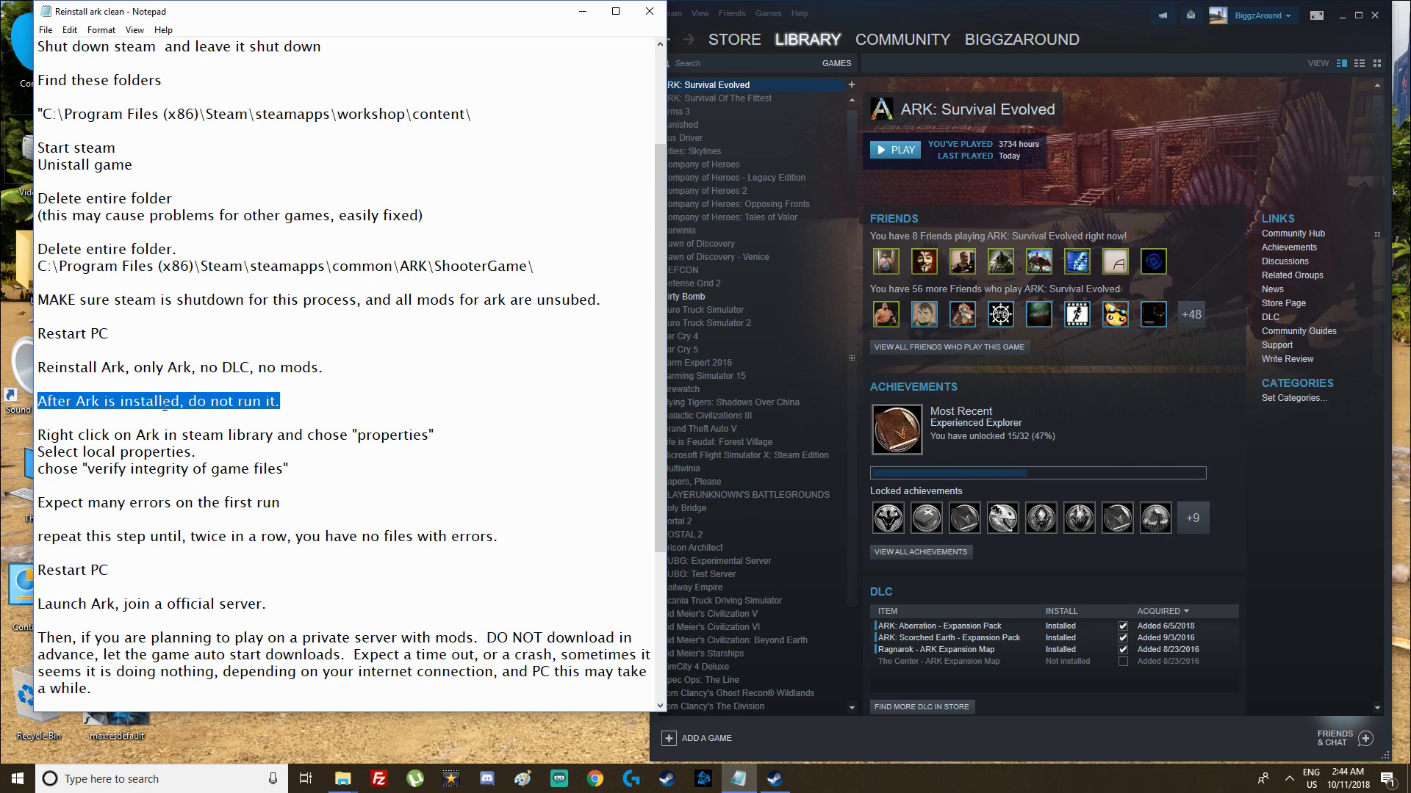
{"action": "left_click", "coordinate": [40, 435]}
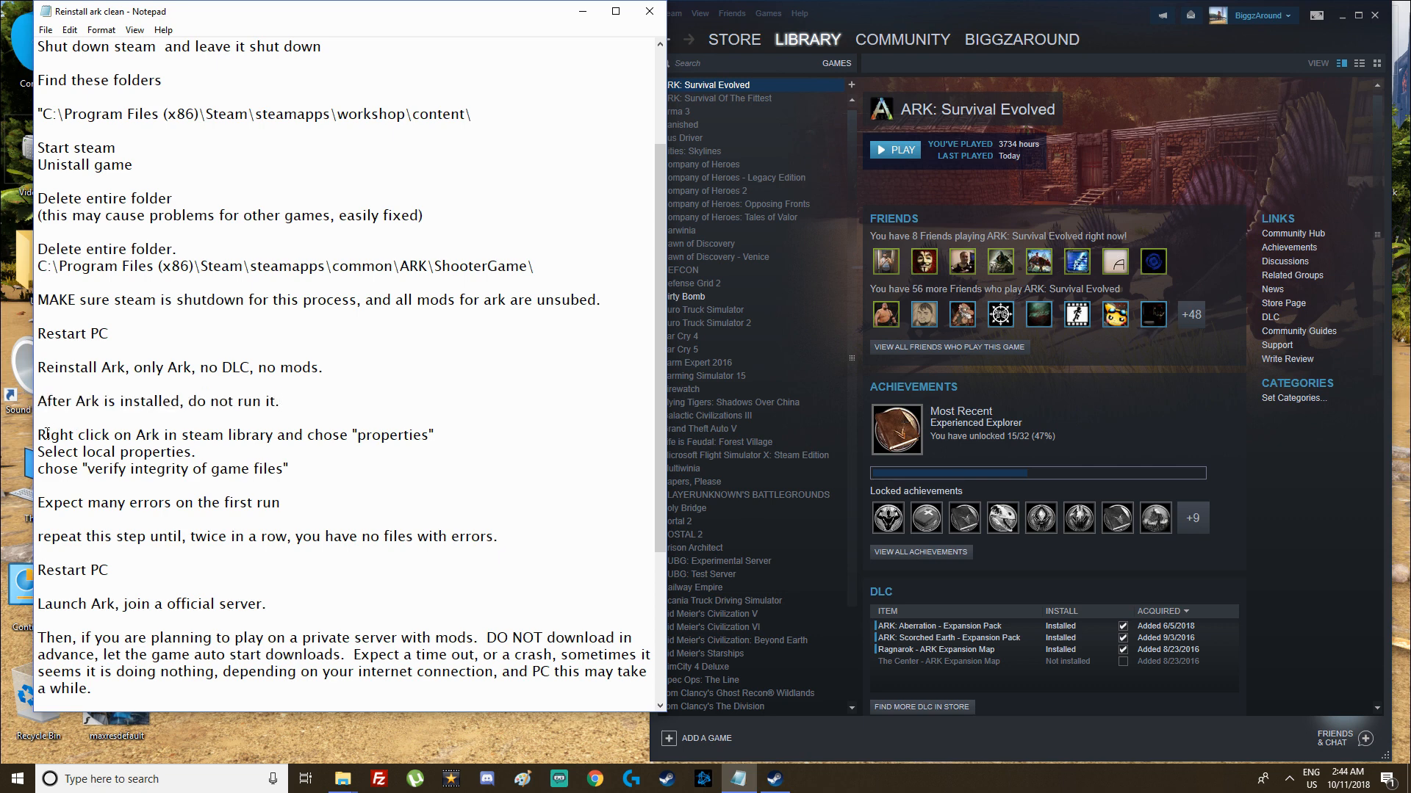
{"action": "right_click", "coordinate": [718, 84]}
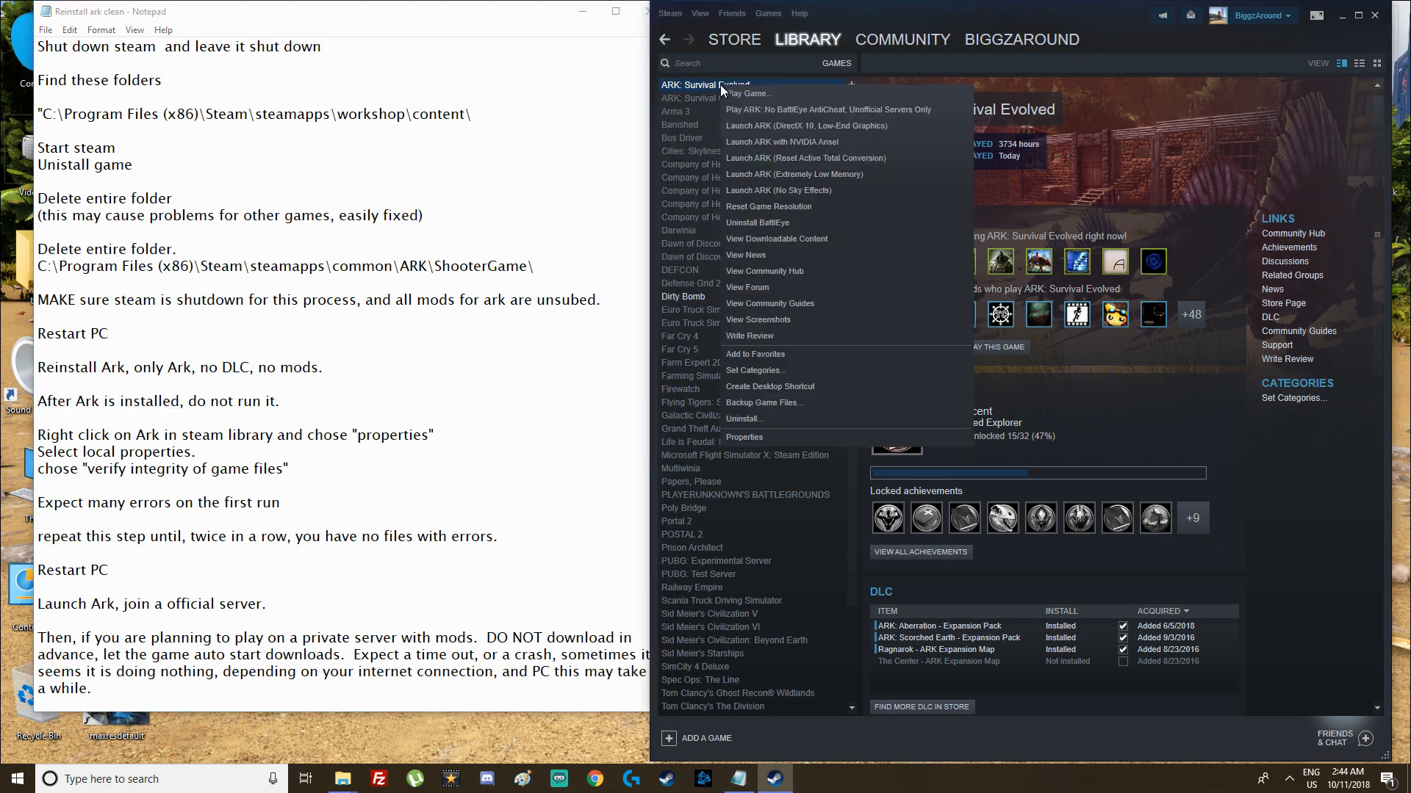
{"action": "mouse_move", "coordinate": [758, 222]}
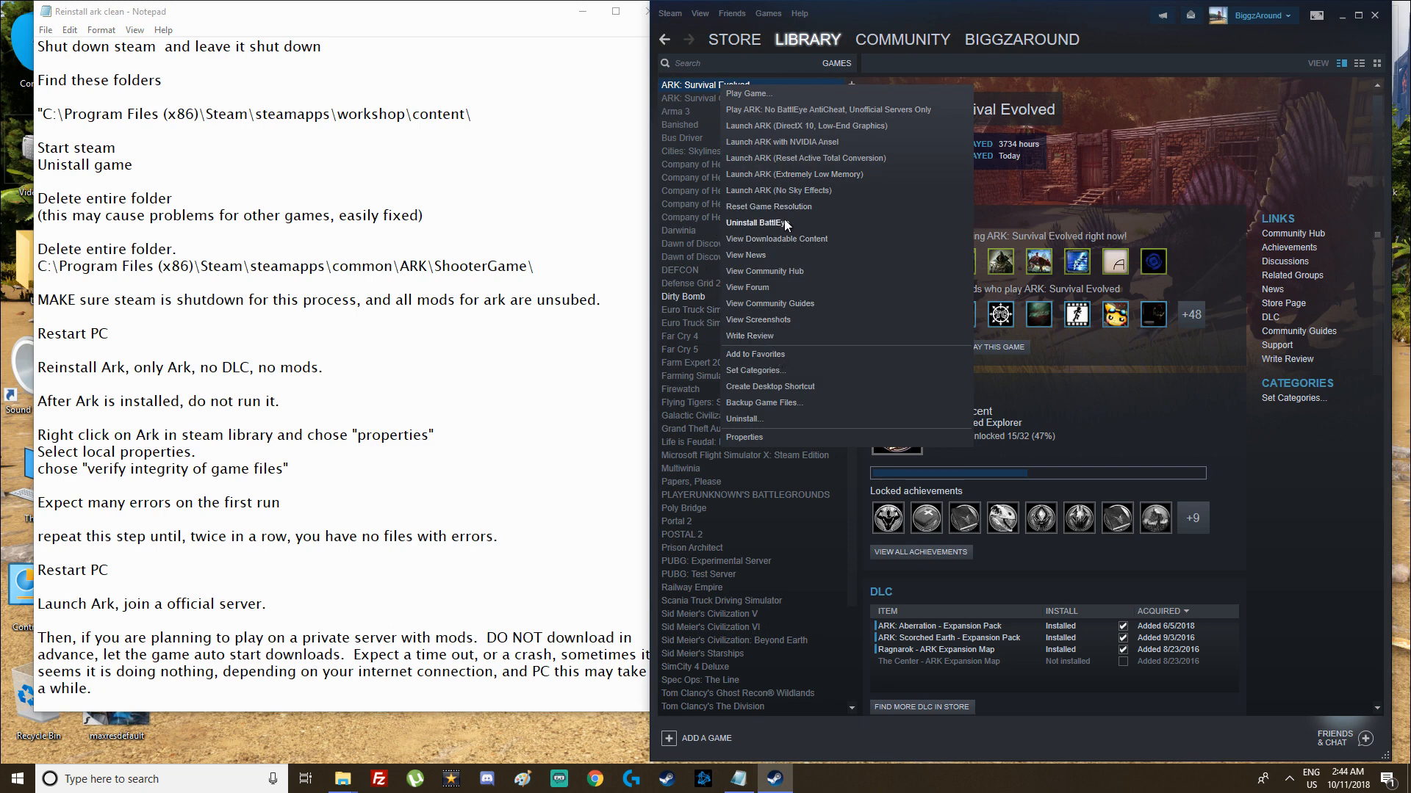
{"action": "mouse_move", "coordinate": [770, 287]}
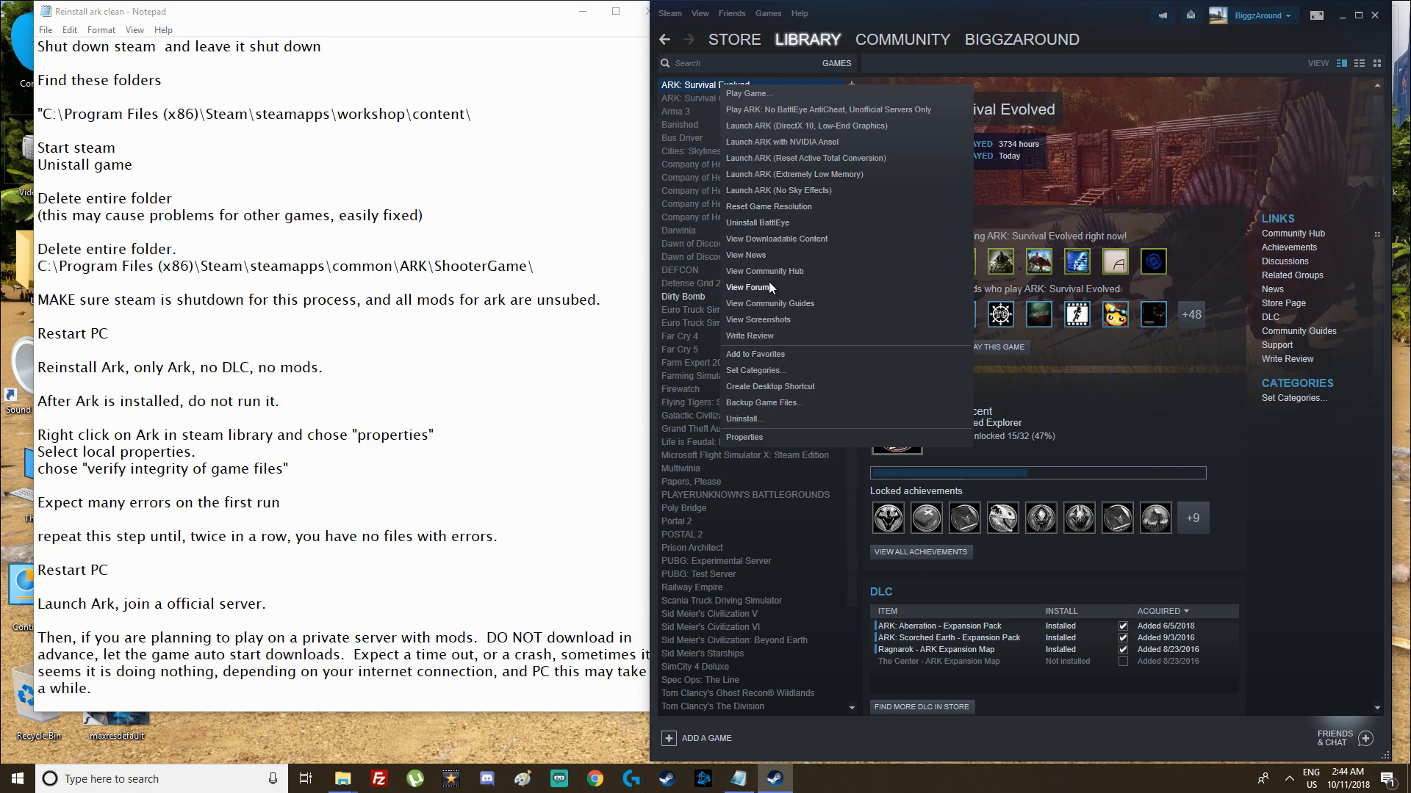
{"action": "mouse_move", "coordinate": [760, 427]}
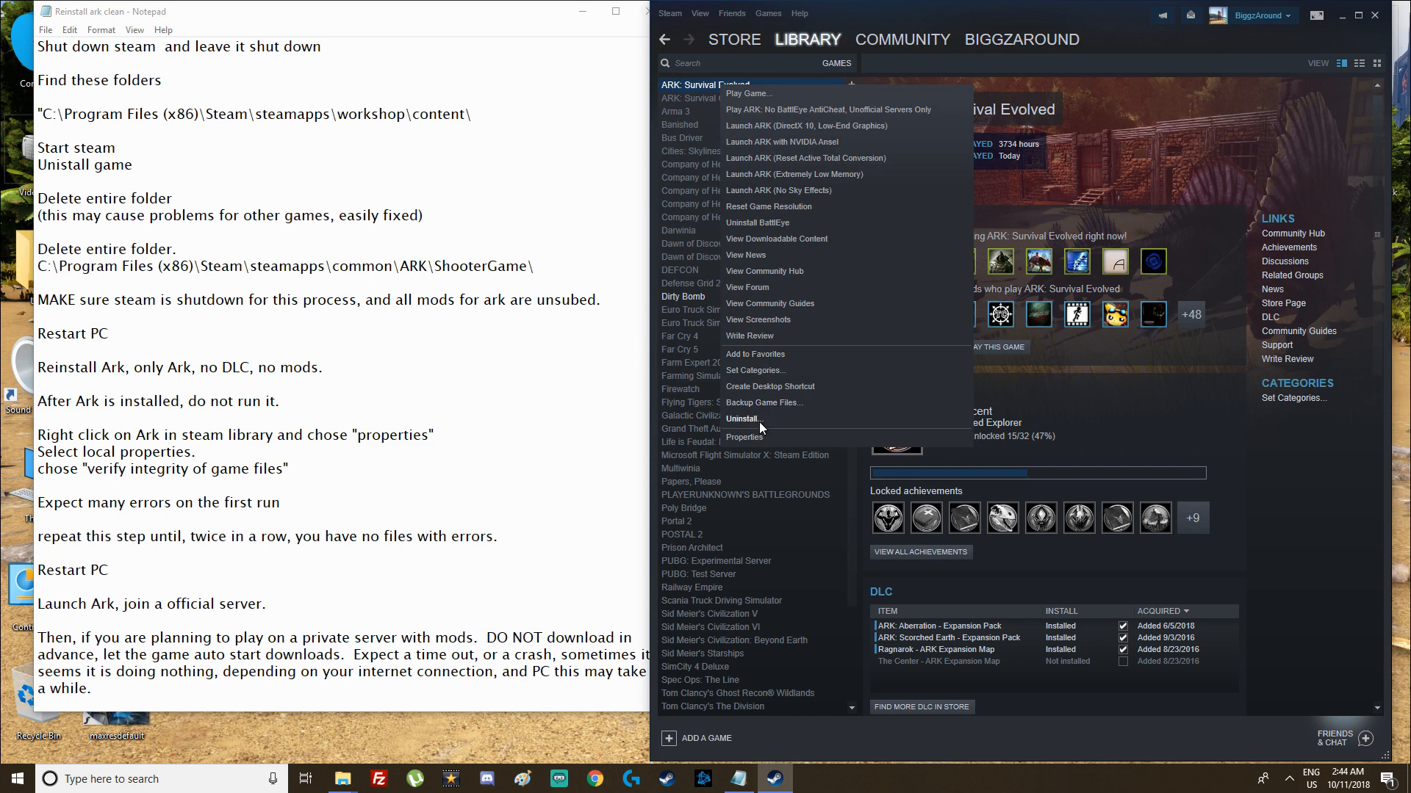
{"action": "left_click", "coordinate": [745, 437]}
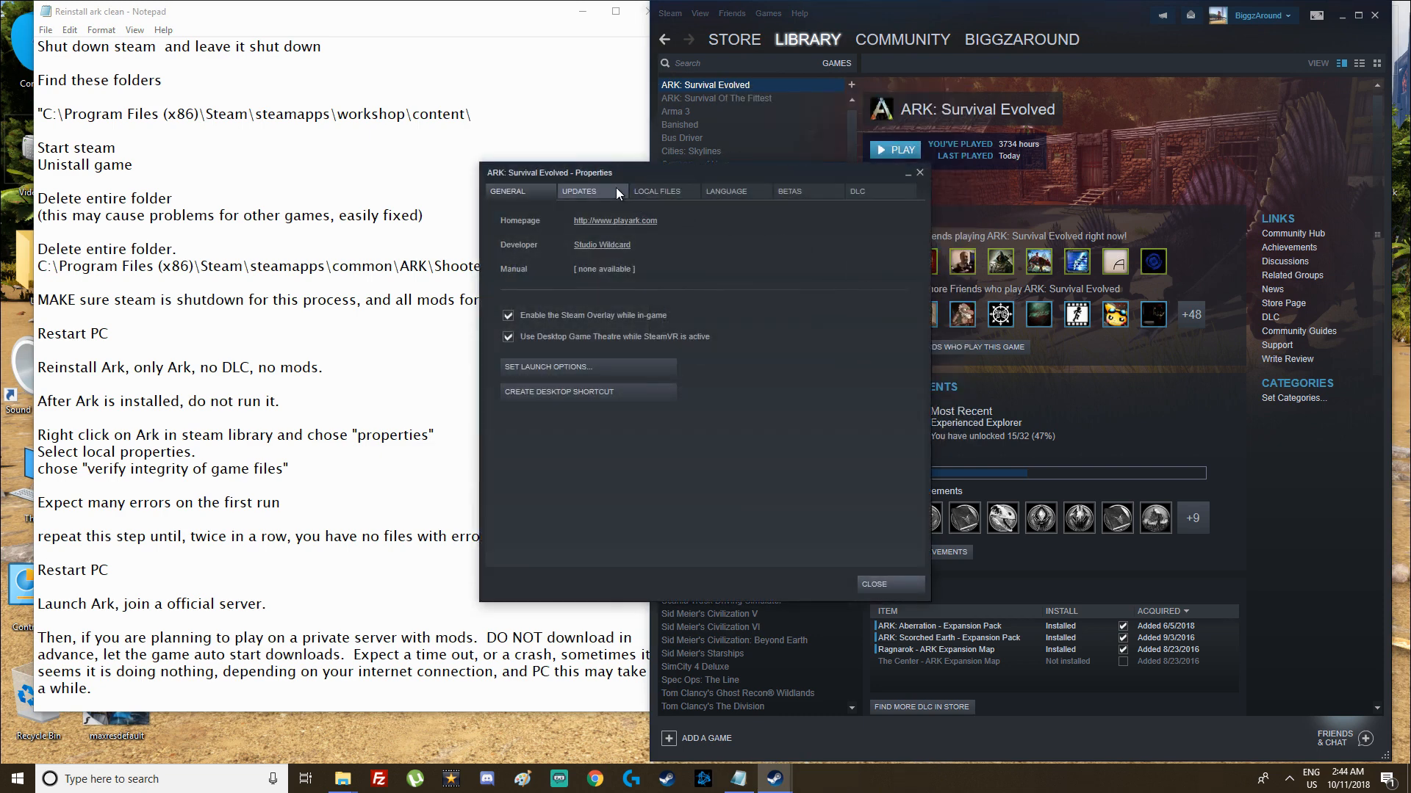
{"action": "left_click", "coordinate": [657, 191]}
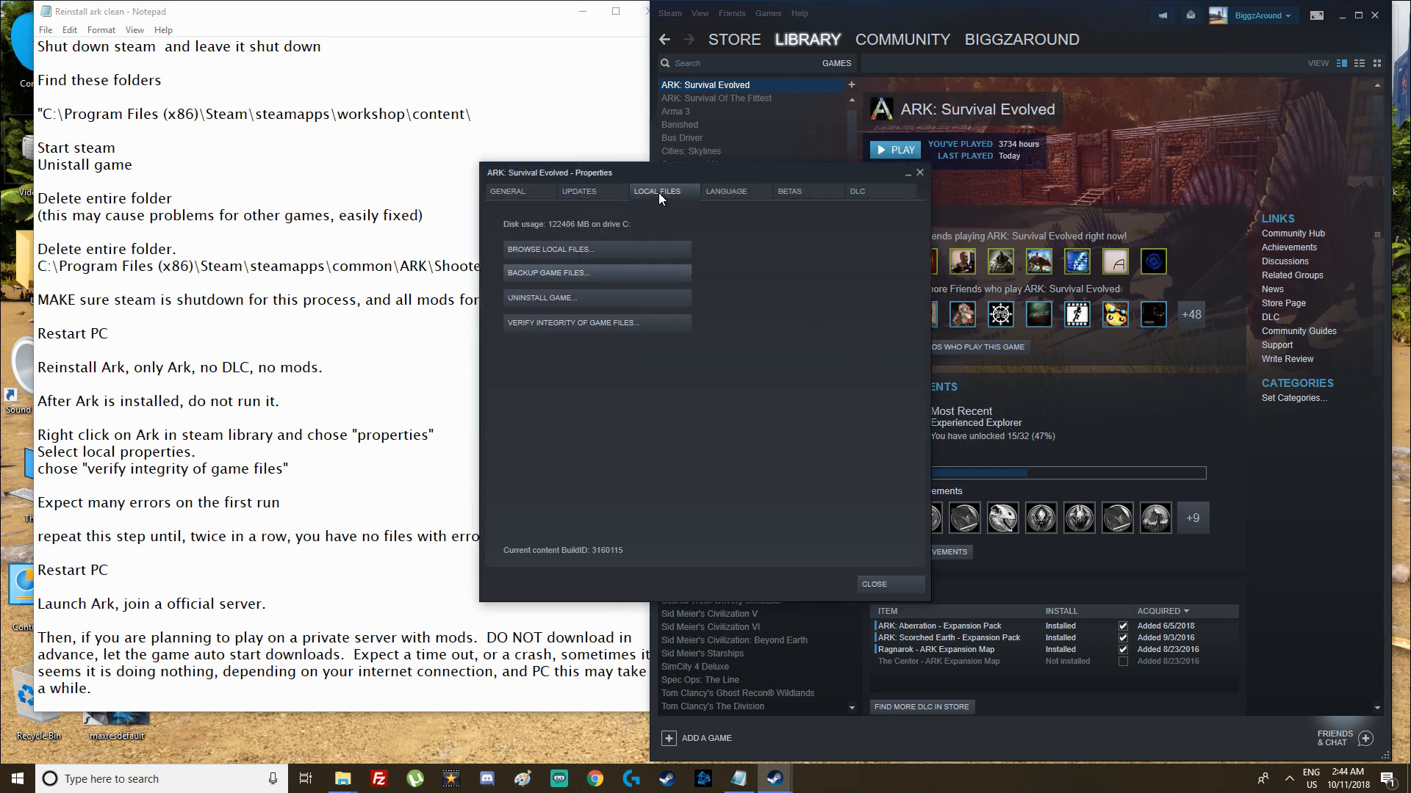
{"action": "mouse_move", "coordinate": [597, 322]}
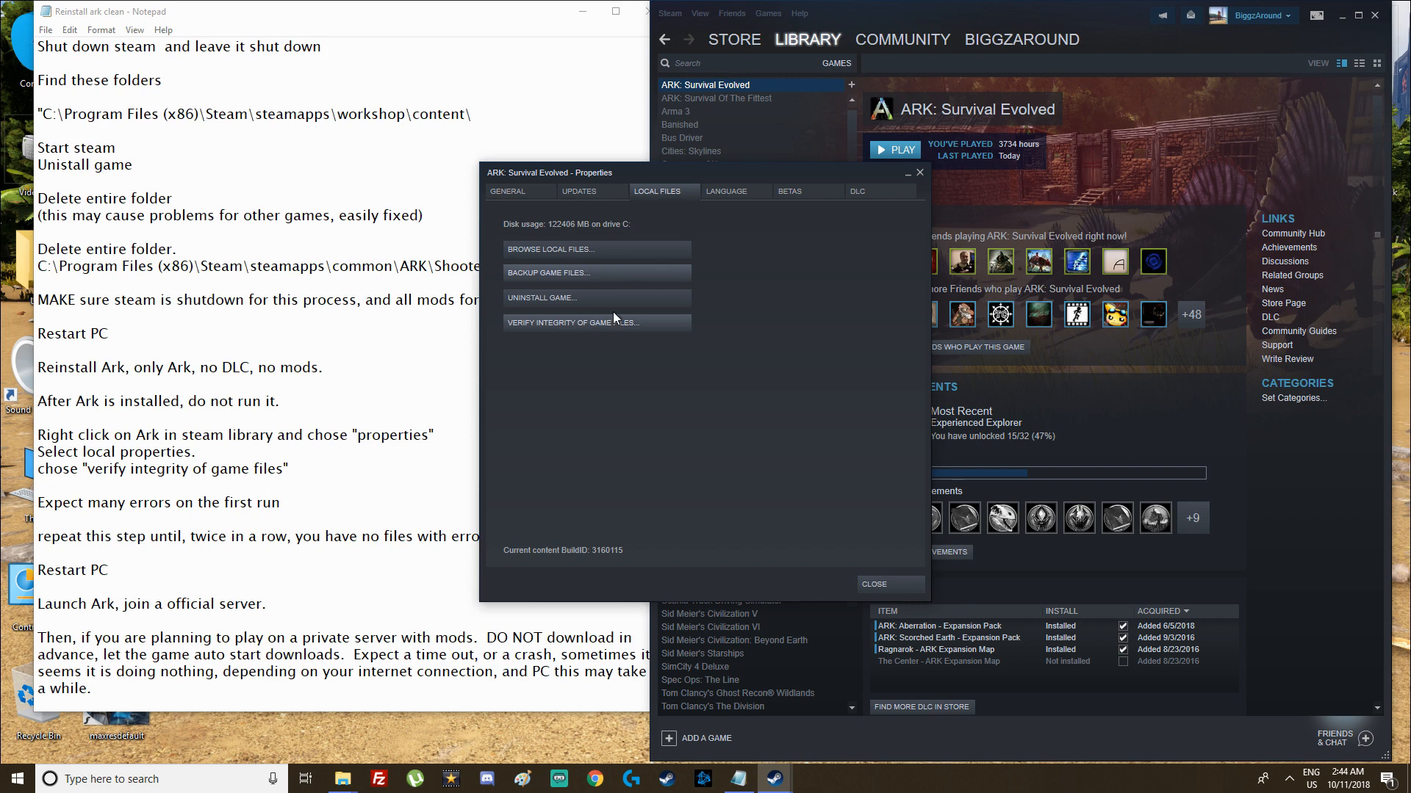
{"action": "left_click", "coordinate": [872, 584]}
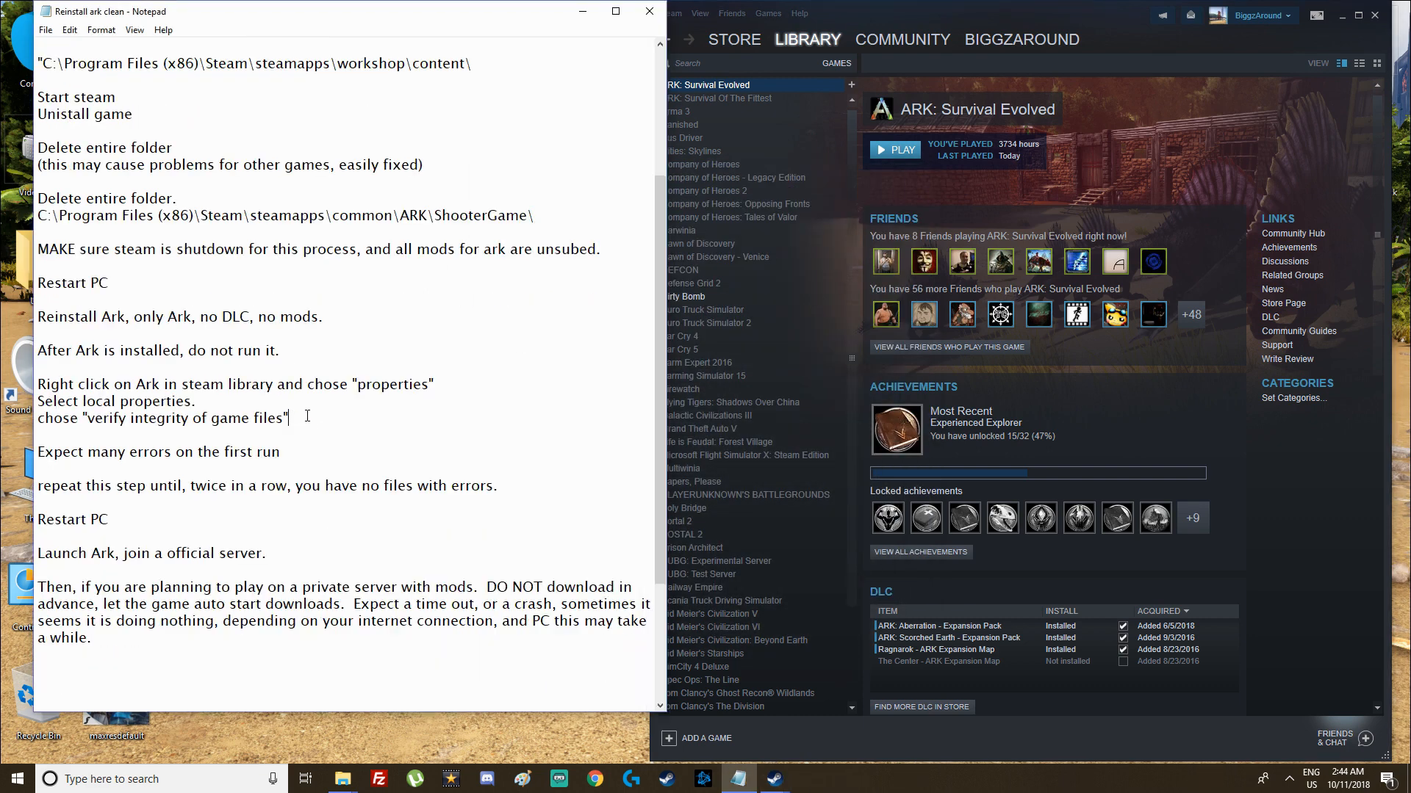
{"action": "triple_click", "coordinate": [162, 417]}
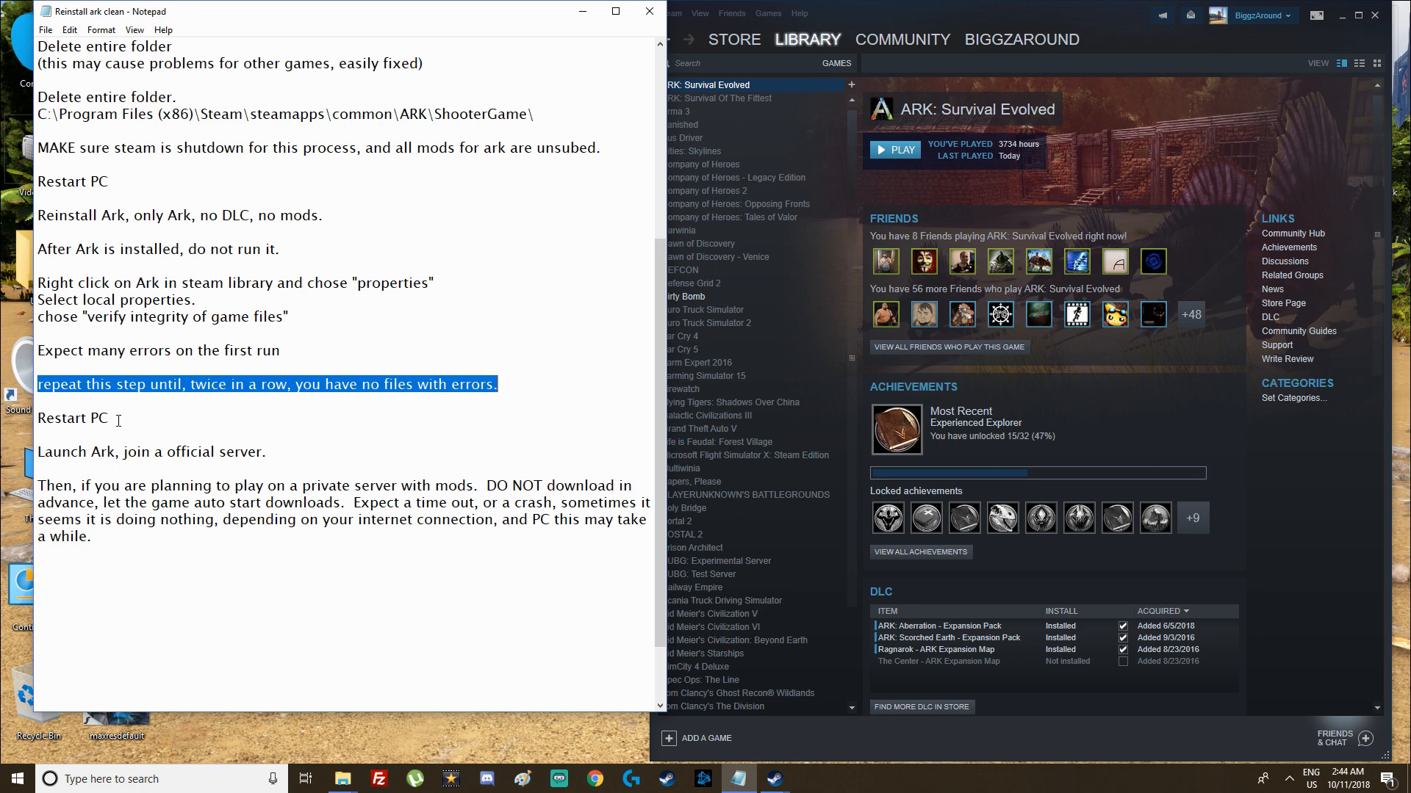
{"action": "left_click", "coordinate": [108, 418]}
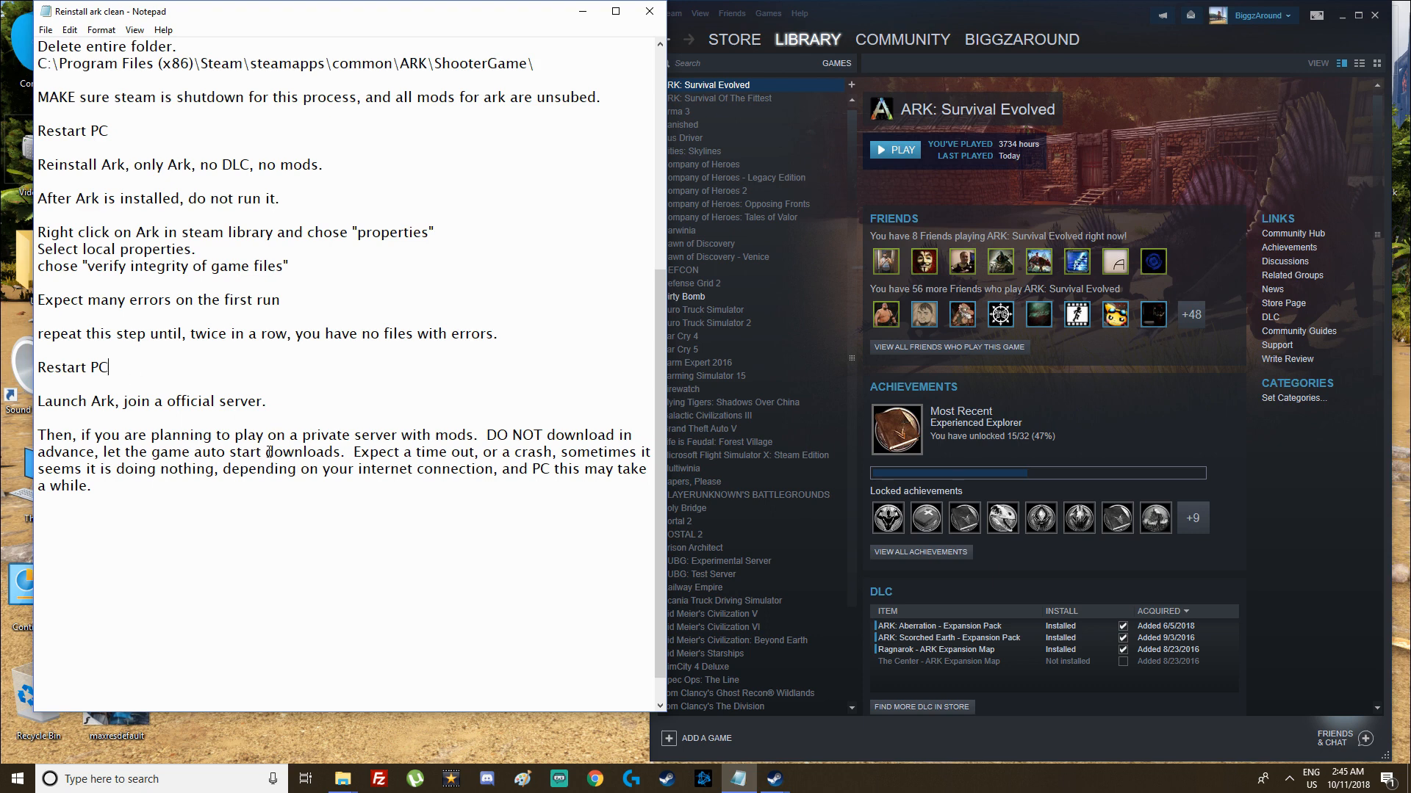
{"action": "left_click", "coordinate": [266, 401]}
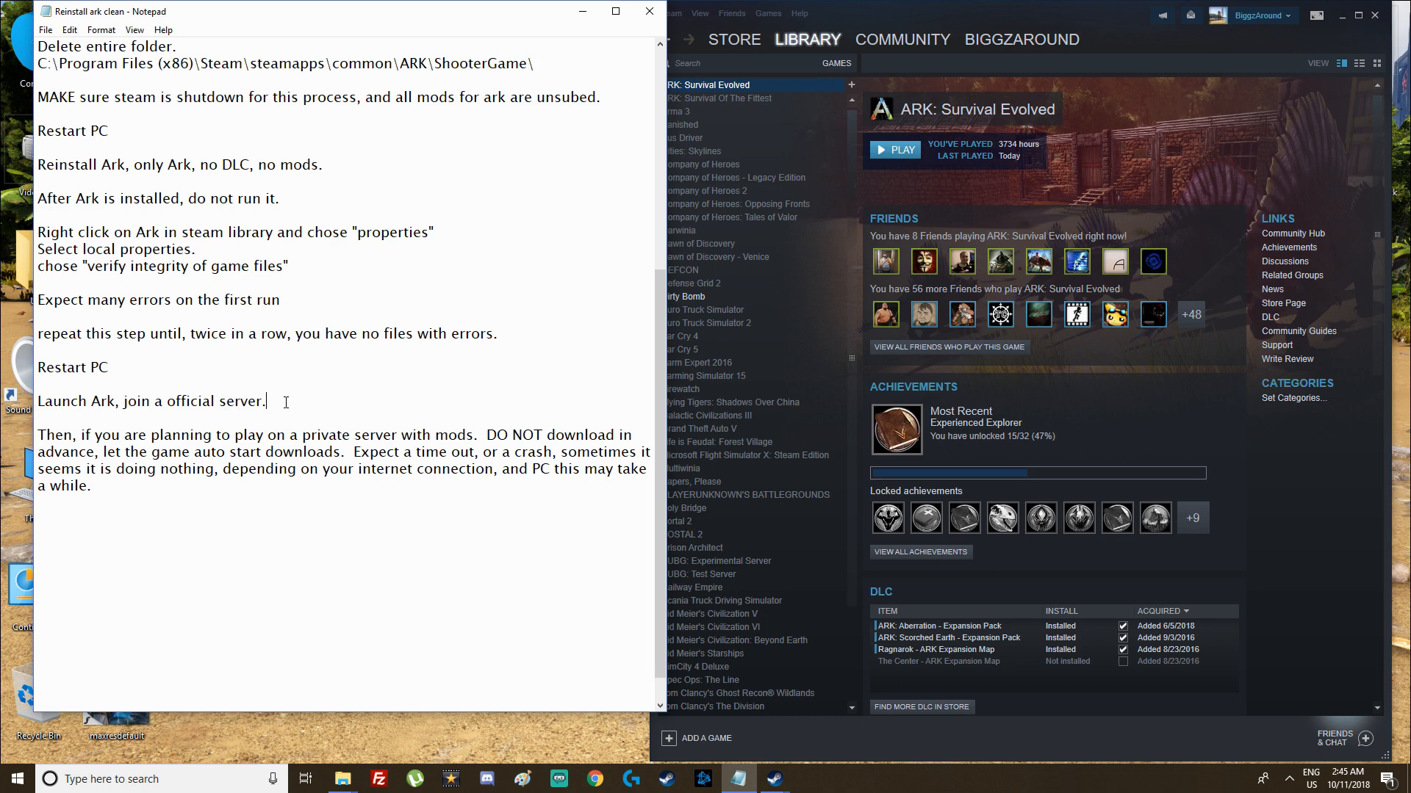
{"action": "left_click_drag", "start_coordinate": [37, 401], "coordinate": [167, 402]}
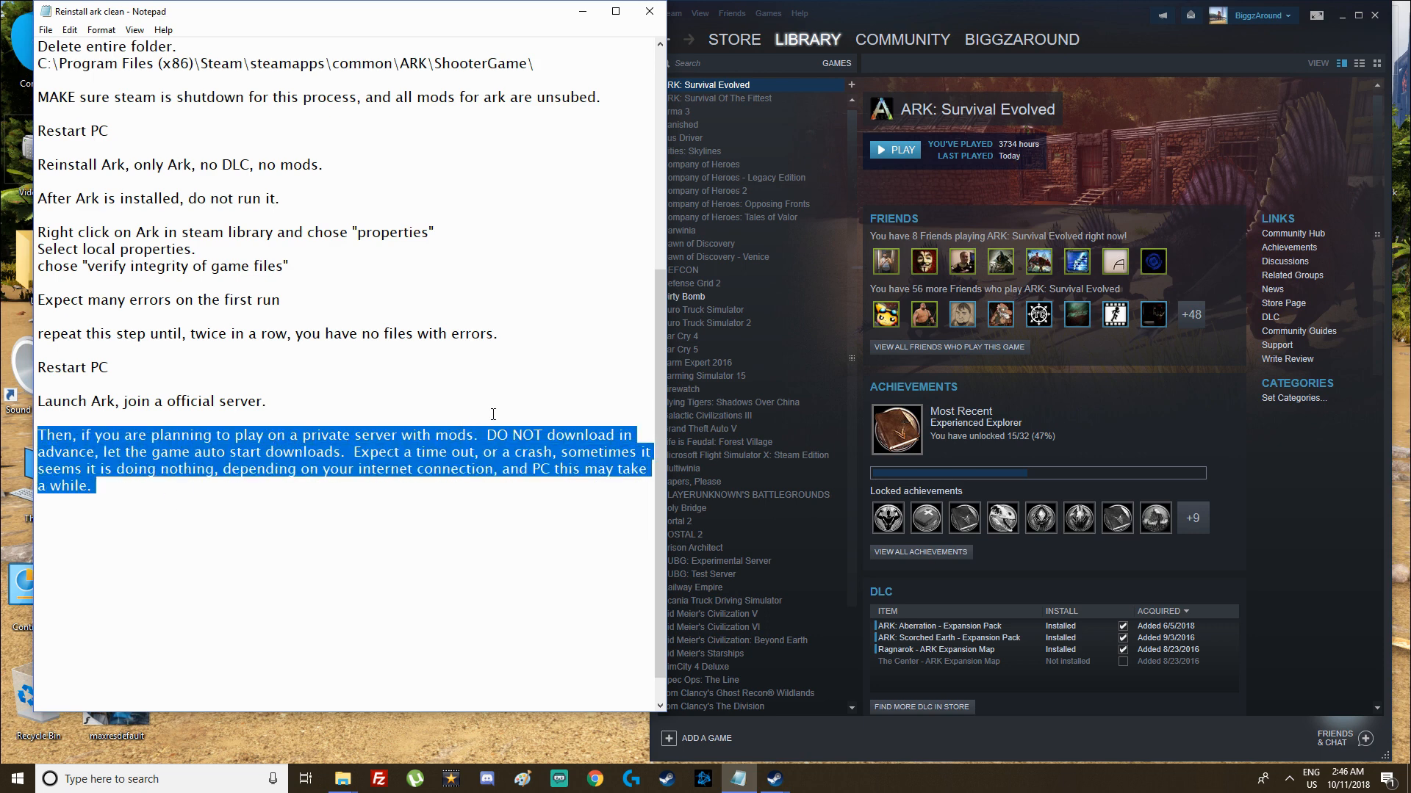
{"action": "double_click", "coordinate": [513, 434]}
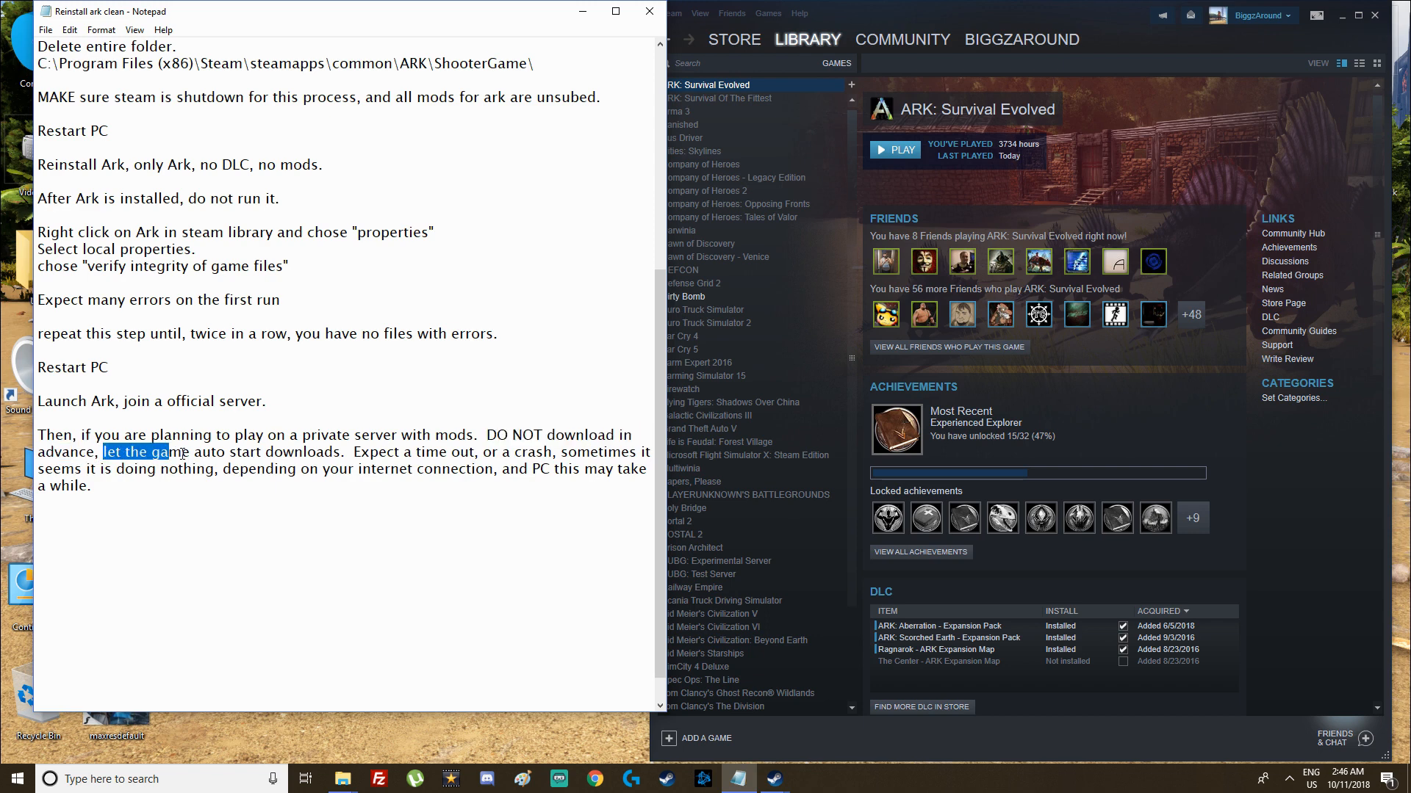
{"action": "left_click_drag", "start_coordinate": [104, 451], "coordinate": [345, 451]}
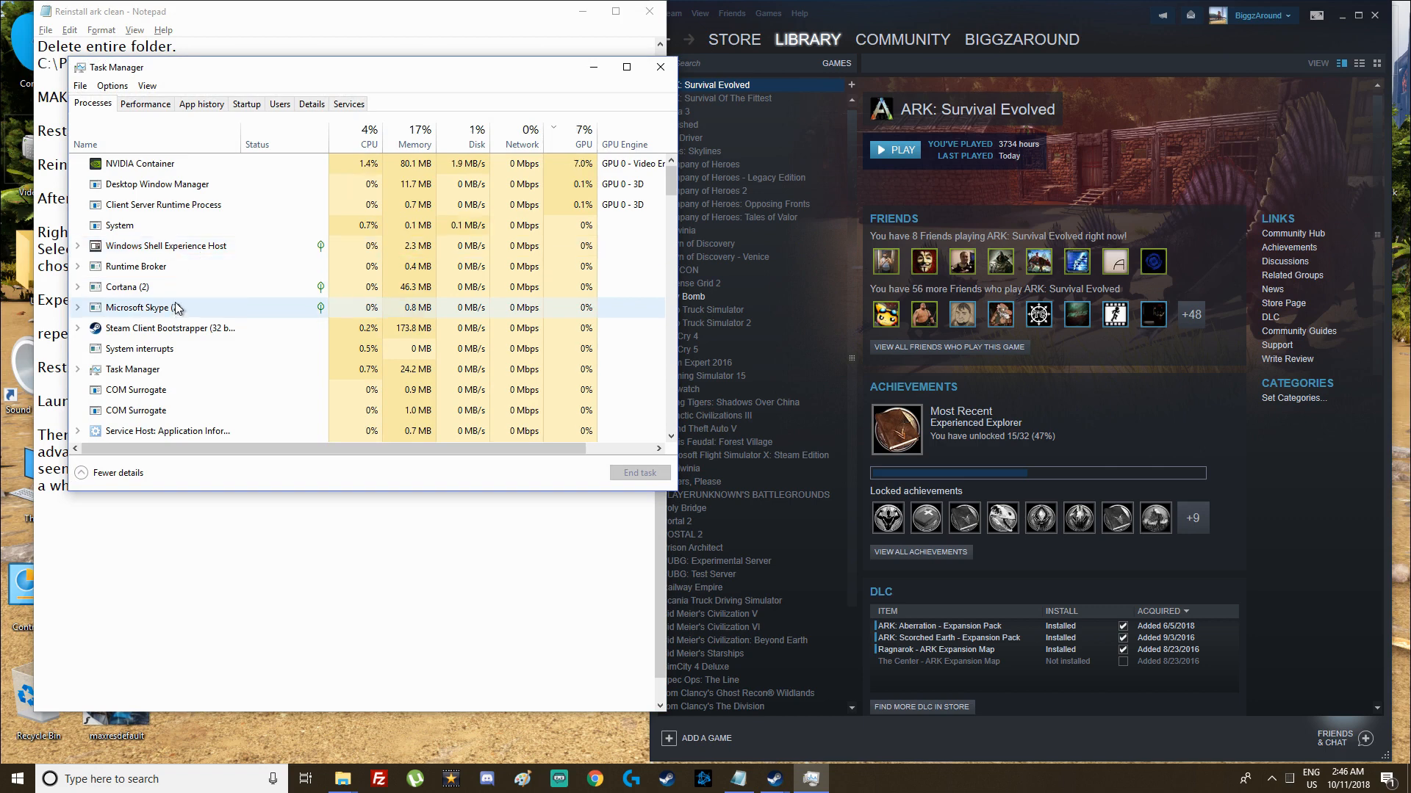
Show the End task menu for the Steam Client Bootstrapper process
{"action": "right_click", "coordinate": [170, 328]}
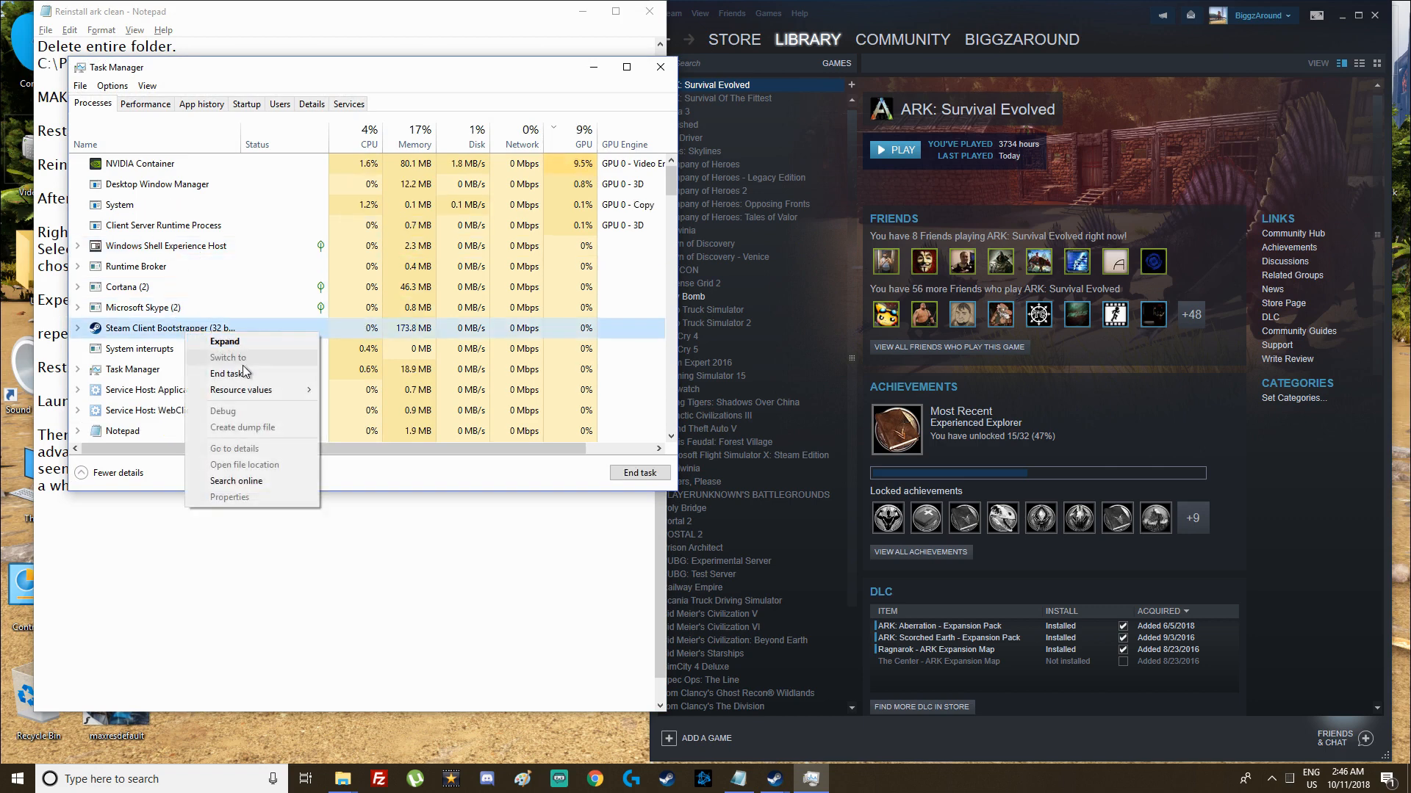